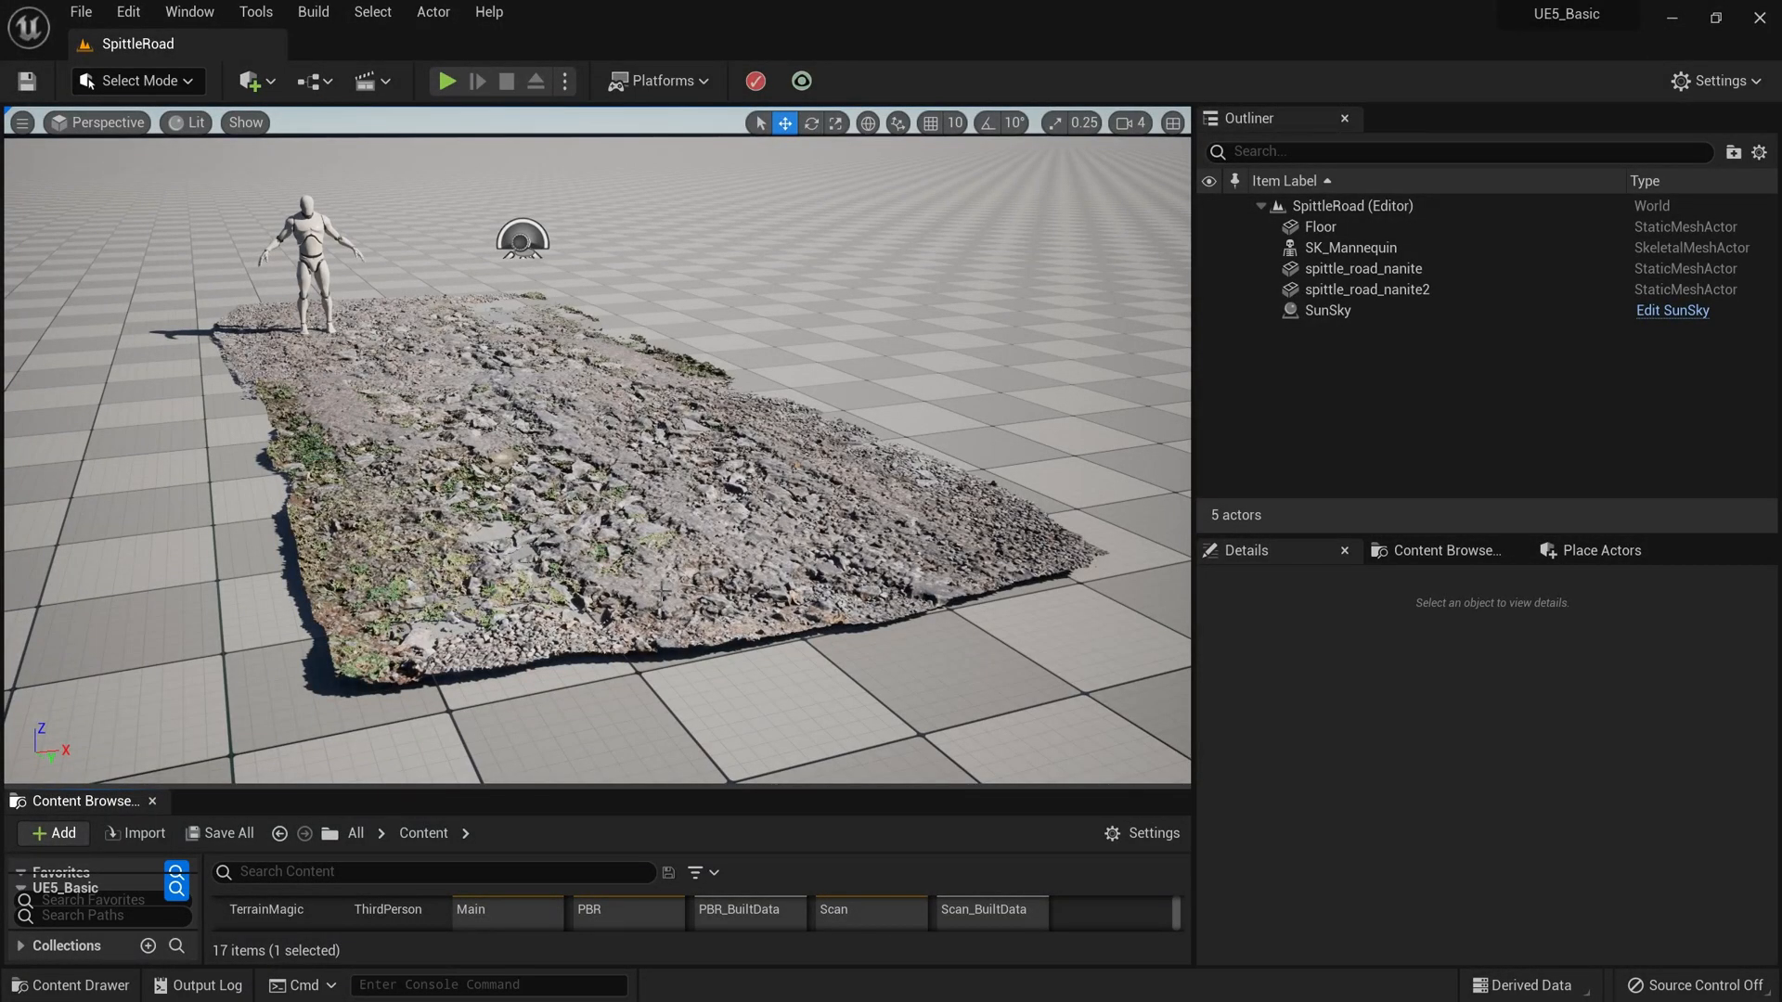
Step: Start a Play In Editor session with the character standing on the scanned road
{"action": "left_click", "coordinate": [448, 80]}
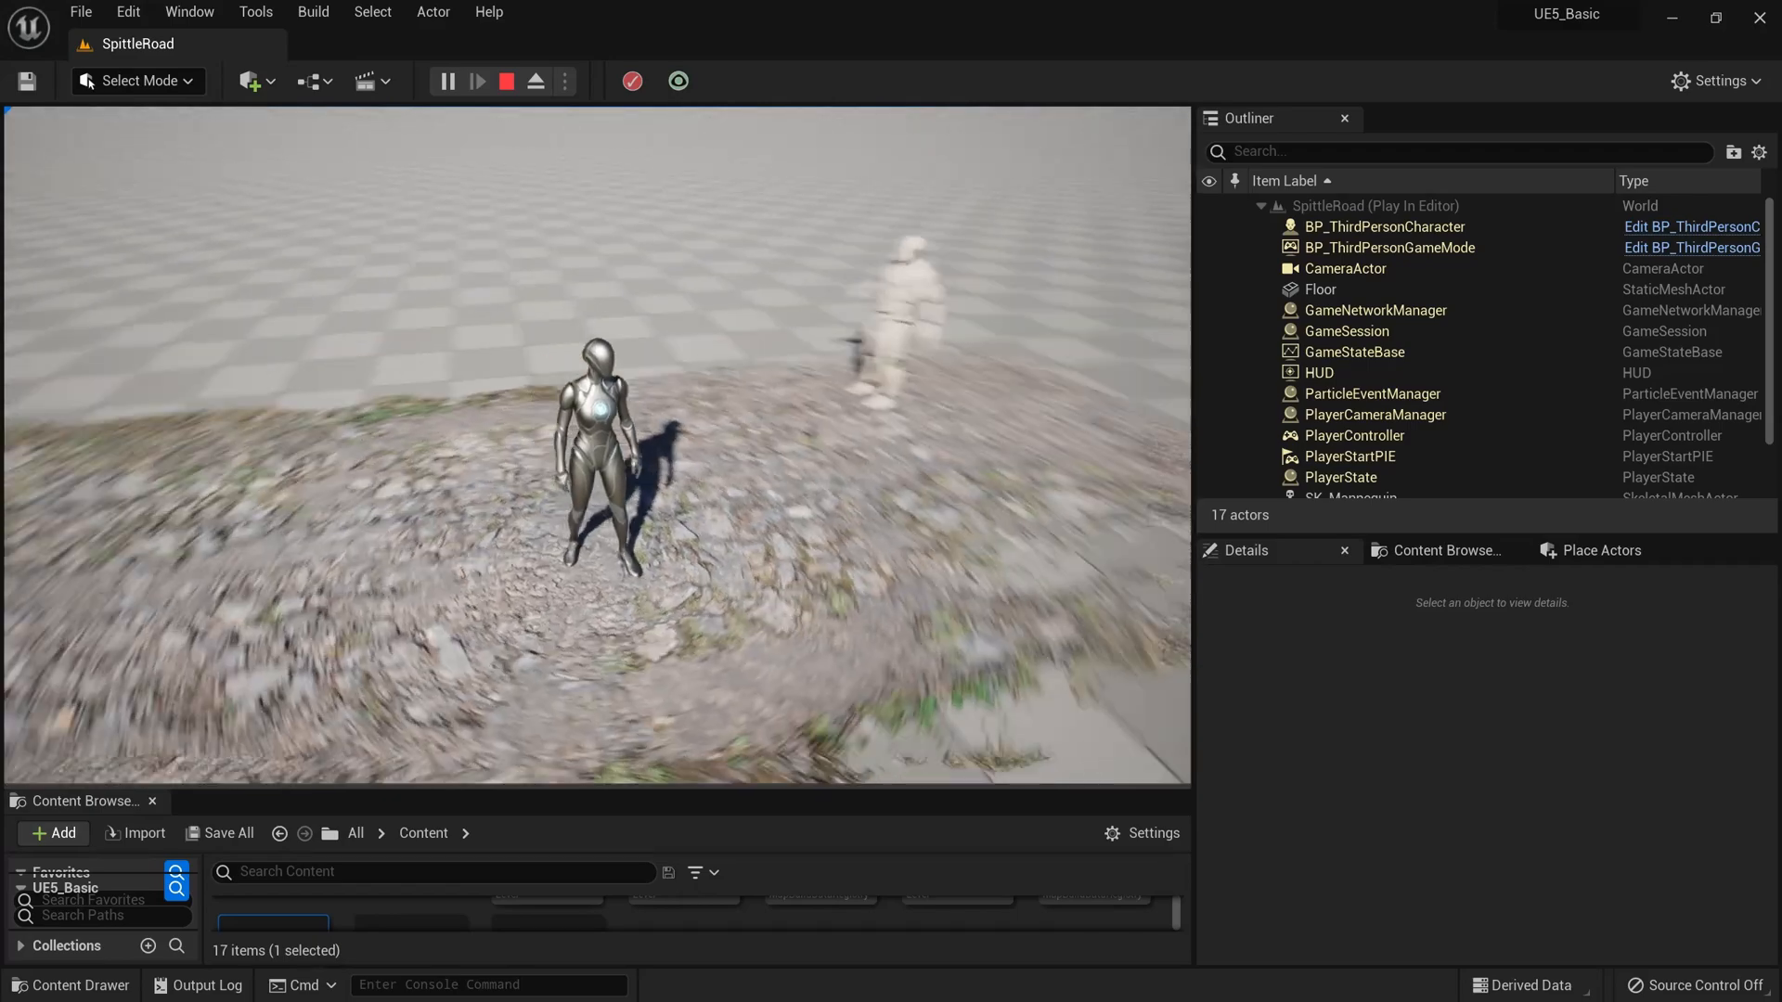
Step: Stop play, duplicate the road scan and rotate spittle_road_nanite3 to extend the road
{"action": "left_click", "coordinate": [507, 79]}
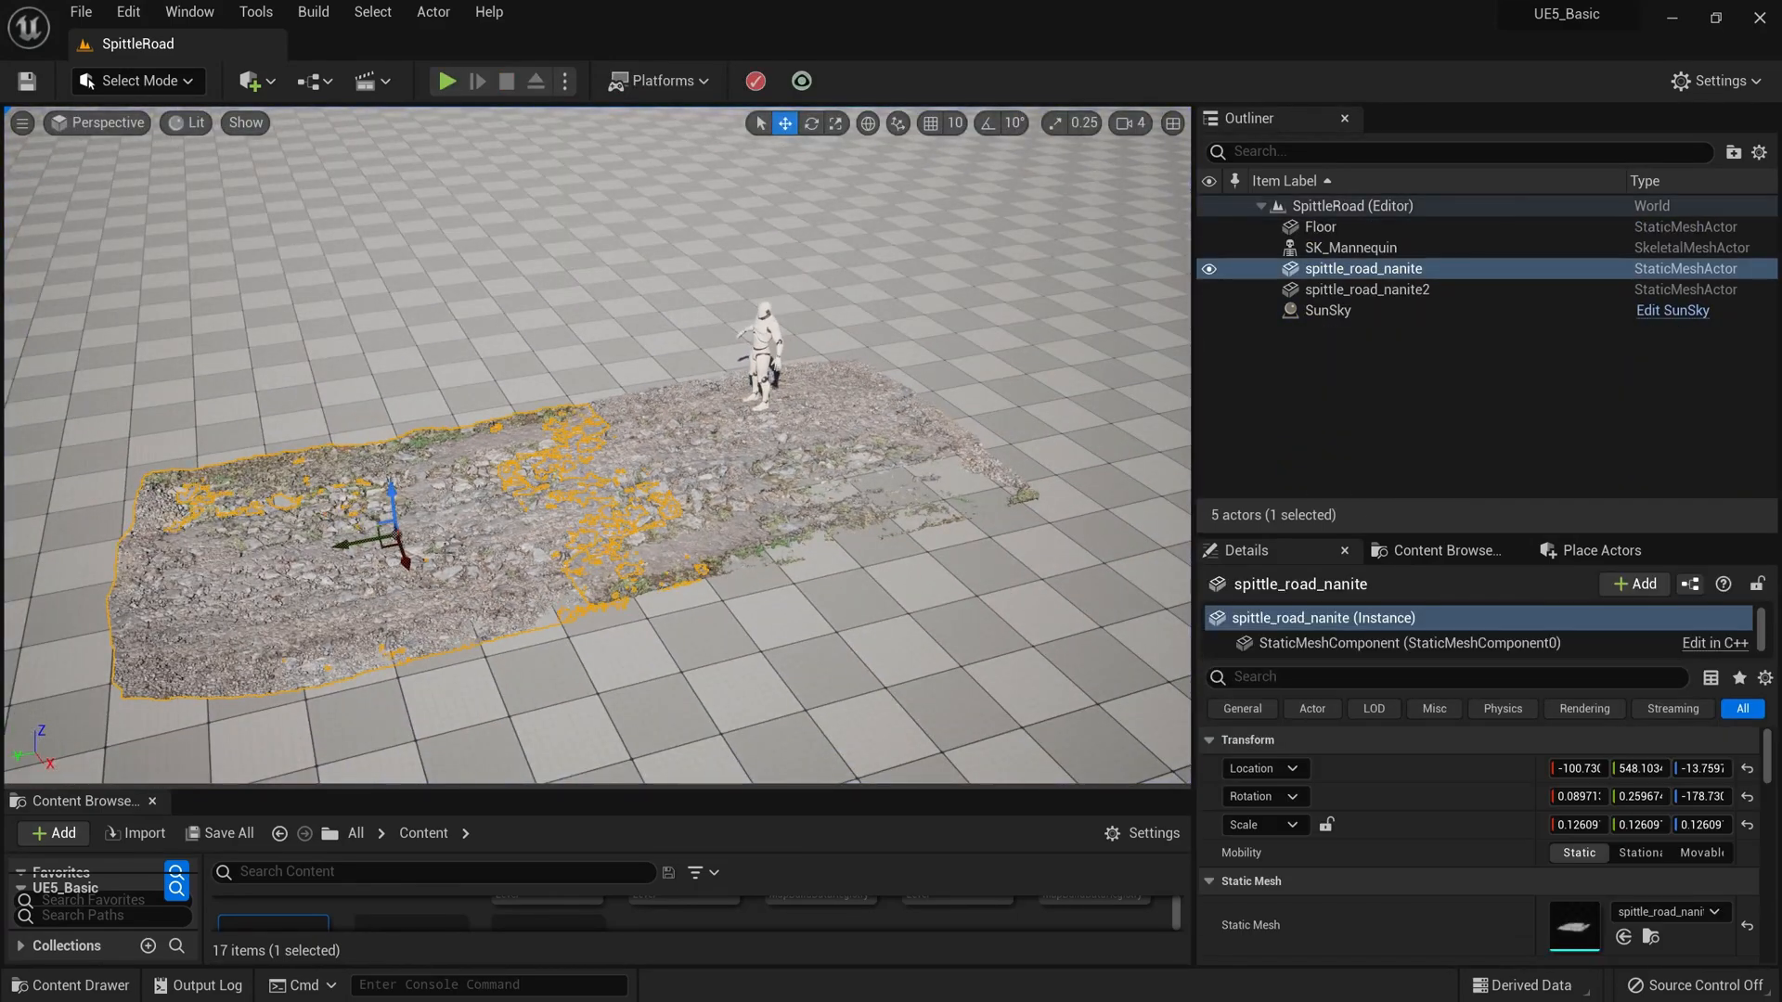
{"action": "left_click", "coordinate": [1366, 289]}
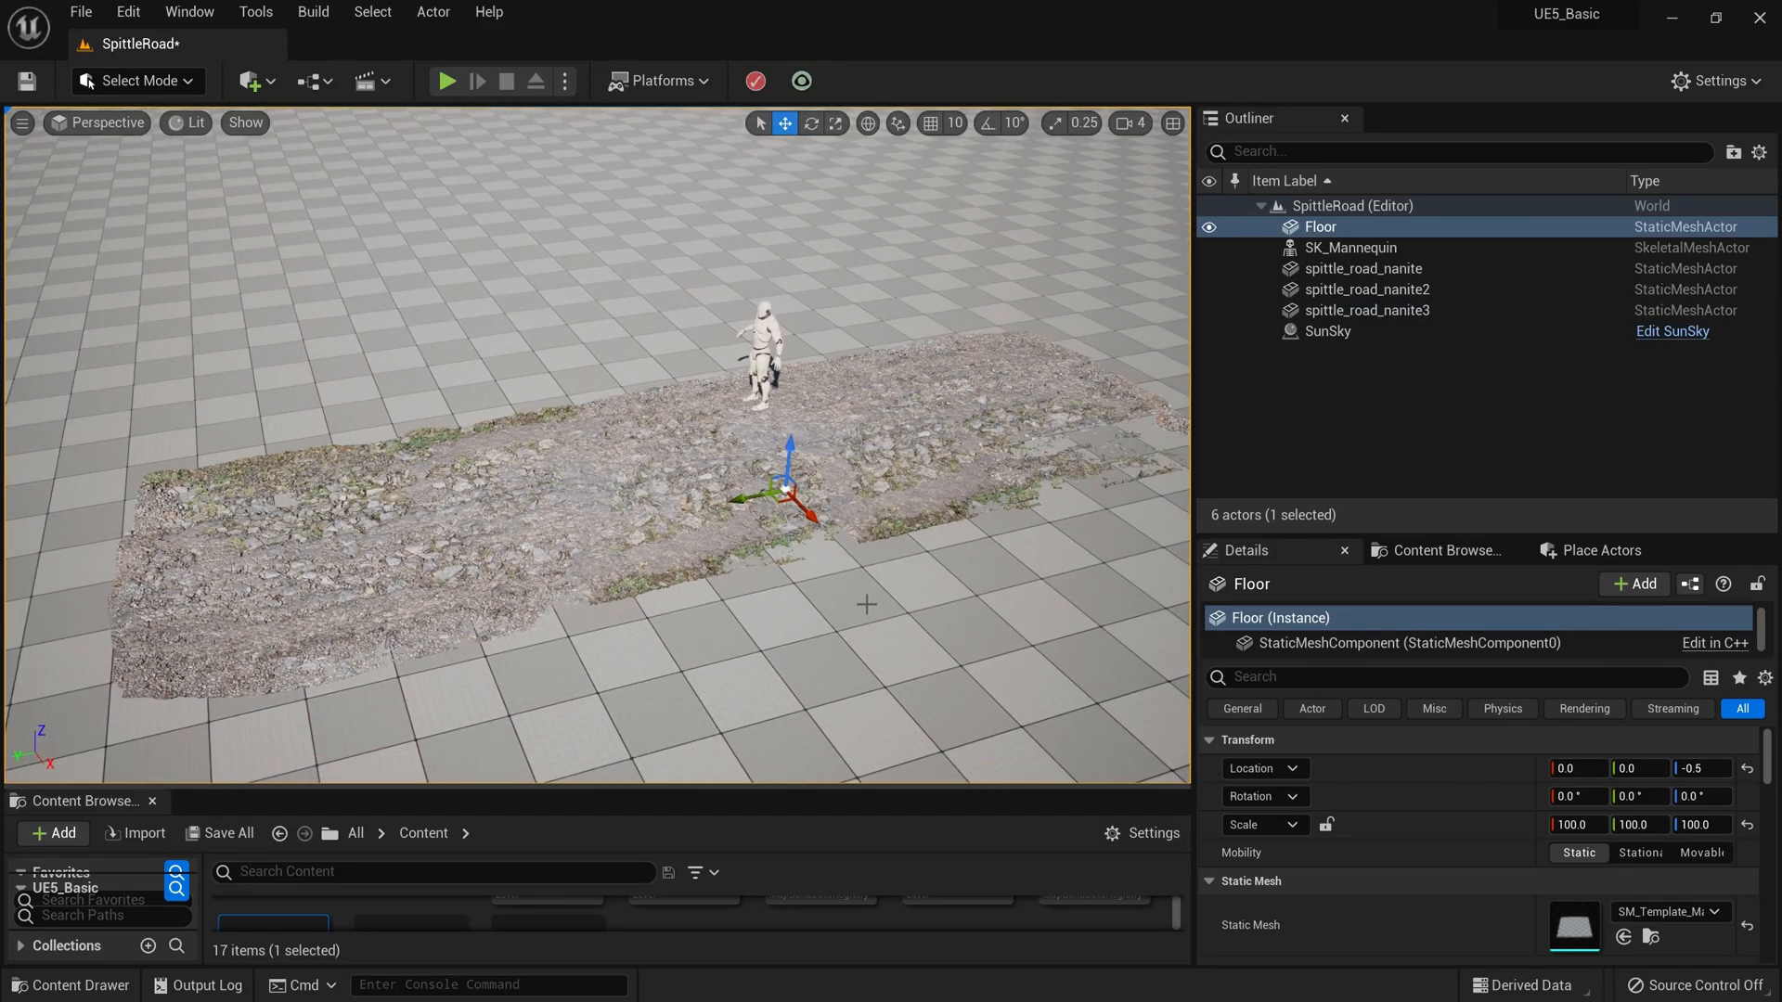
{"action": "left_click", "coordinate": [1367, 310]}
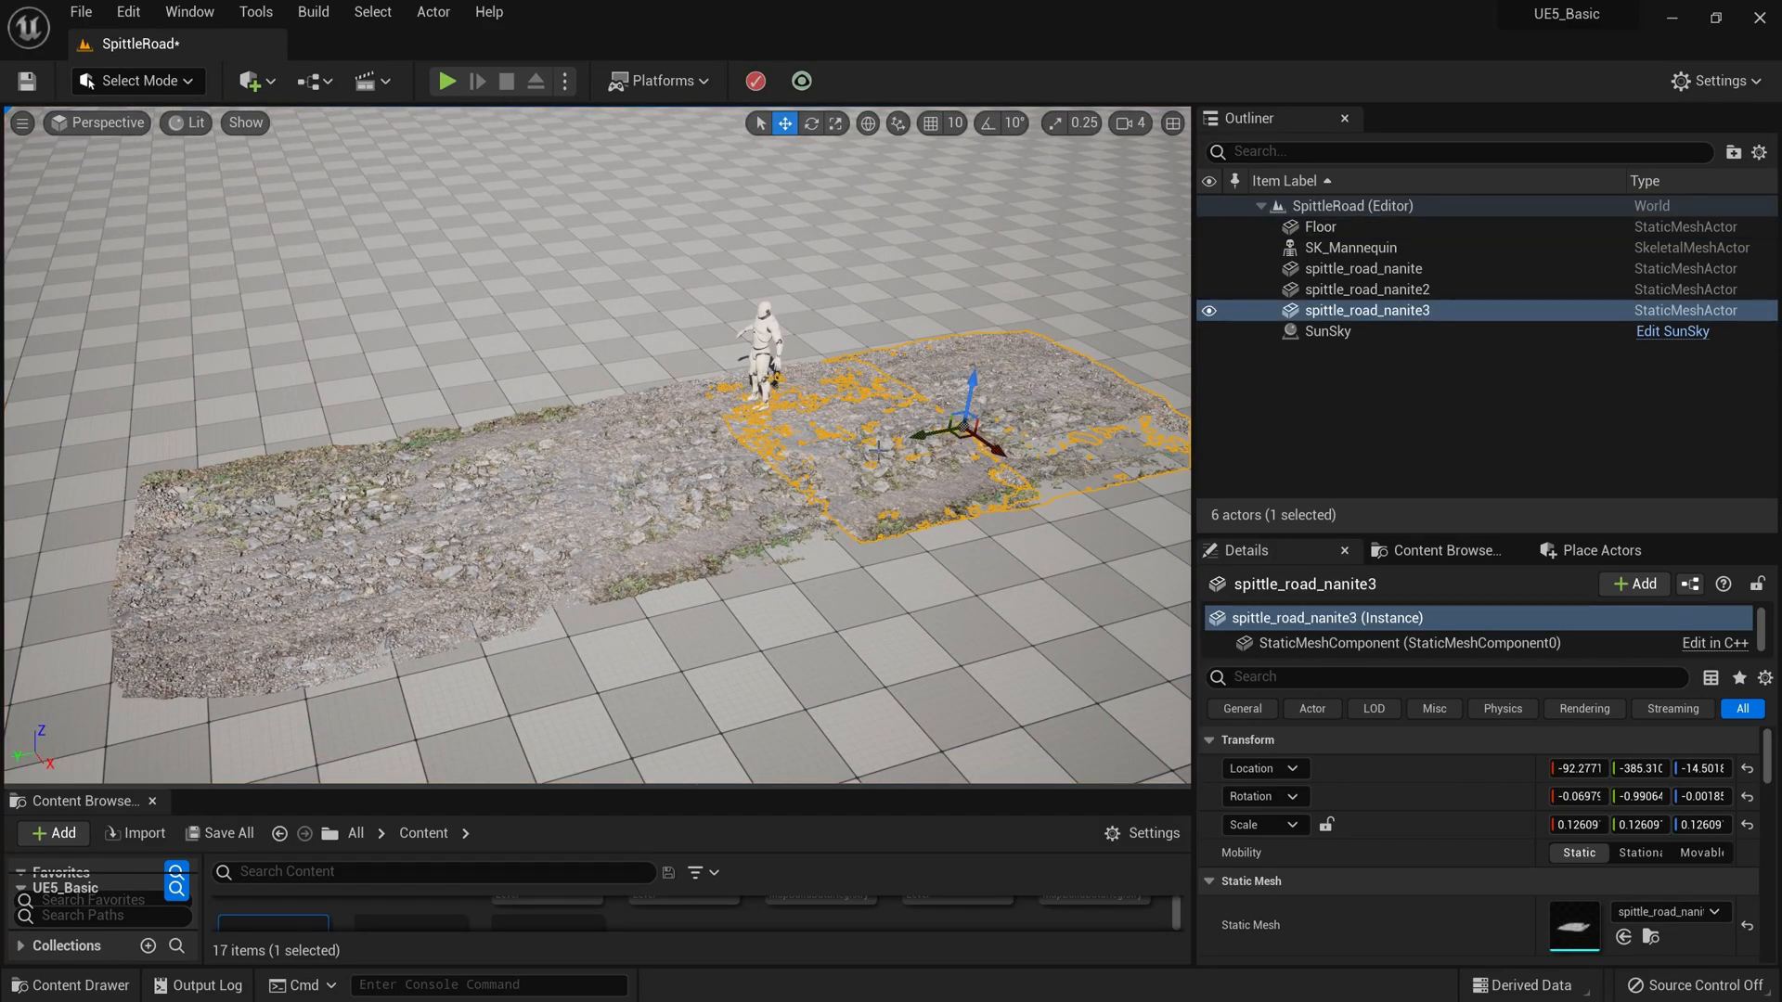
{"action": "left_click", "coordinate": [811, 122]}
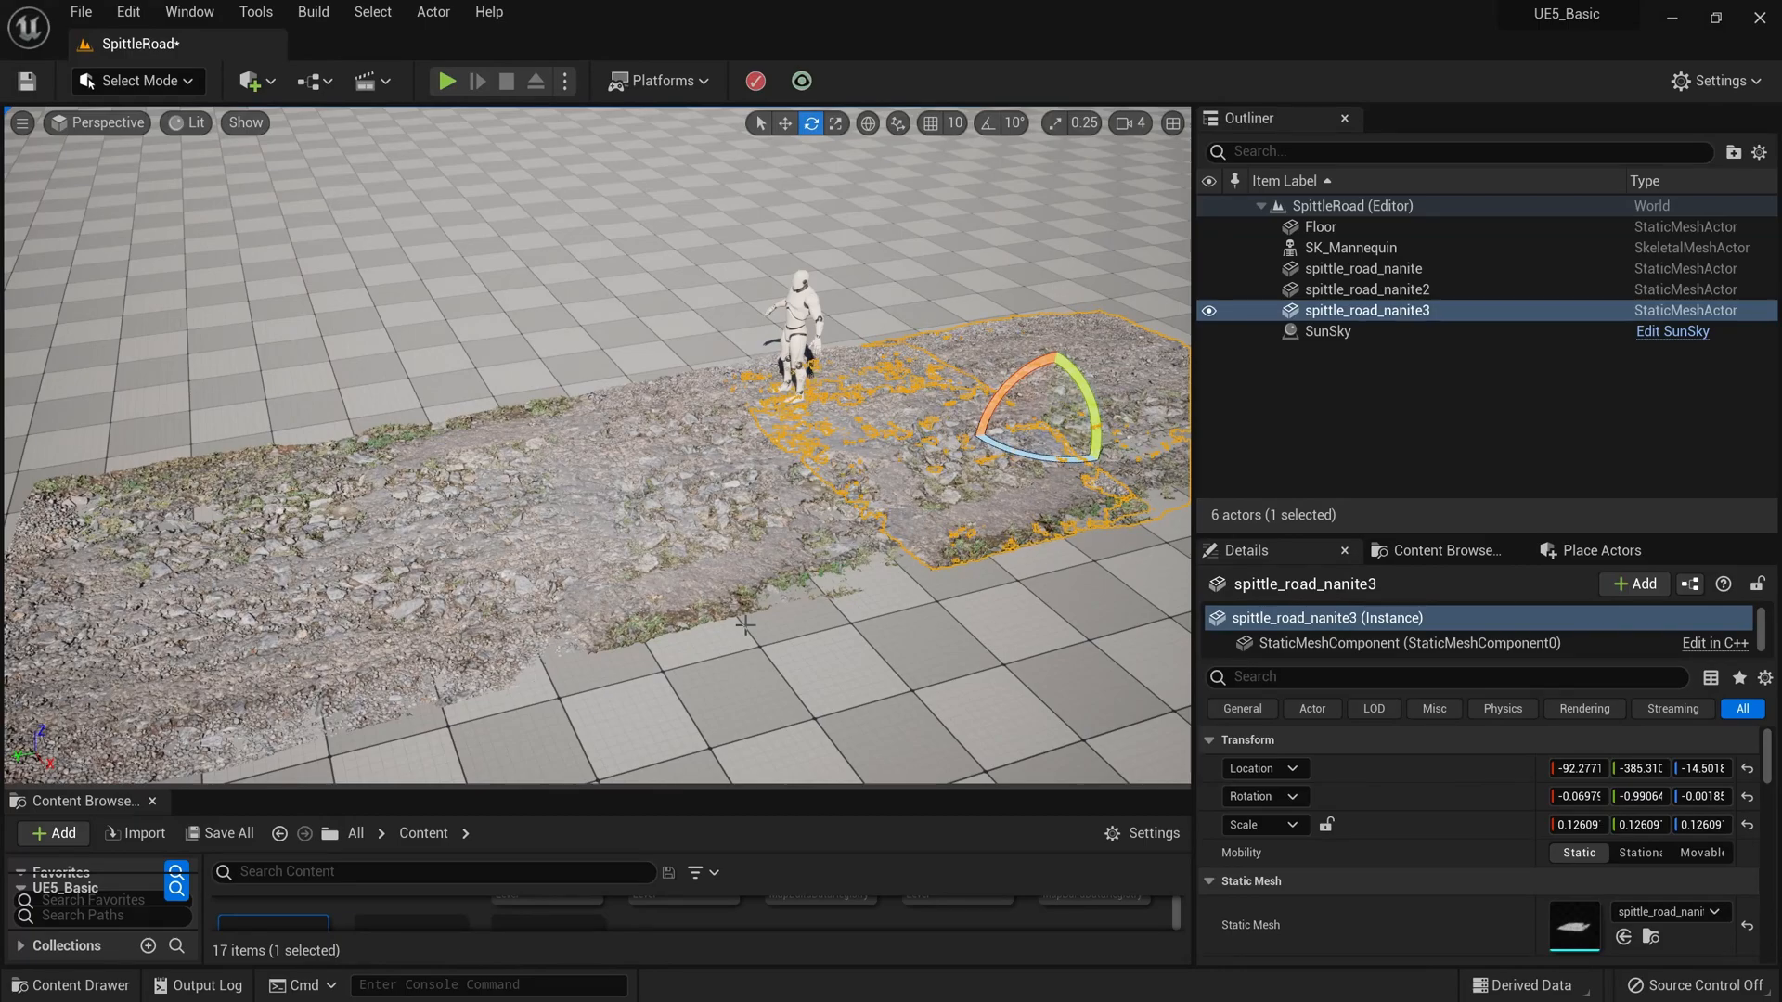
Step: Select the Floor and start playing the level again on the extended road
{"action": "left_click", "coordinate": [1322, 227]}
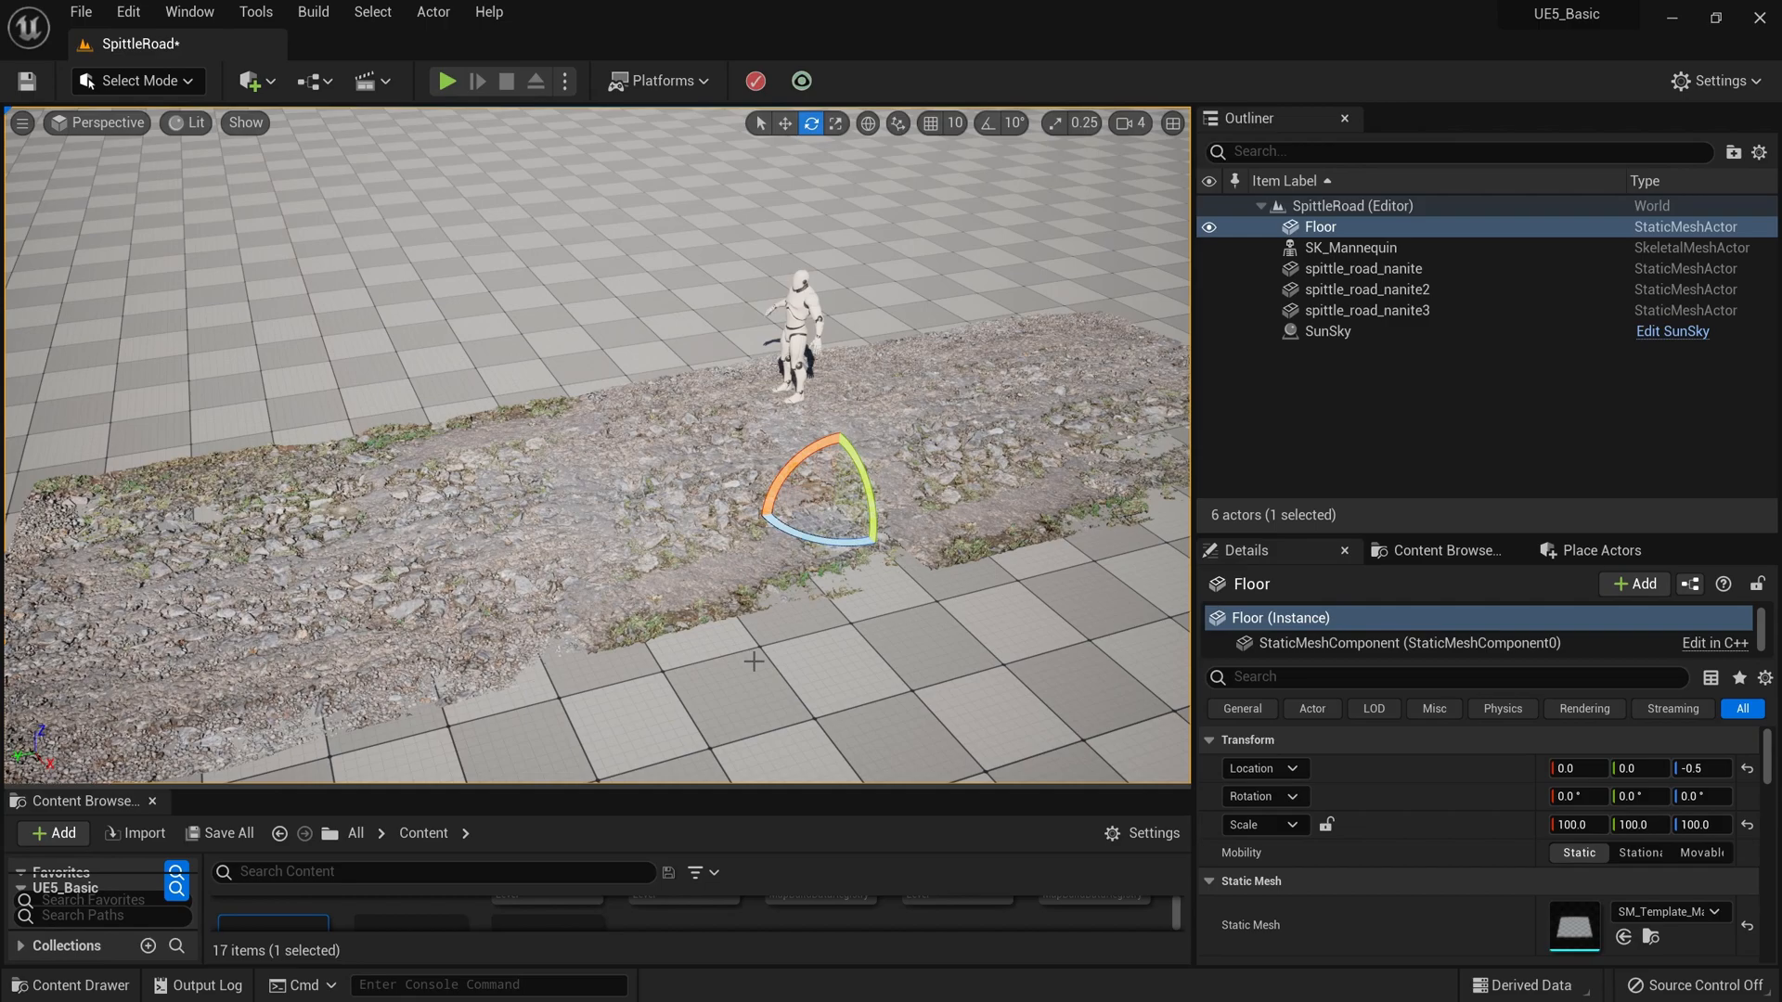
{"action": "left_click", "coordinate": [446, 81]}
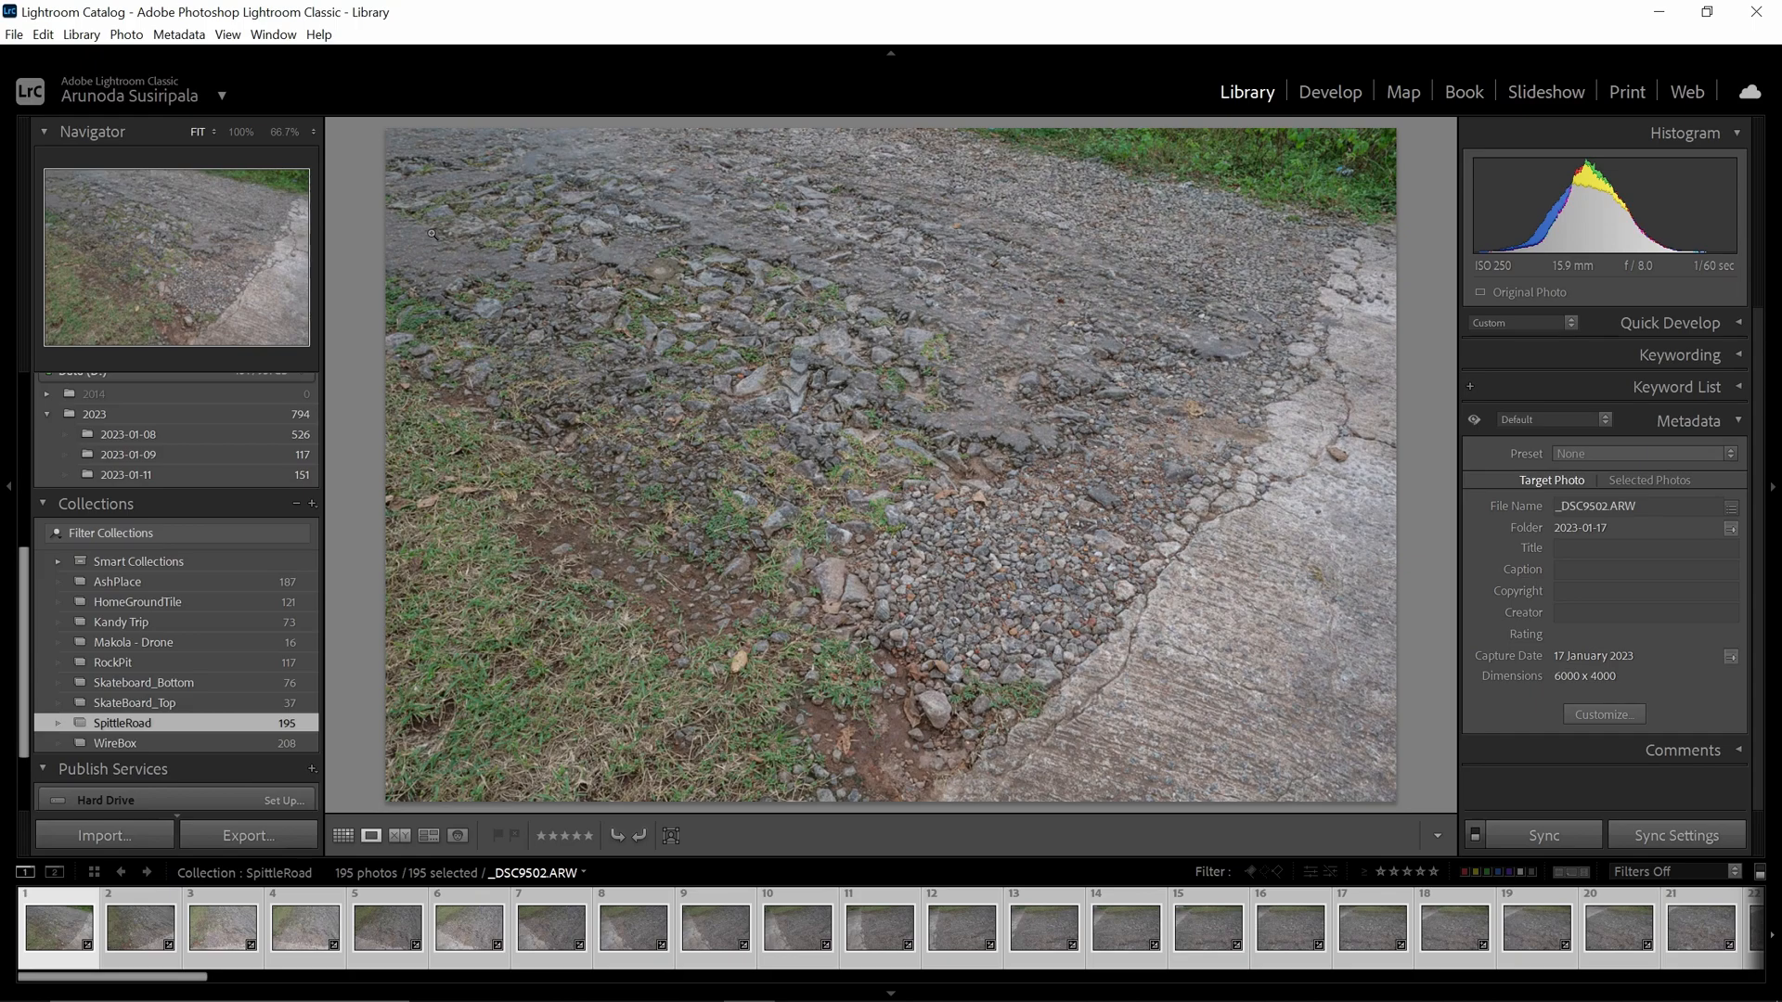
{"action": "mouse_move", "coordinate": [648, 513]}
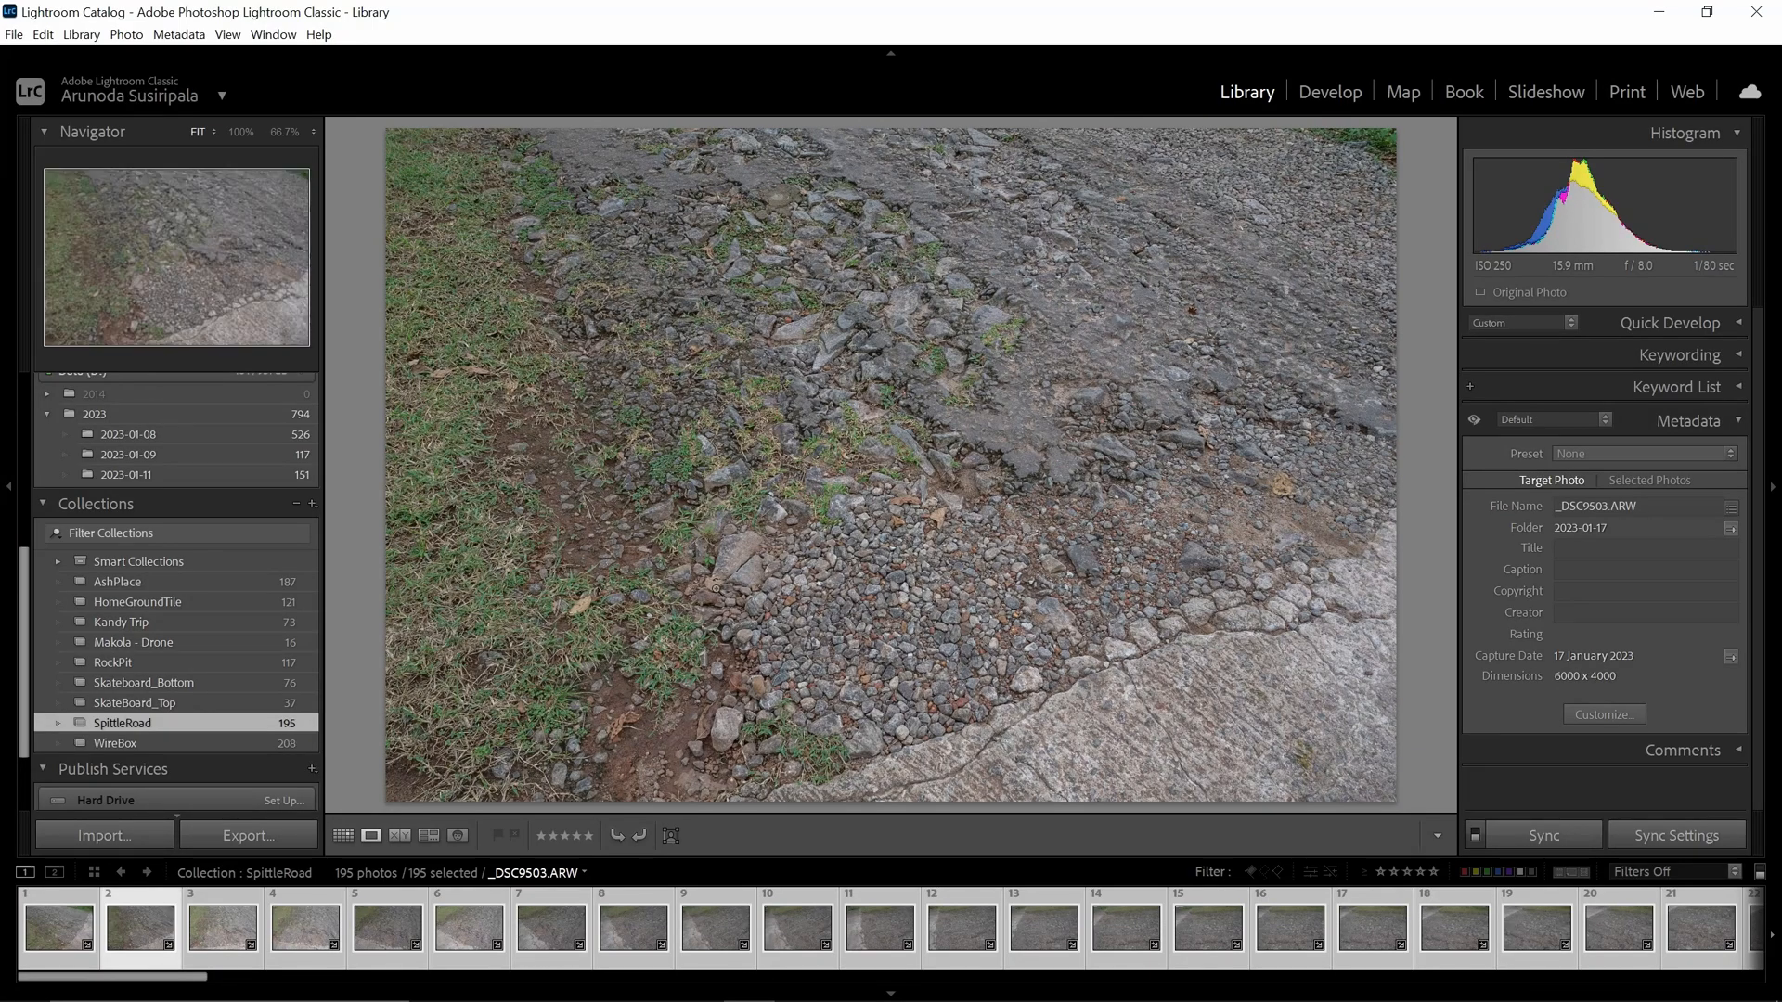
Step: Pick another SpittleRoad photo and switch to the Develop module showing its adjustments
{"action": "left_click", "coordinate": [212, 939]}
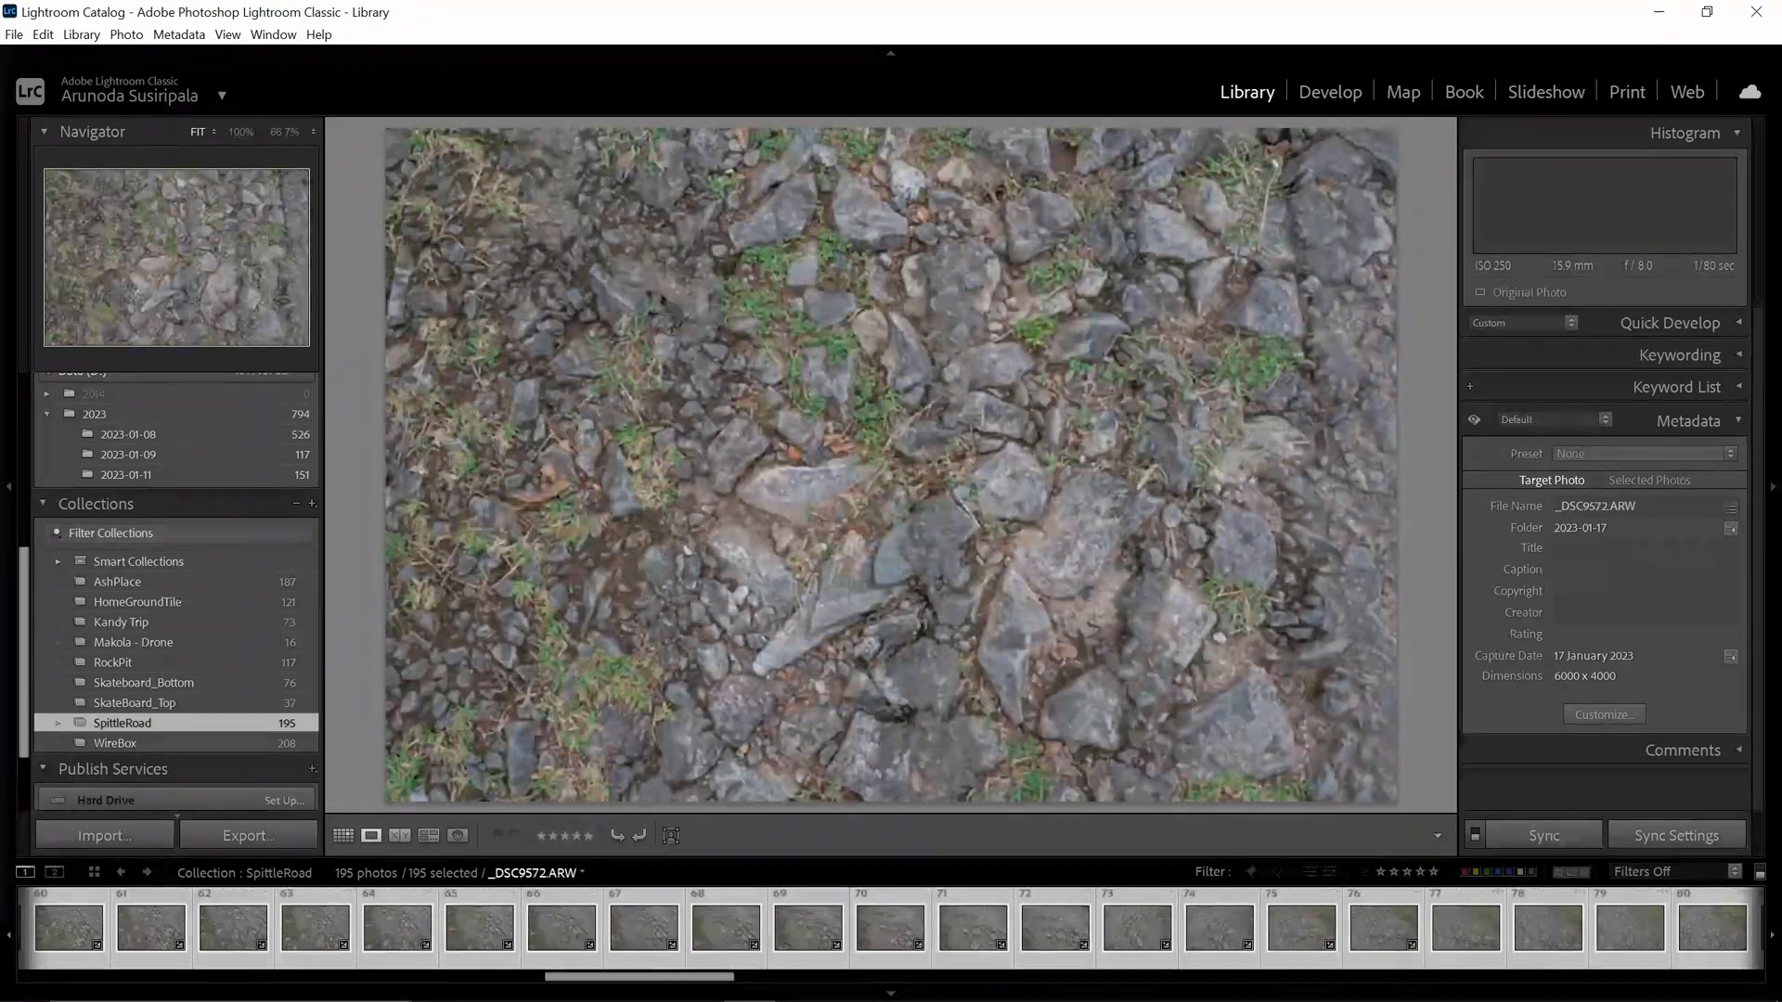
{"action": "left_click", "coordinate": [1329, 91]}
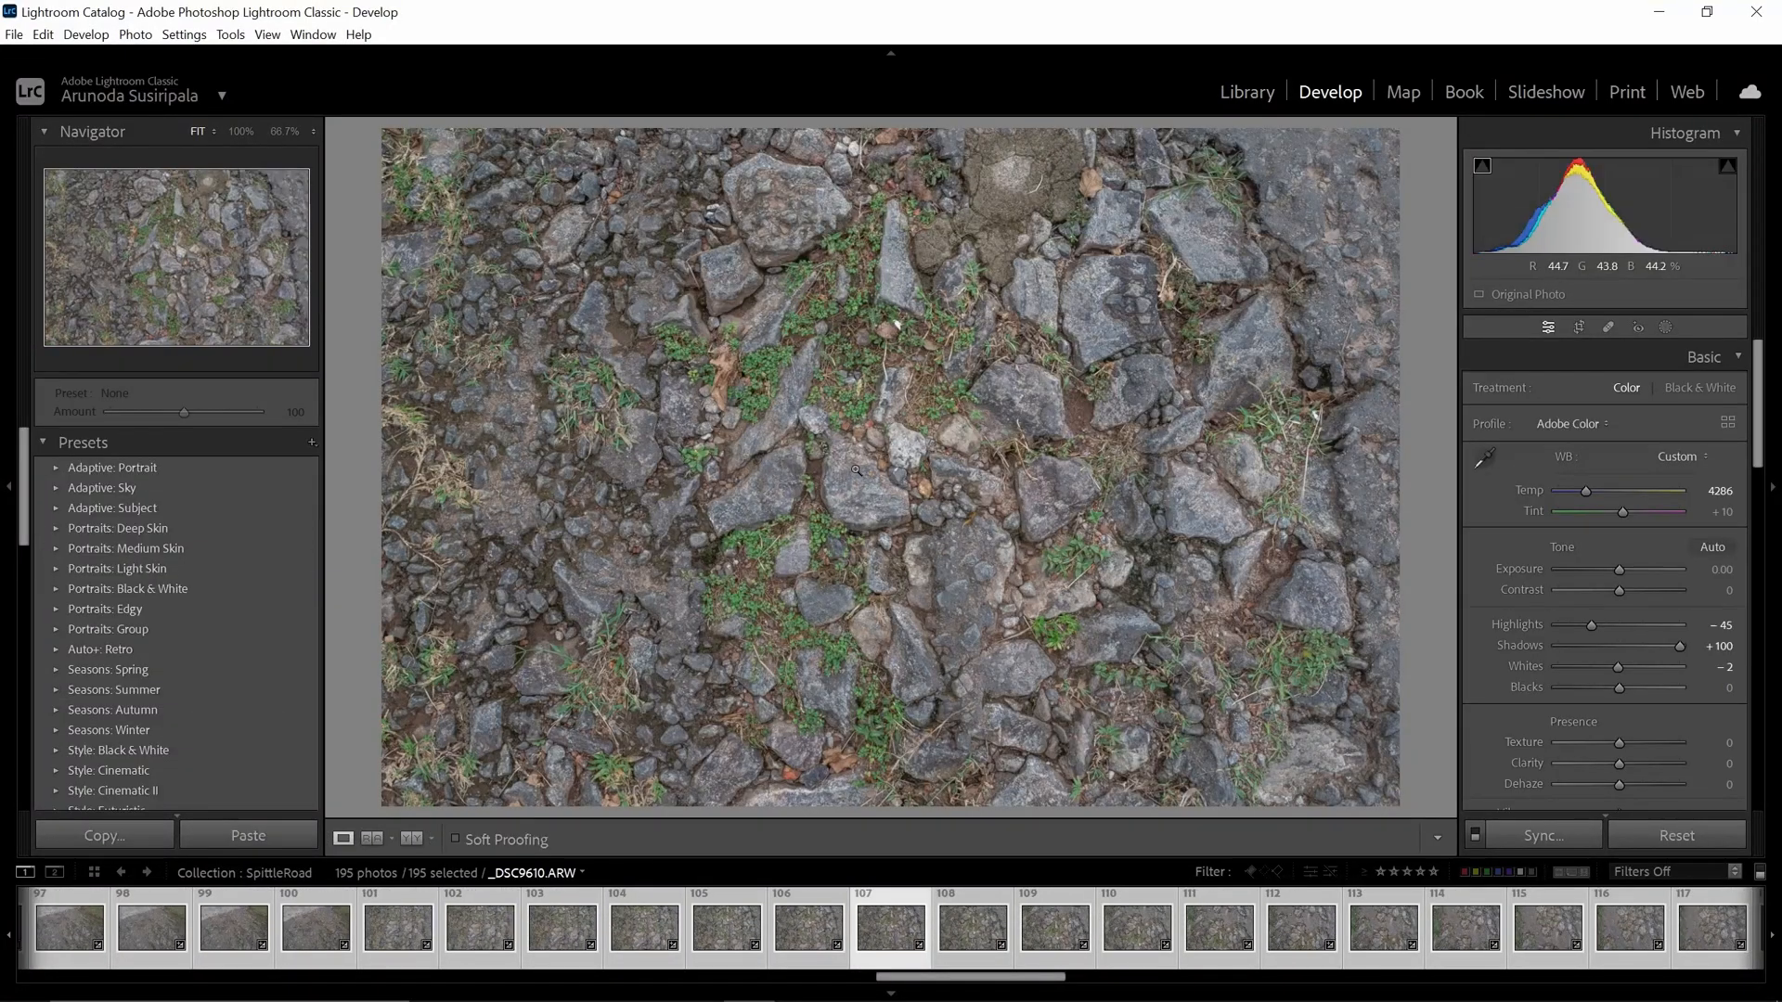
Step: Zoom to 1:1 on the rocky close-up, pan across the stones, then close Lightroom
{"action": "left_click", "coordinate": [854, 473]}
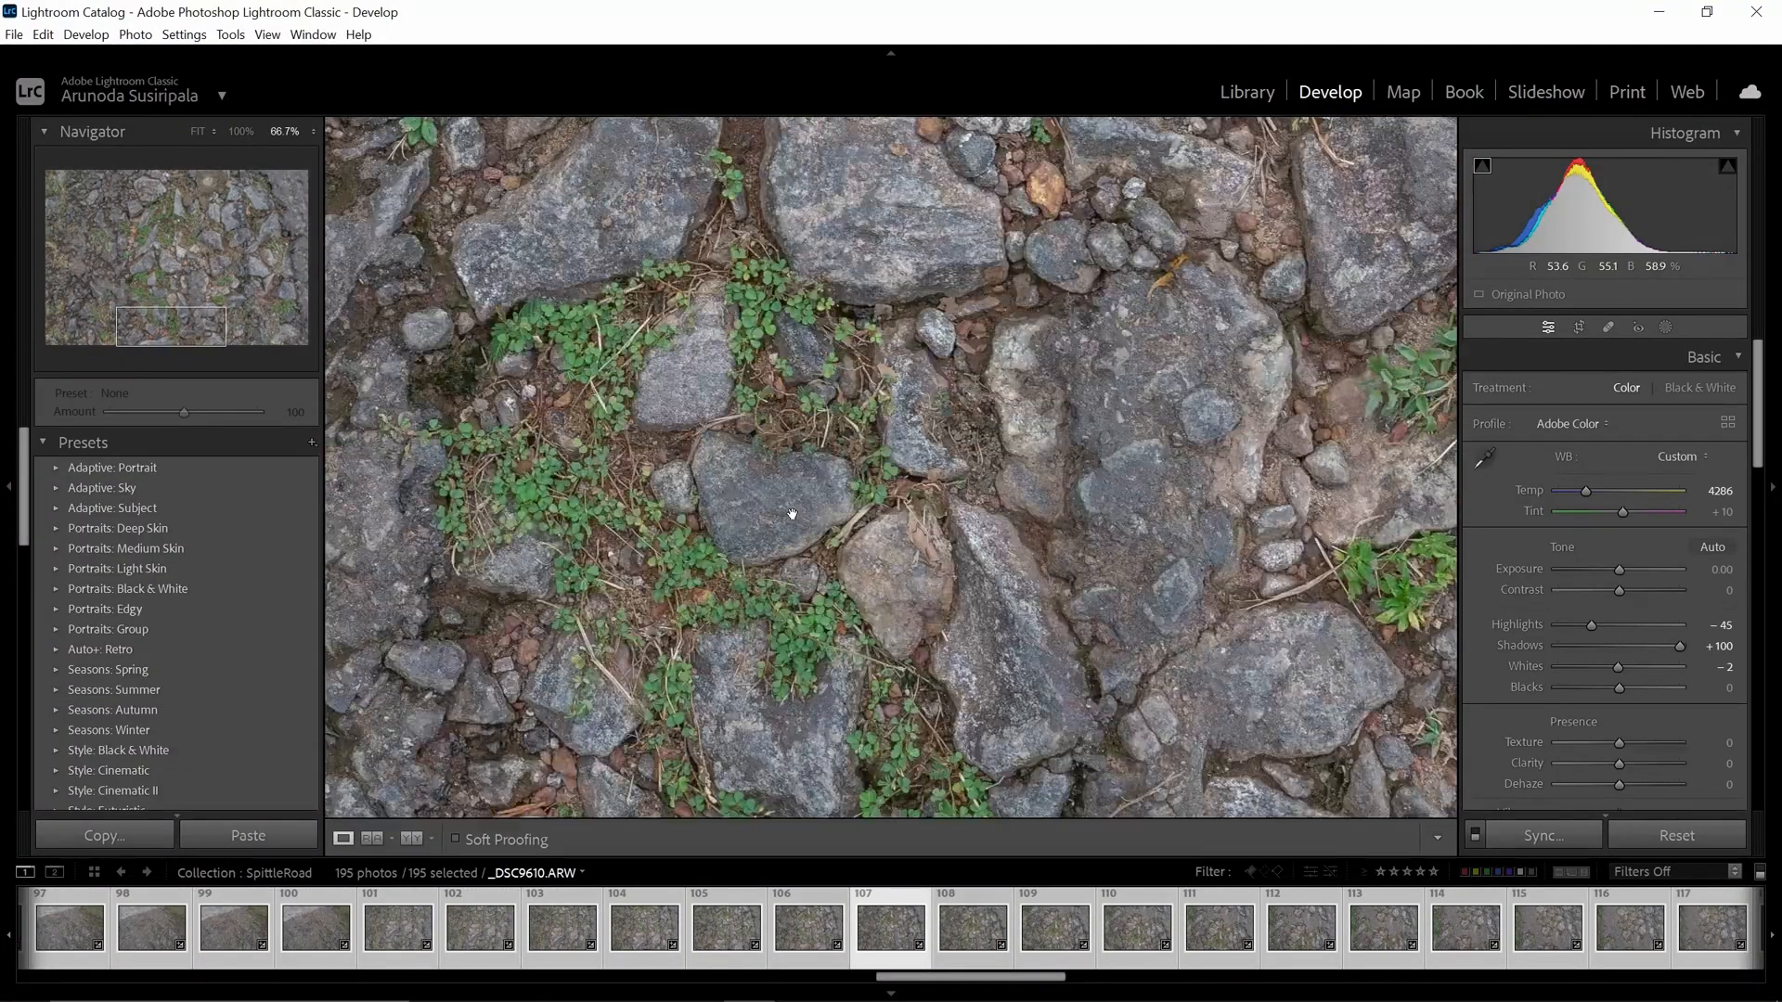
{"action": "left_click_drag", "start_coordinate": [793, 515], "coordinate": [793, 342]}
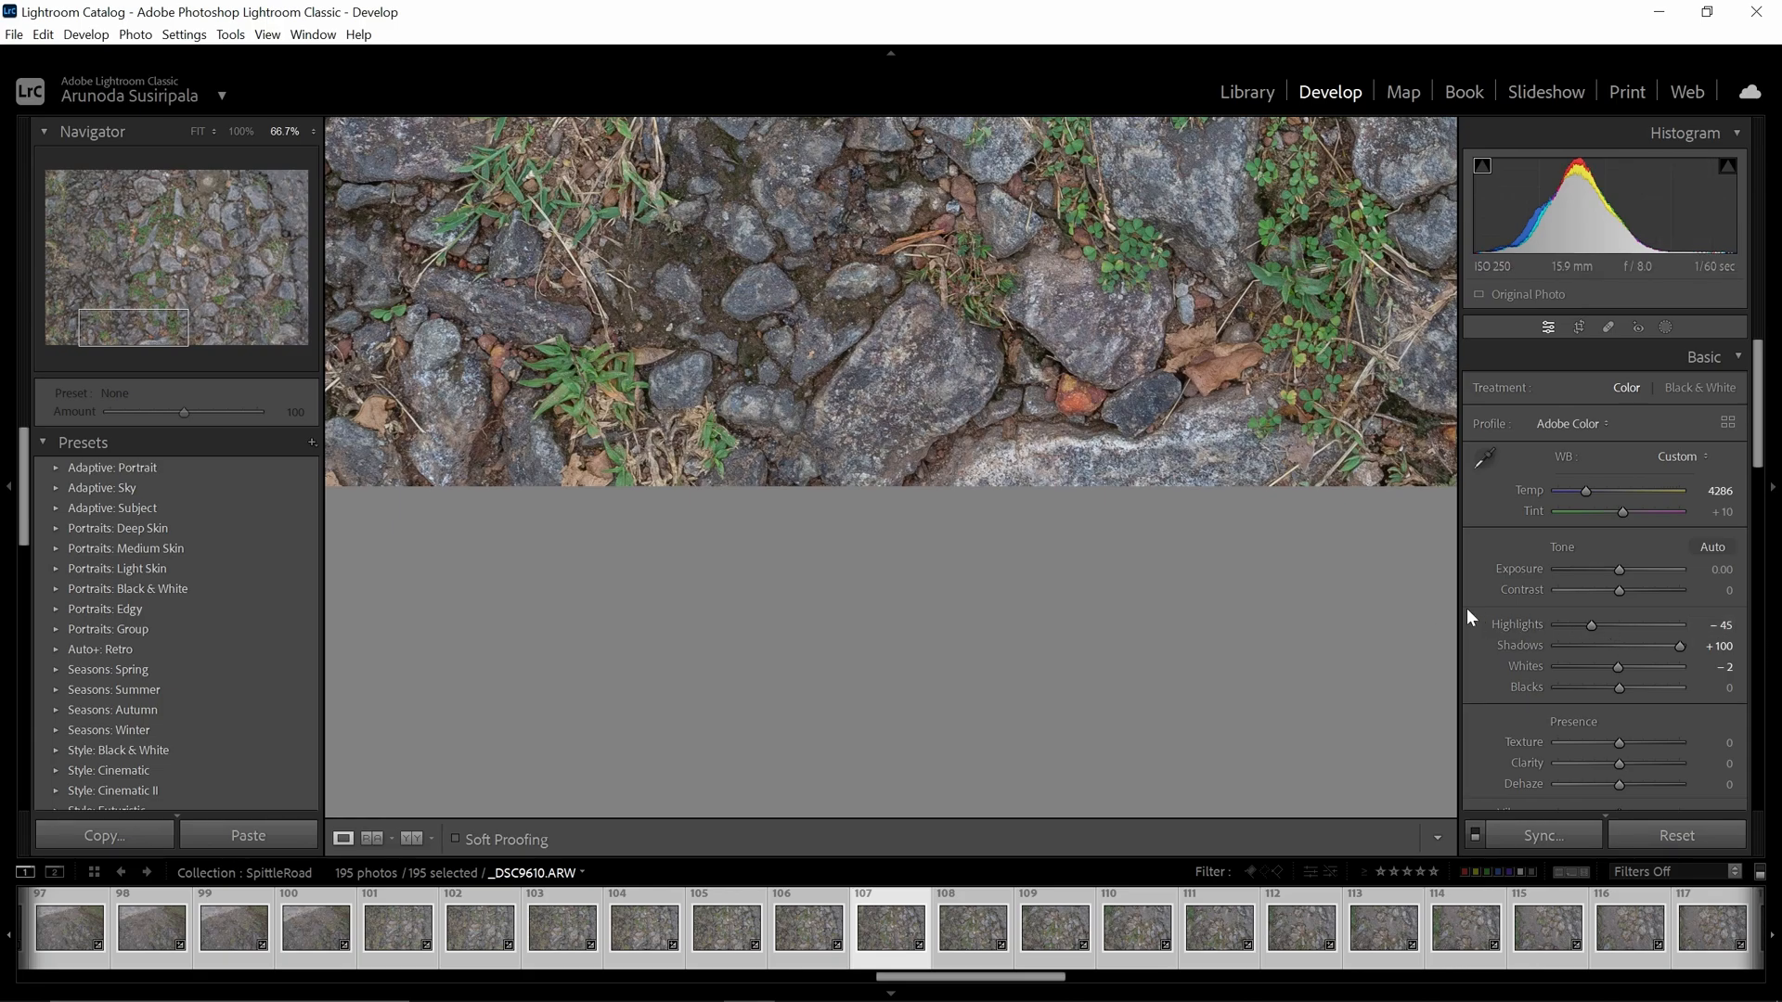
{"action": "mouse_move", "coordinate": [1112, 490]}
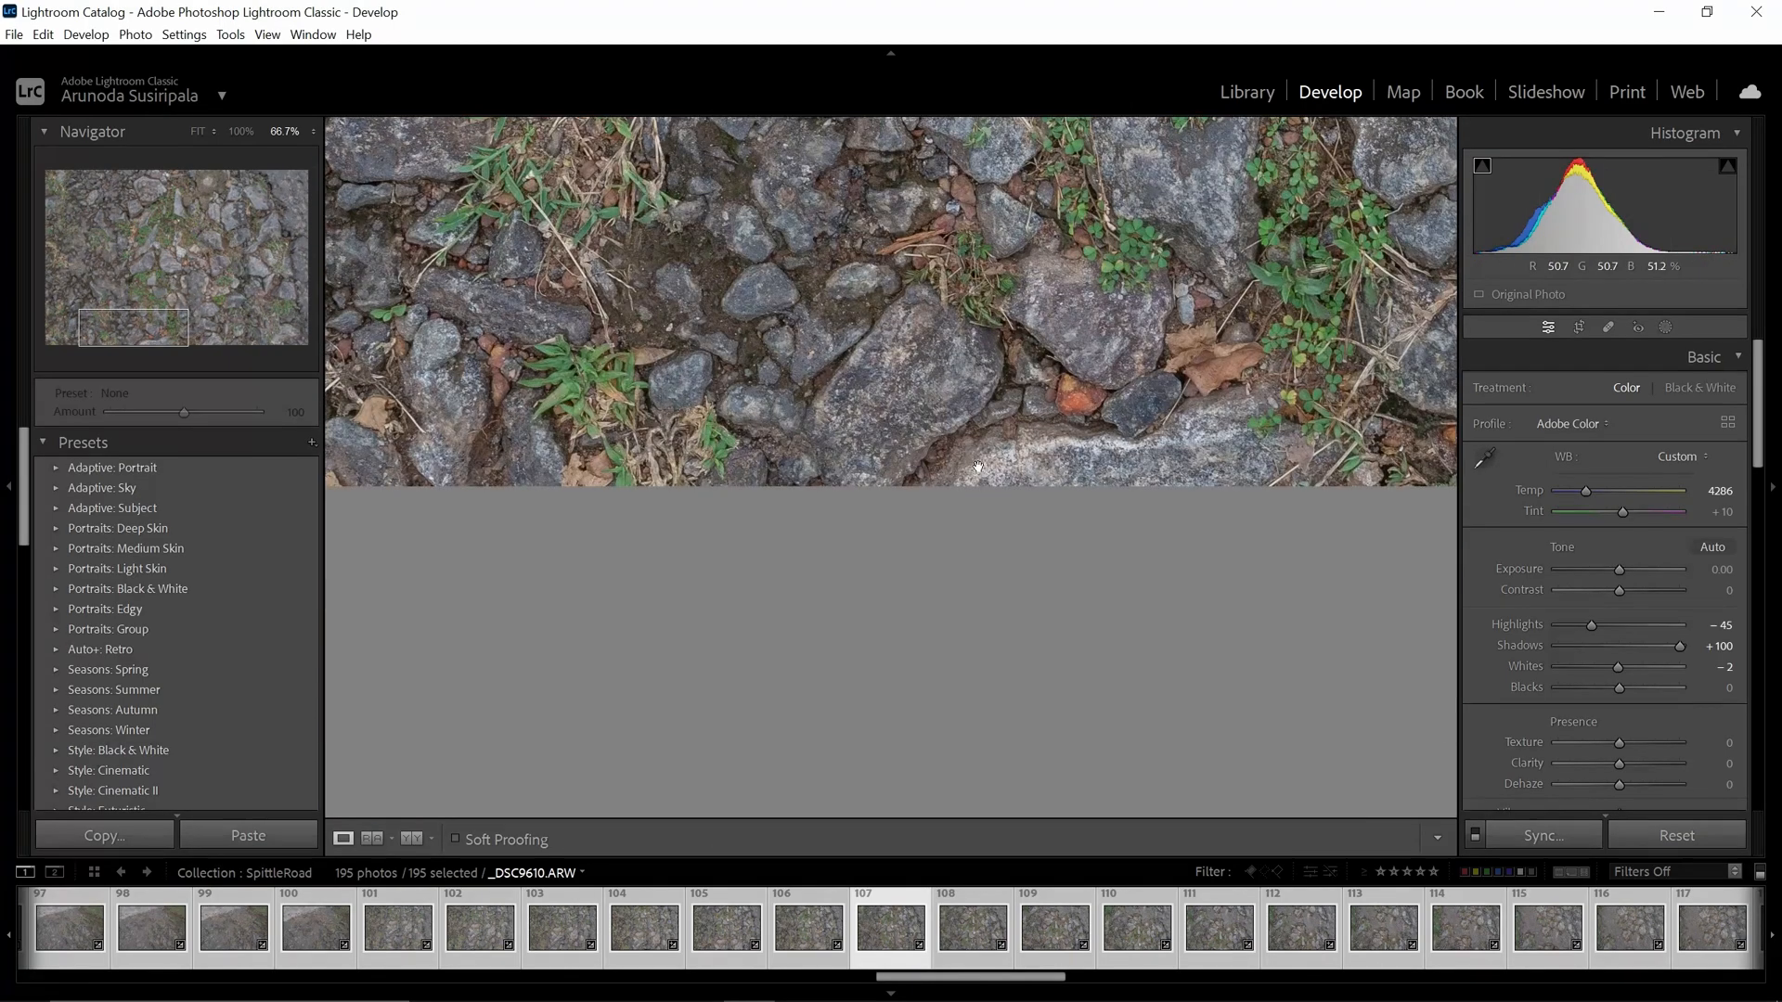
{"action": "mouse_move", "coordinate": [1170, 331]}
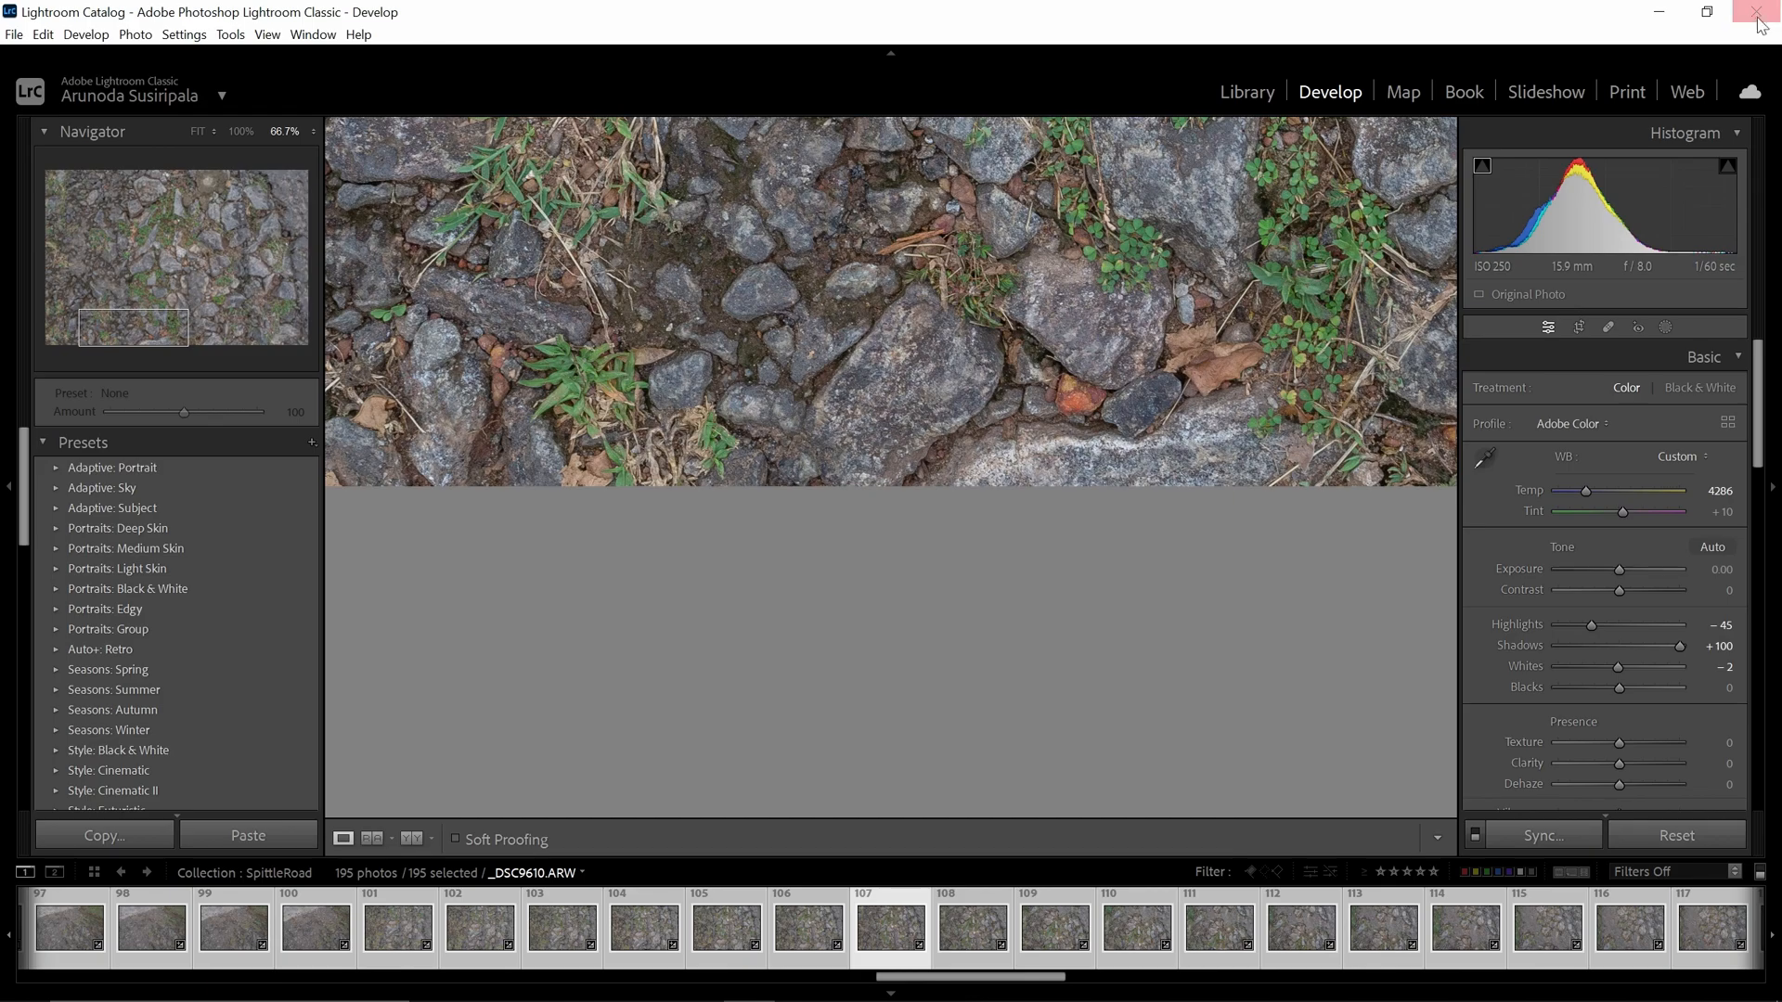
{"action": "left_click", "coordinate": [1755, 11]}
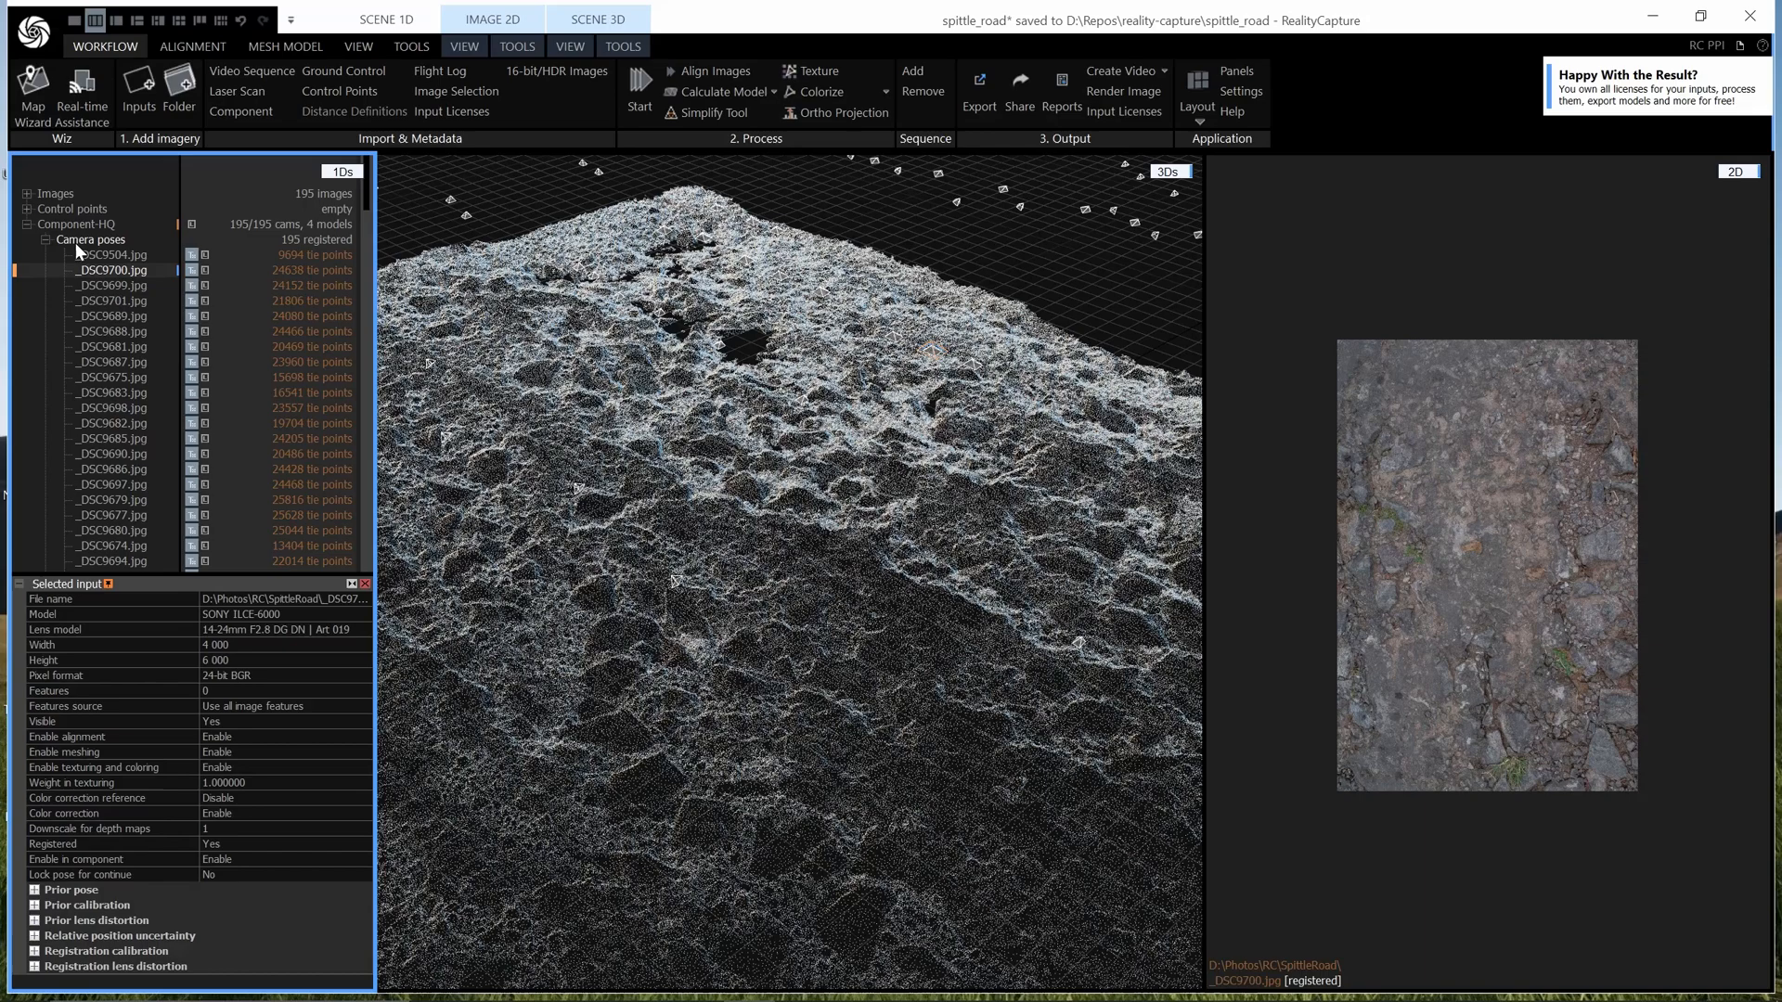
Step: Collapse Camera poses so the component's hq and nanite road models are listed
{"action": "left_click", "coordinate": [35, 239]}
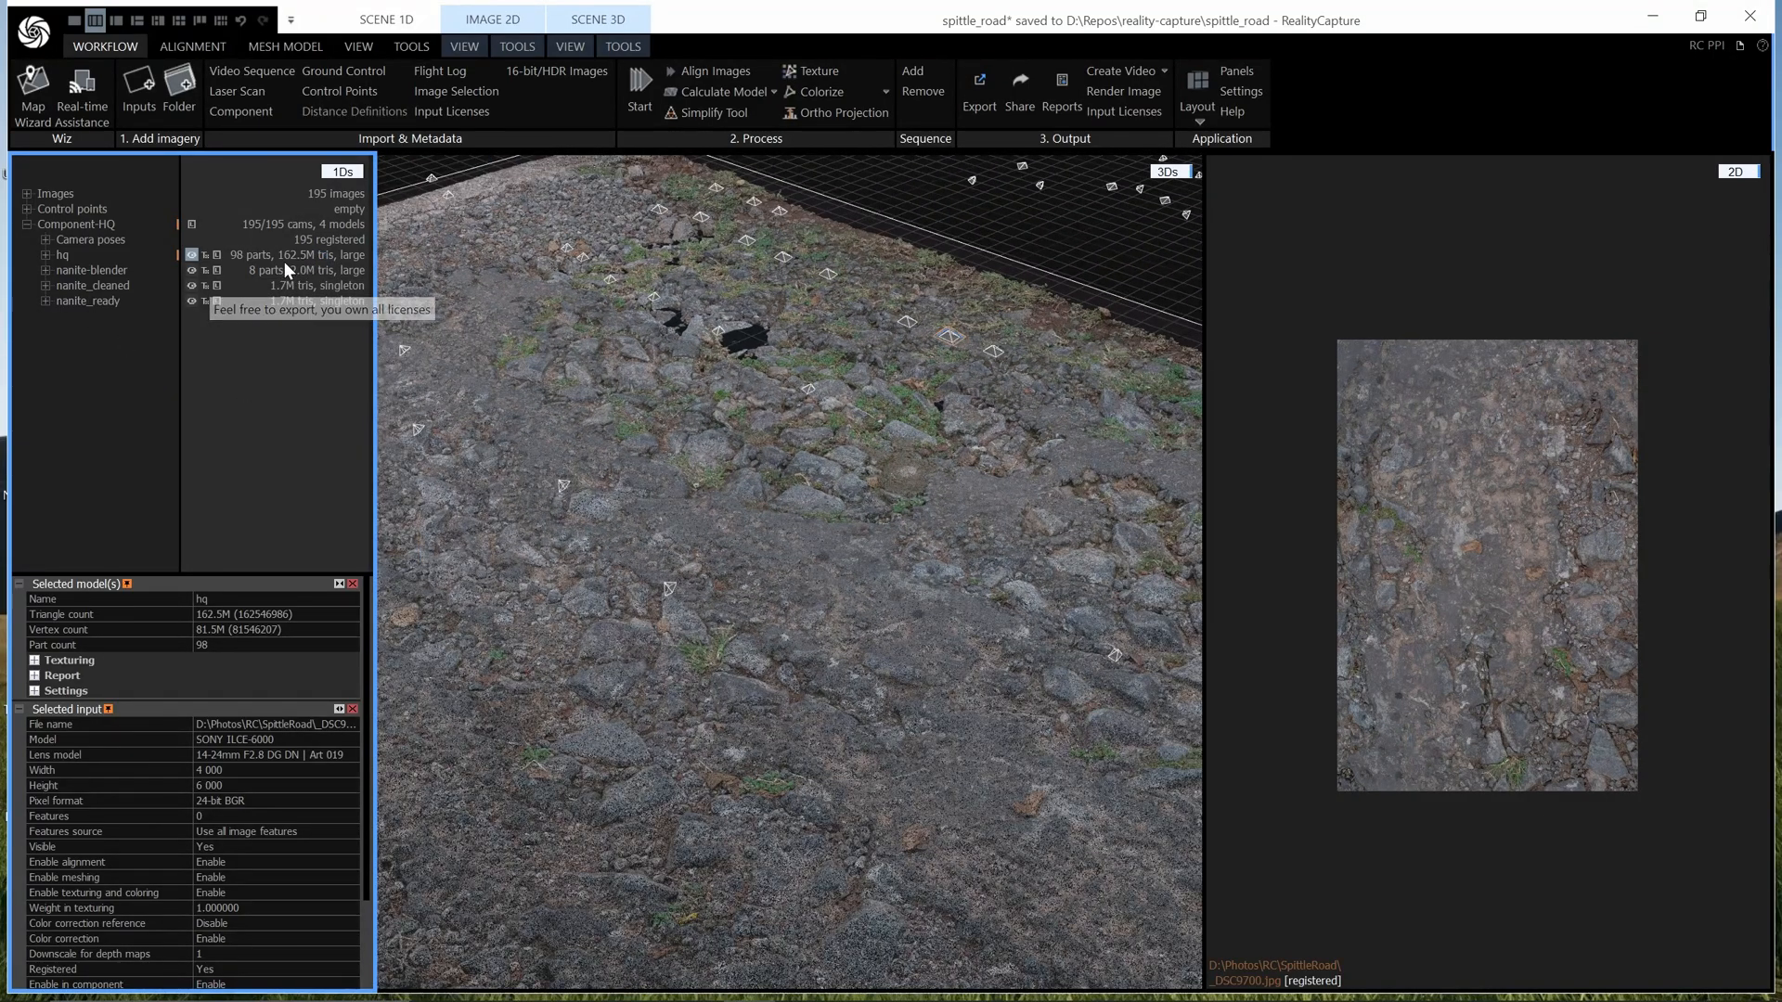
{"action": "mouse_move", "coordinate": [667, 635]}
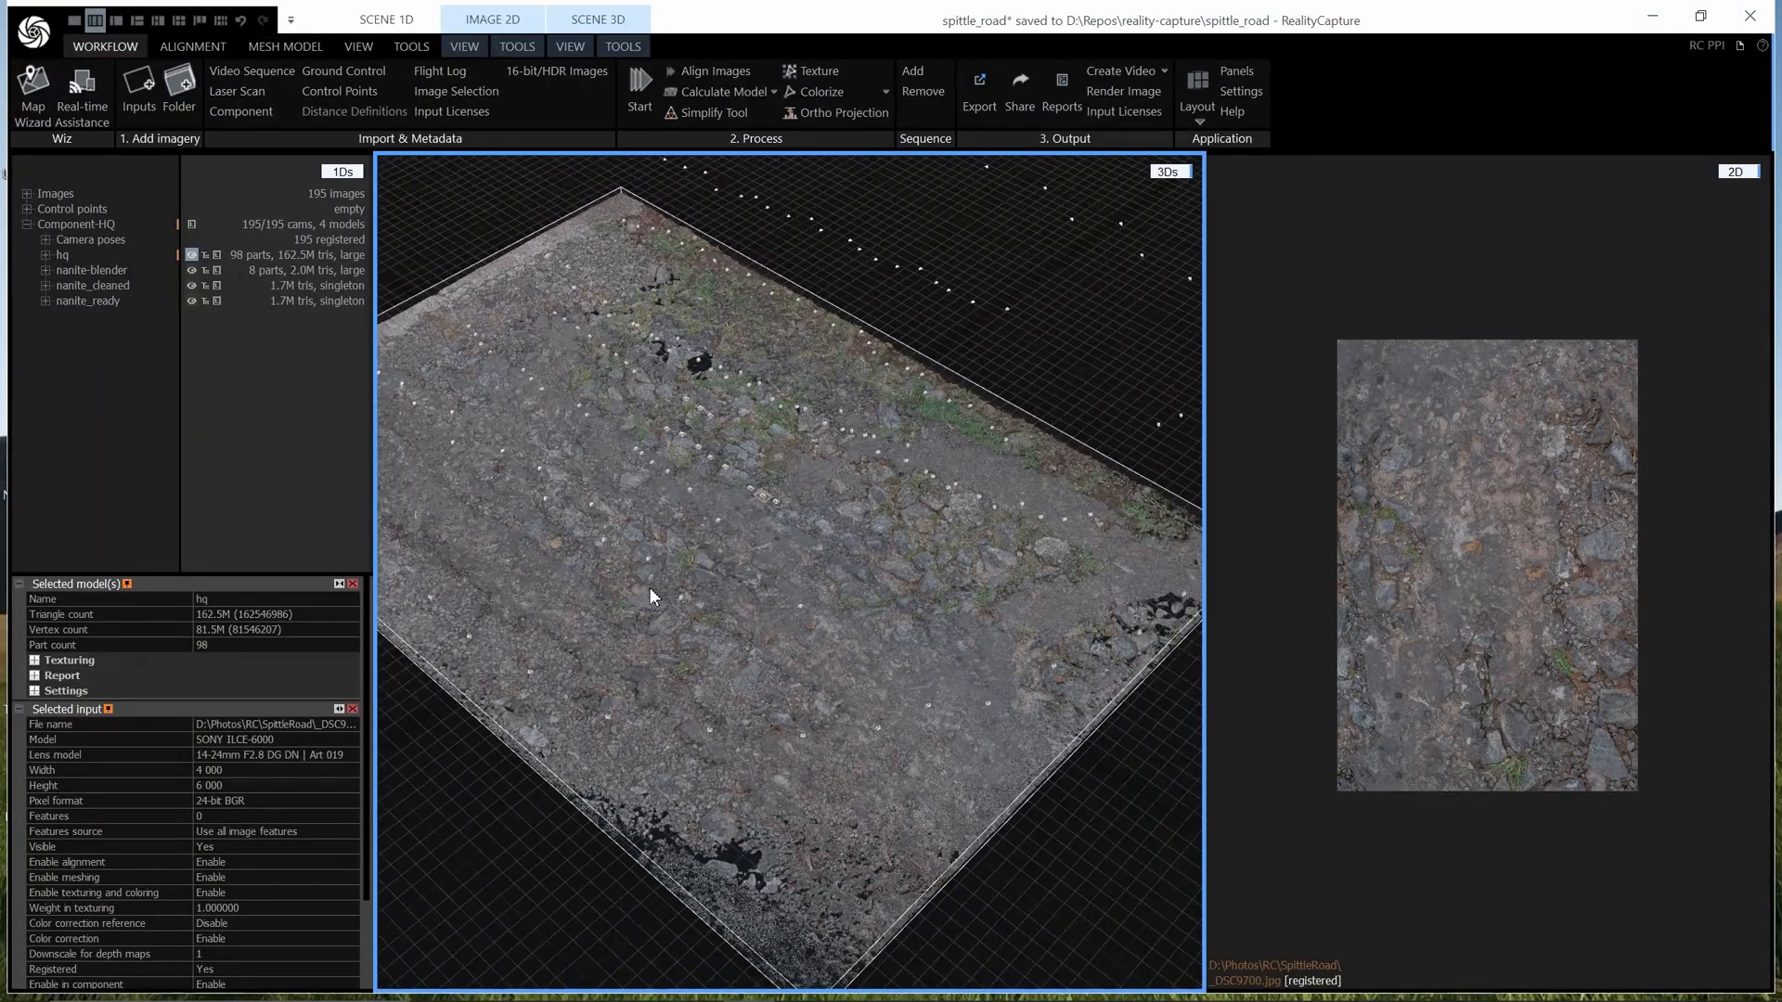
Step: Orbit close to the road surface and select the 2.0M-triangle nanite-blender model
{"action": "left_click_drag", "start_coordinate": [653, 596], "coordinate": [706, 718]}
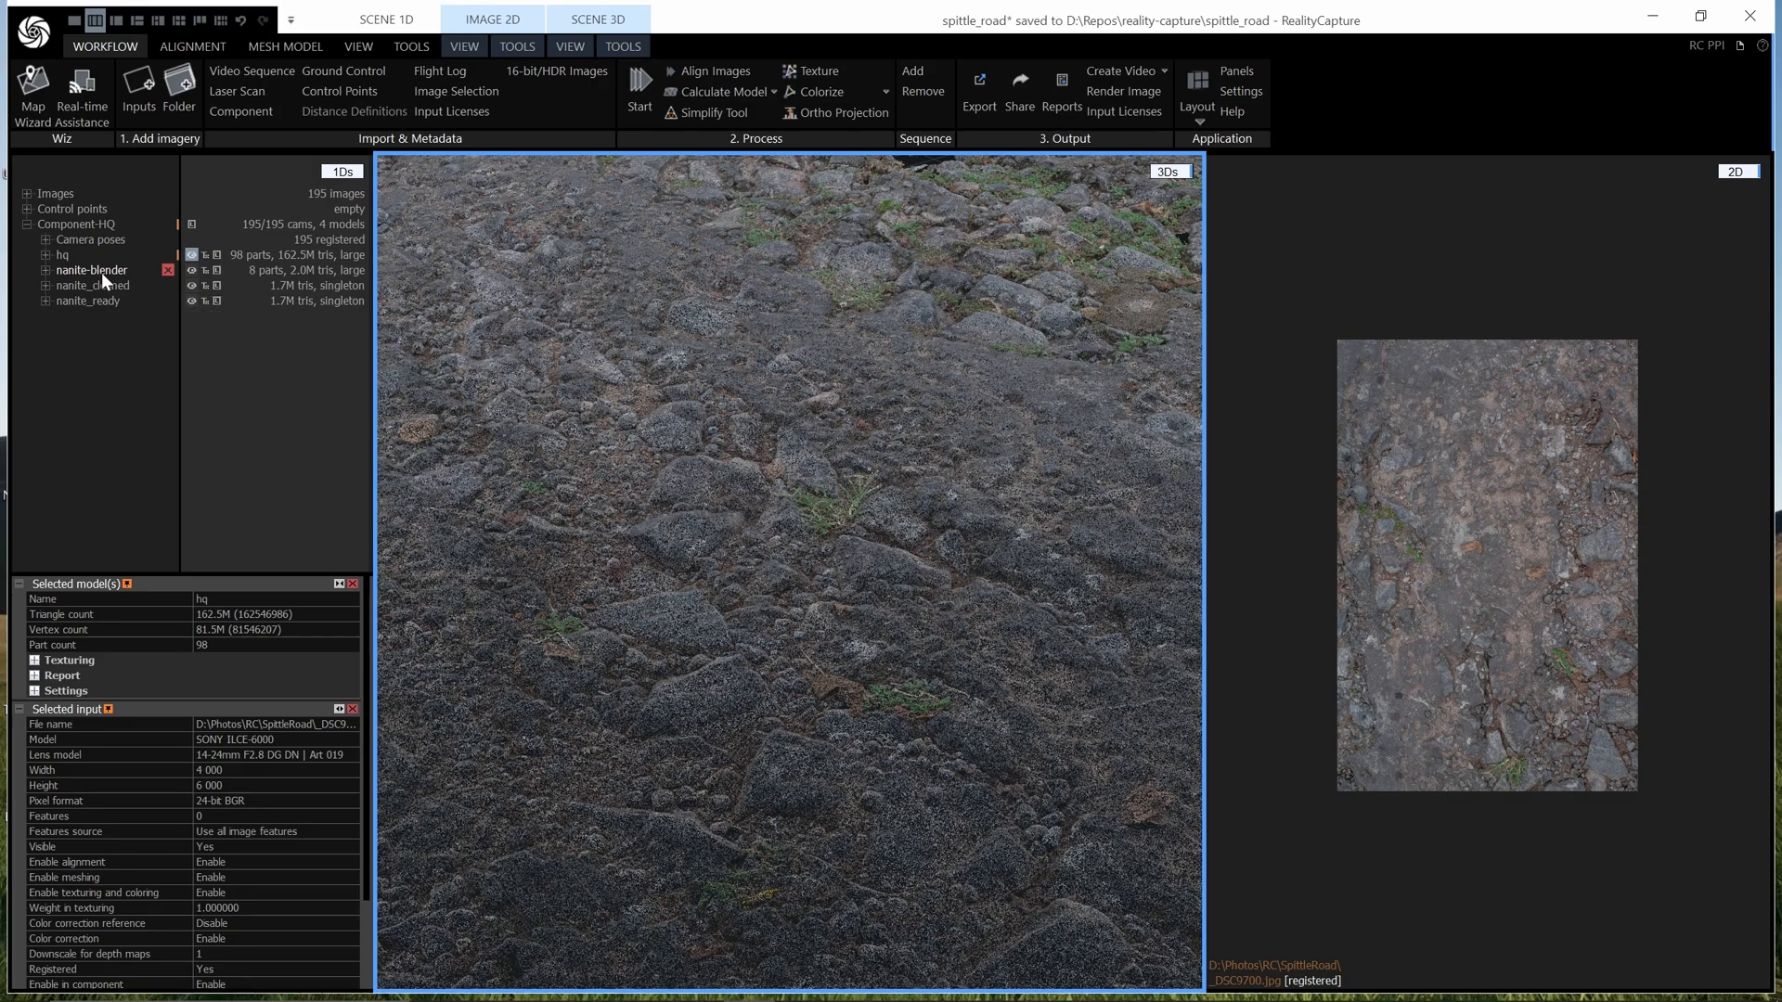
{"action": "left_click", "coordinate": [89, 271]}
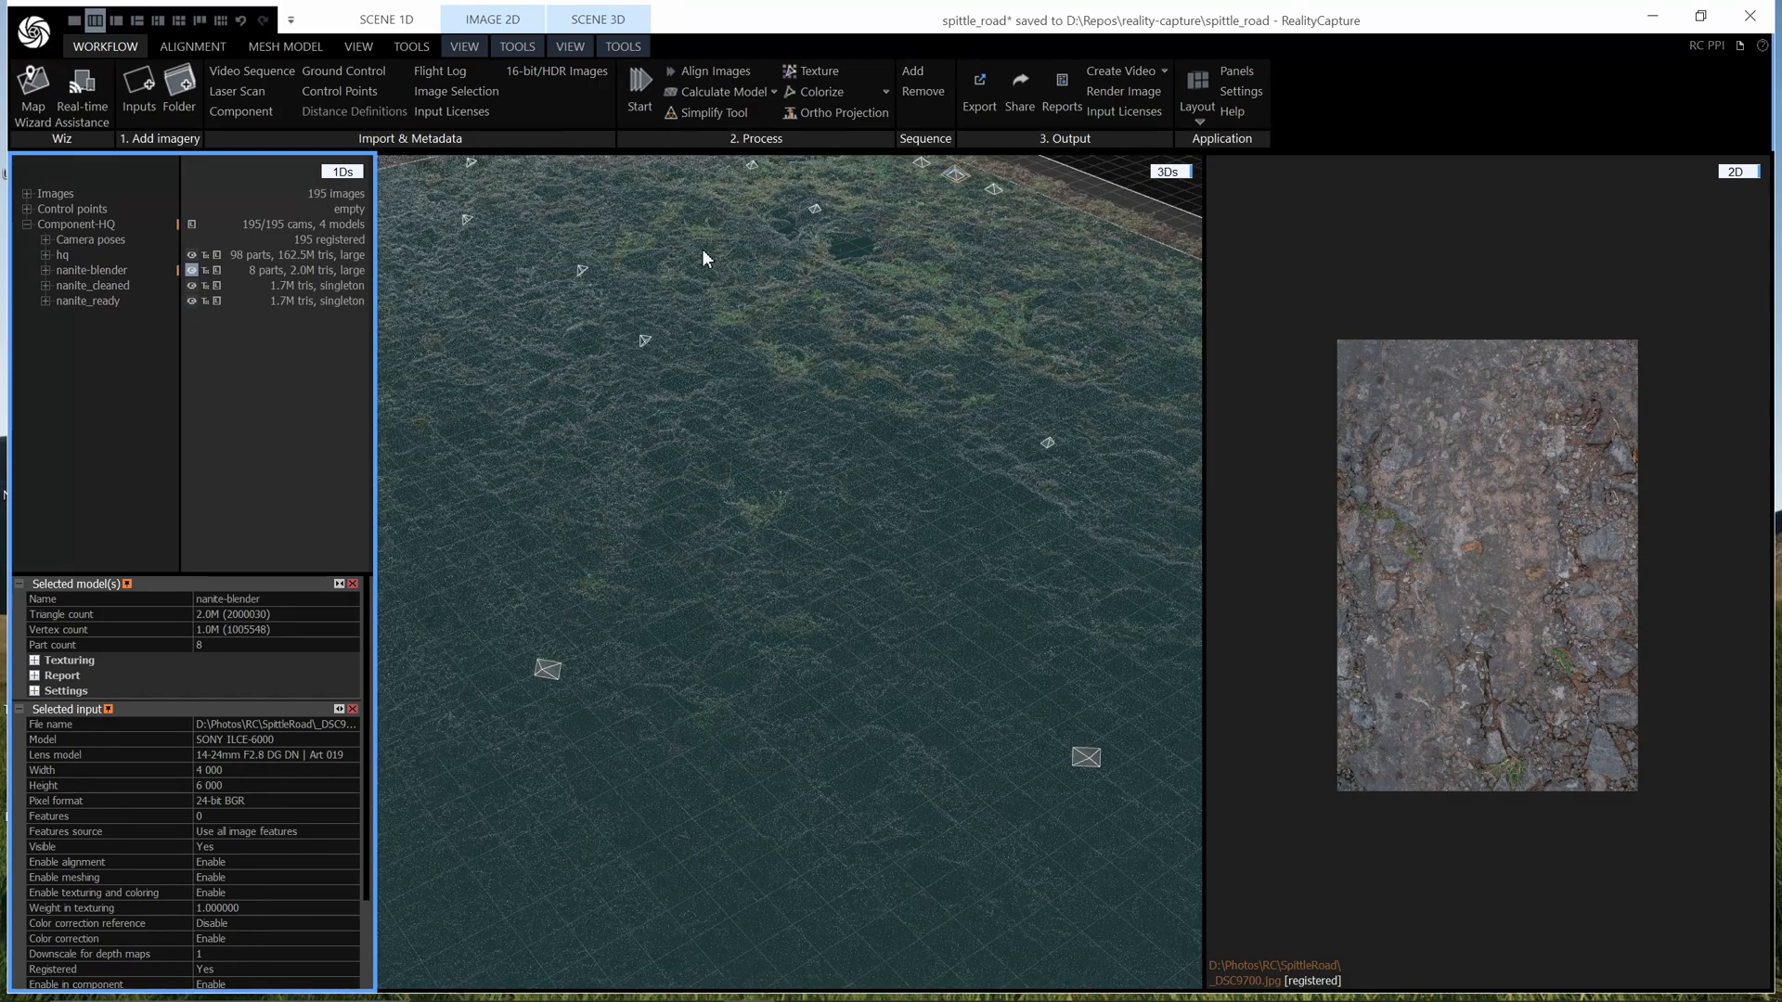
Step: Show the VIEW tab's camera and scene render settings for the 3D scene
{"action": "left_click", "coordinate": [569, 44]}
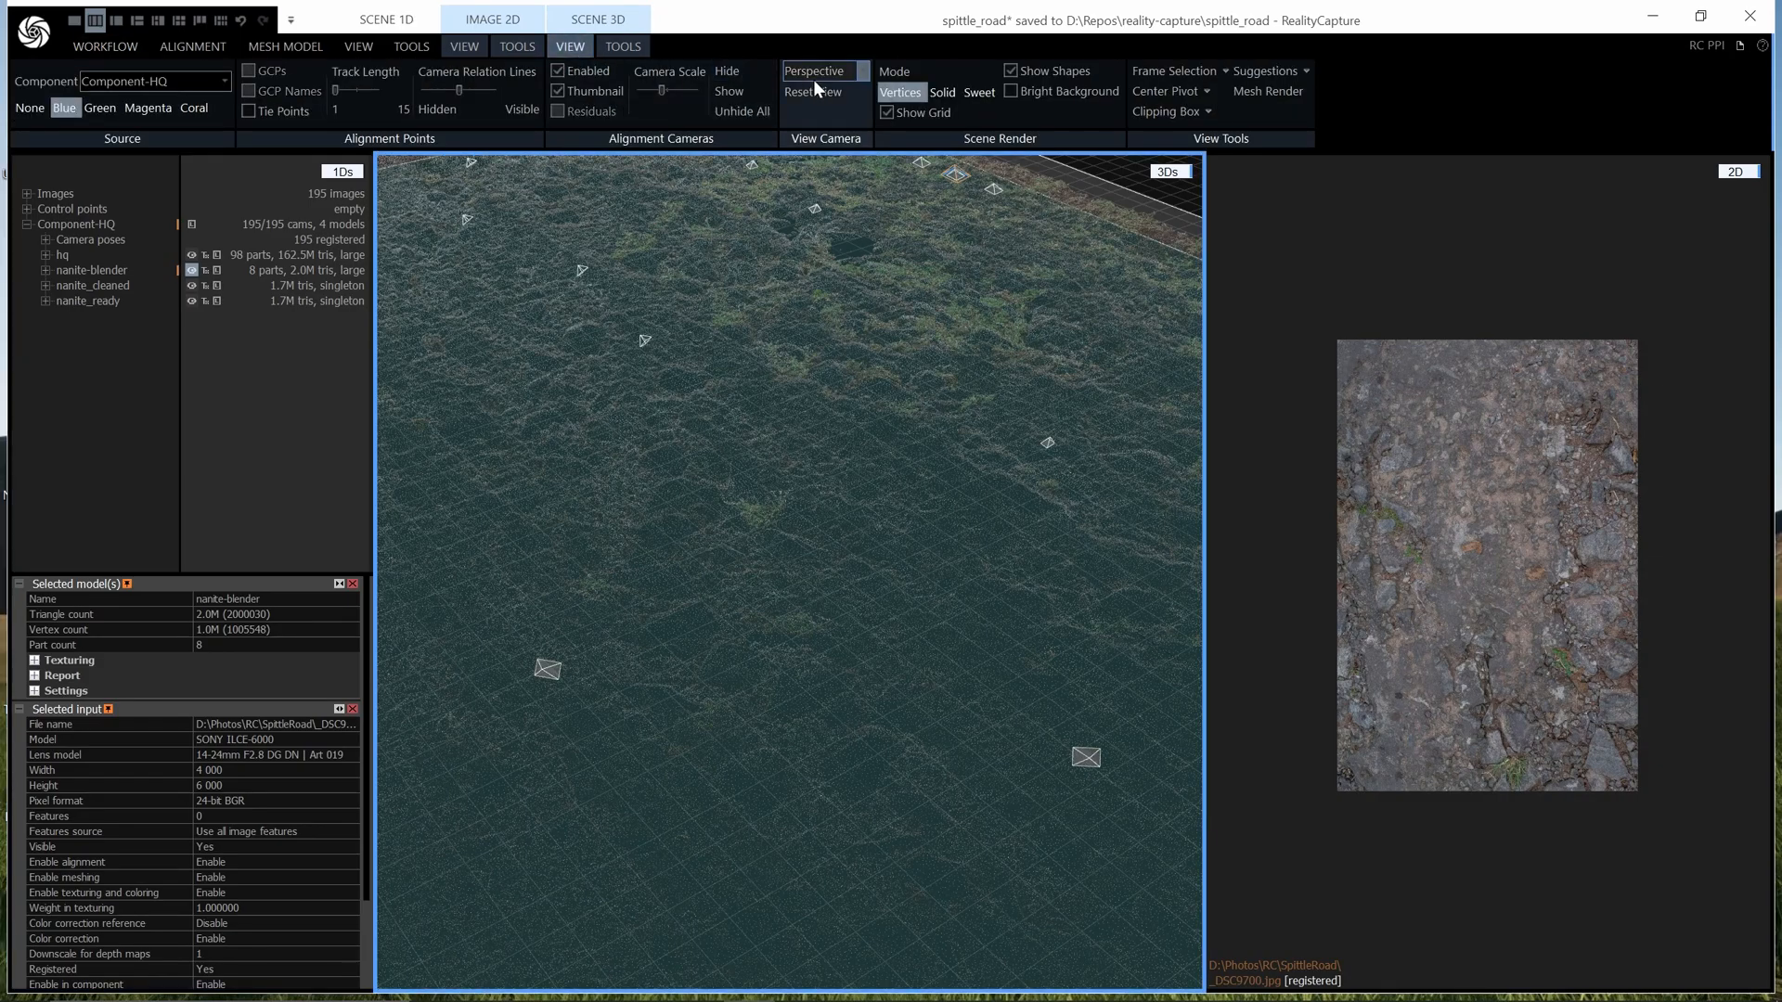
{"action": "left_click", "coordinate": [979, 91]}
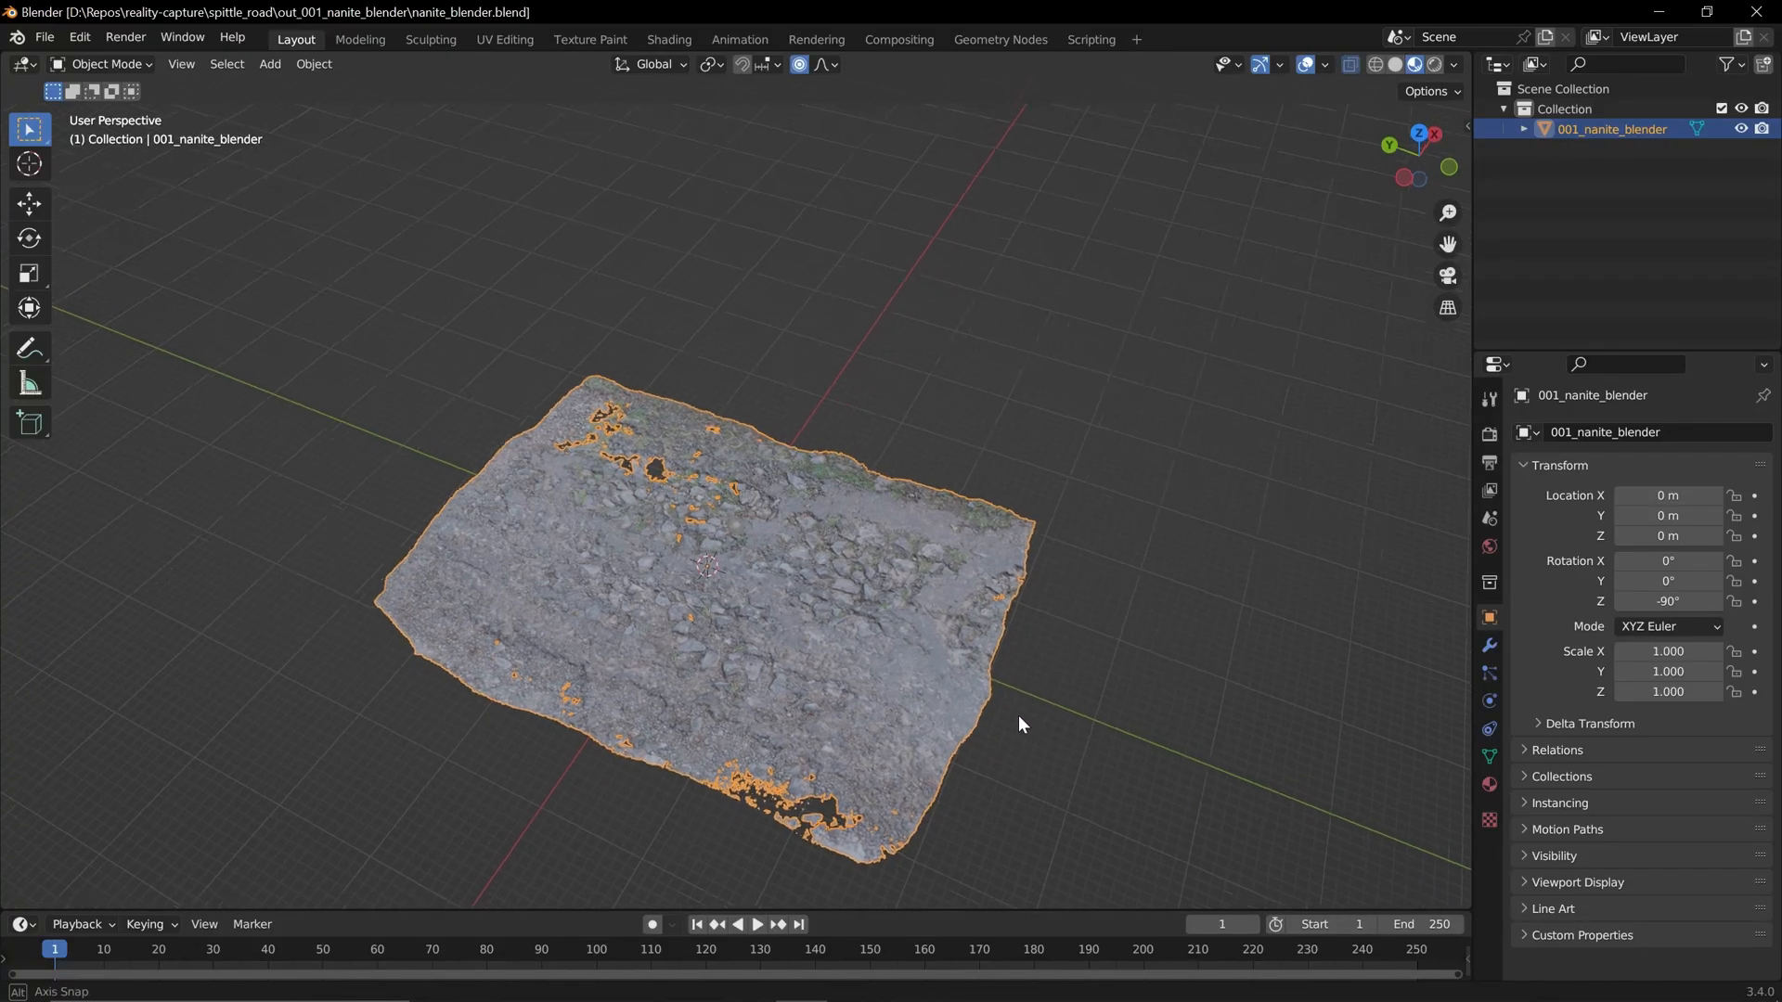
{"action": "left_click_drag", "start_coordinate": [1020, 724], "coordinate": [728, 707]}
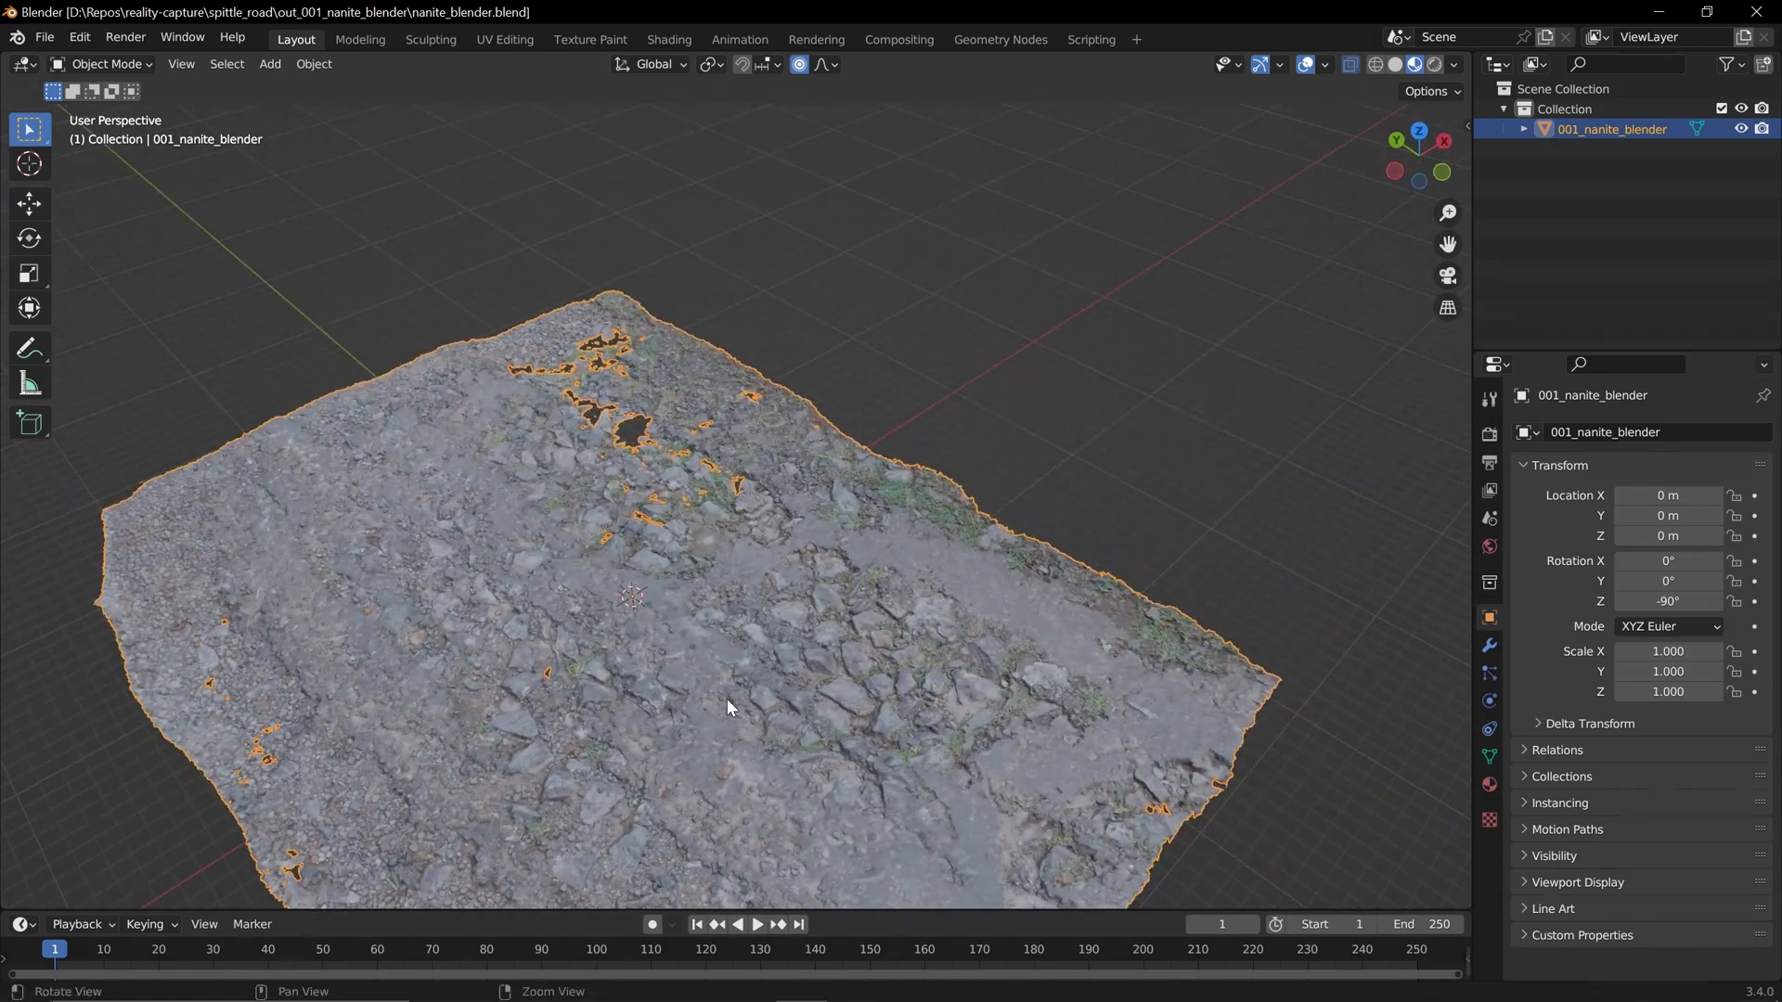
{"action": "left_click_drag", "start_coordinate": [728, 705], "coordinate": [830, 739]}
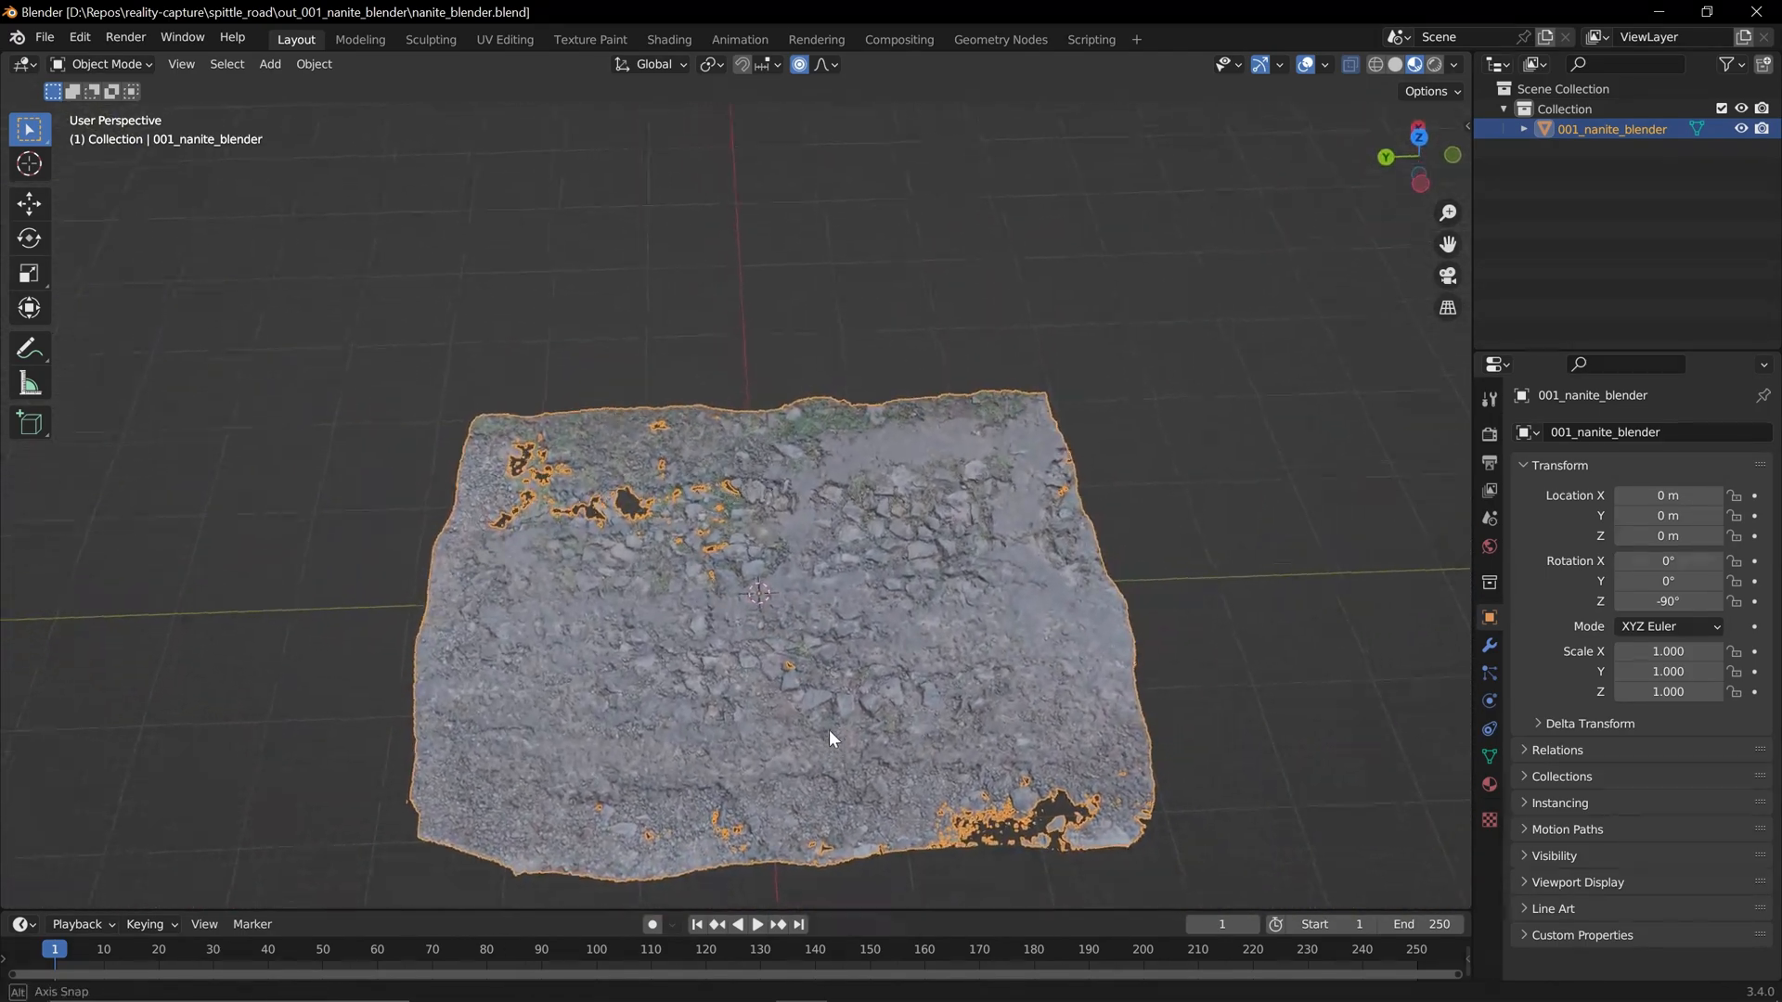
{"action": "left_click_drag", "start_coordinate": [830, 739], "coordinate": [828, 666]}
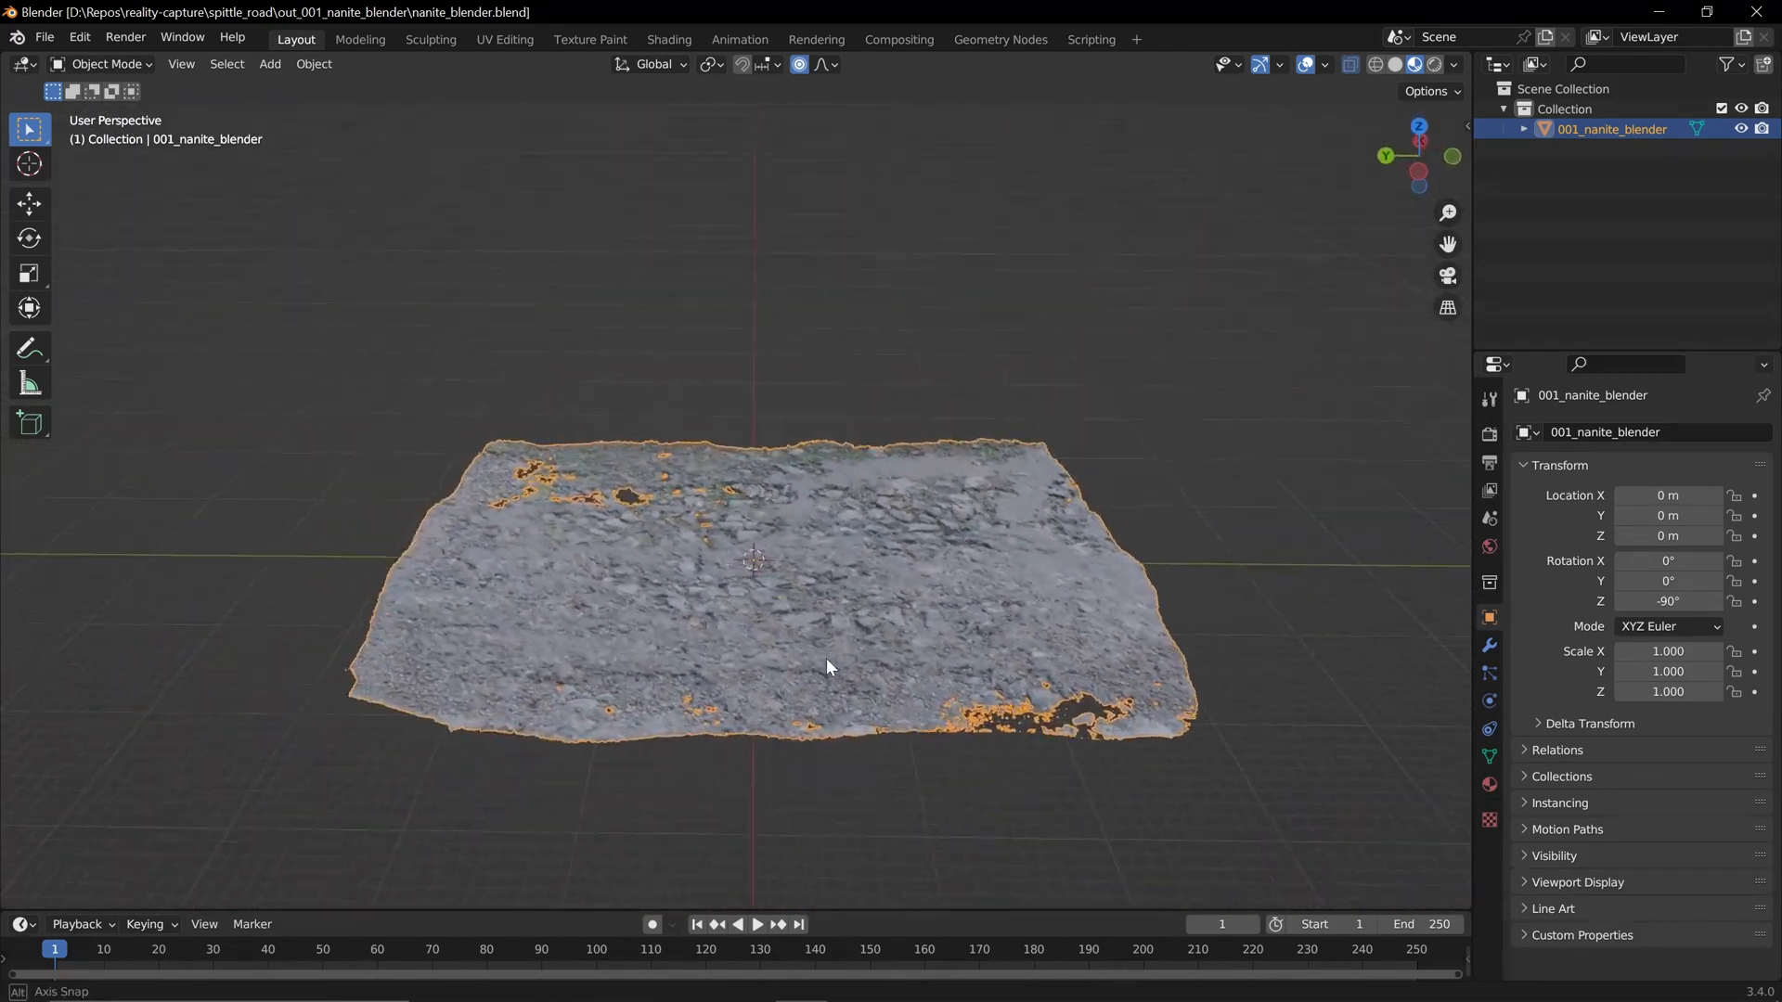
{"action": "left_click_drag", "start_coordinate": [828, 667], "coordinate": [932, 472]}
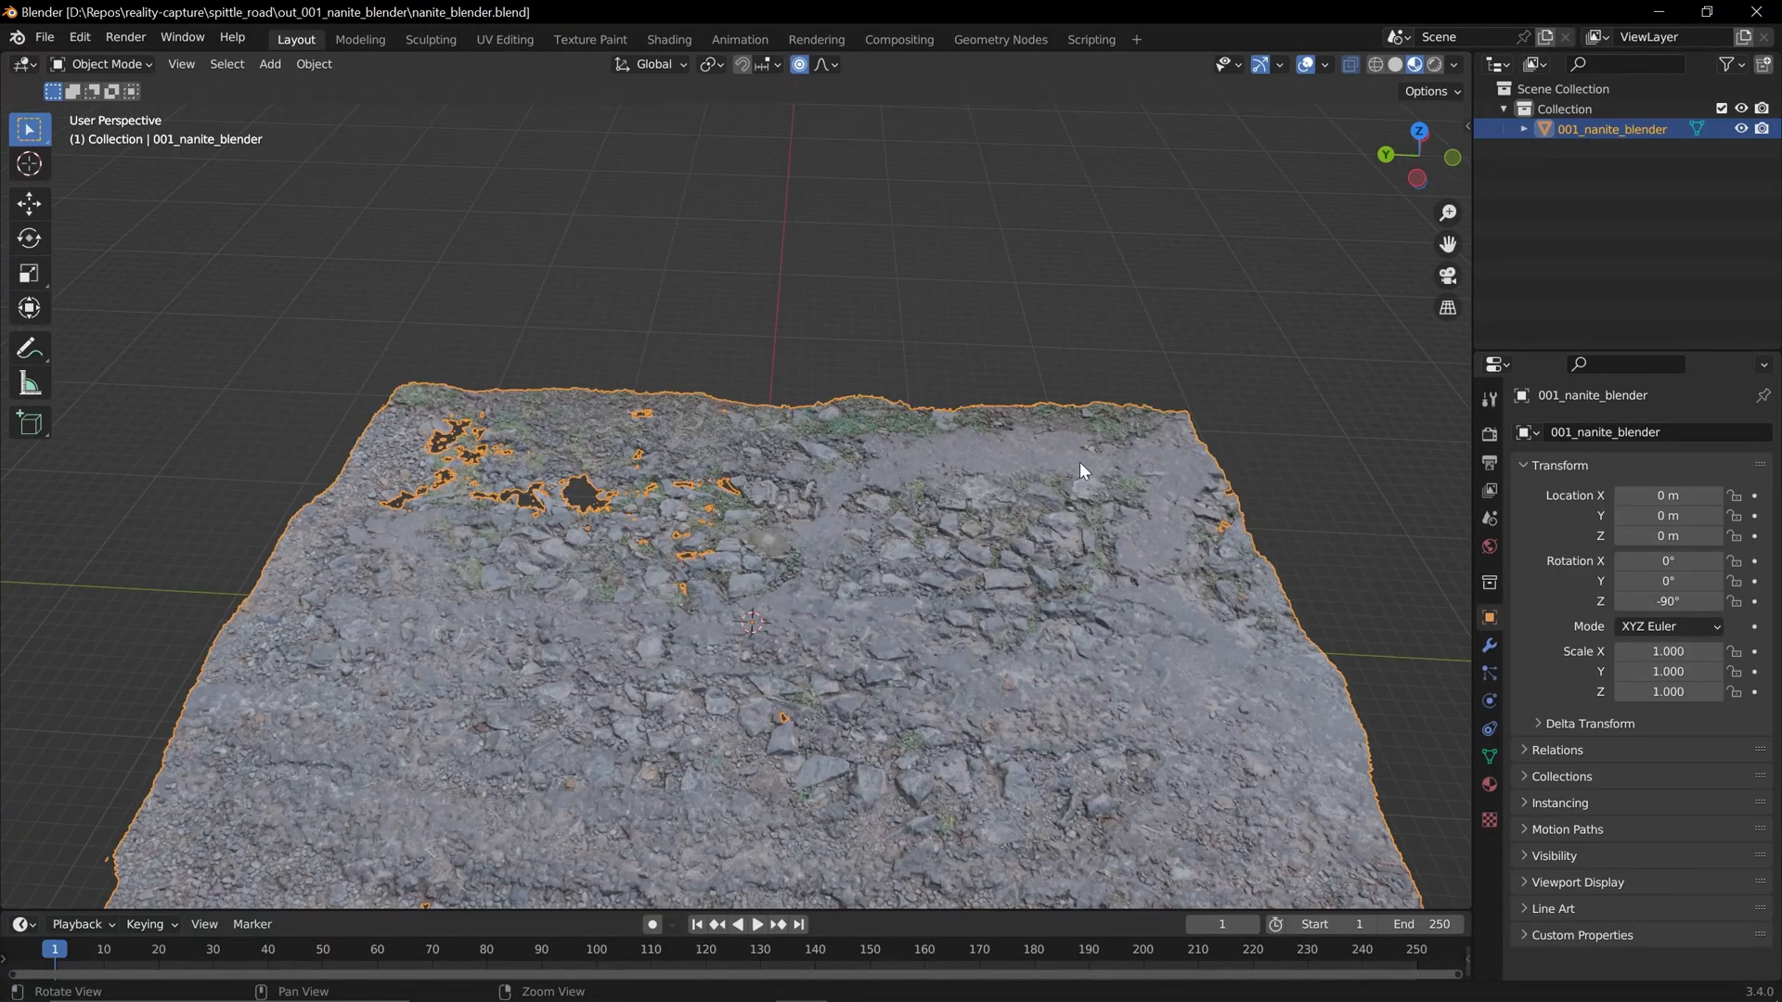
{"action": "left_click_drag", "start_coordinate": [1080, 472], "coordinate": [975, 370]}
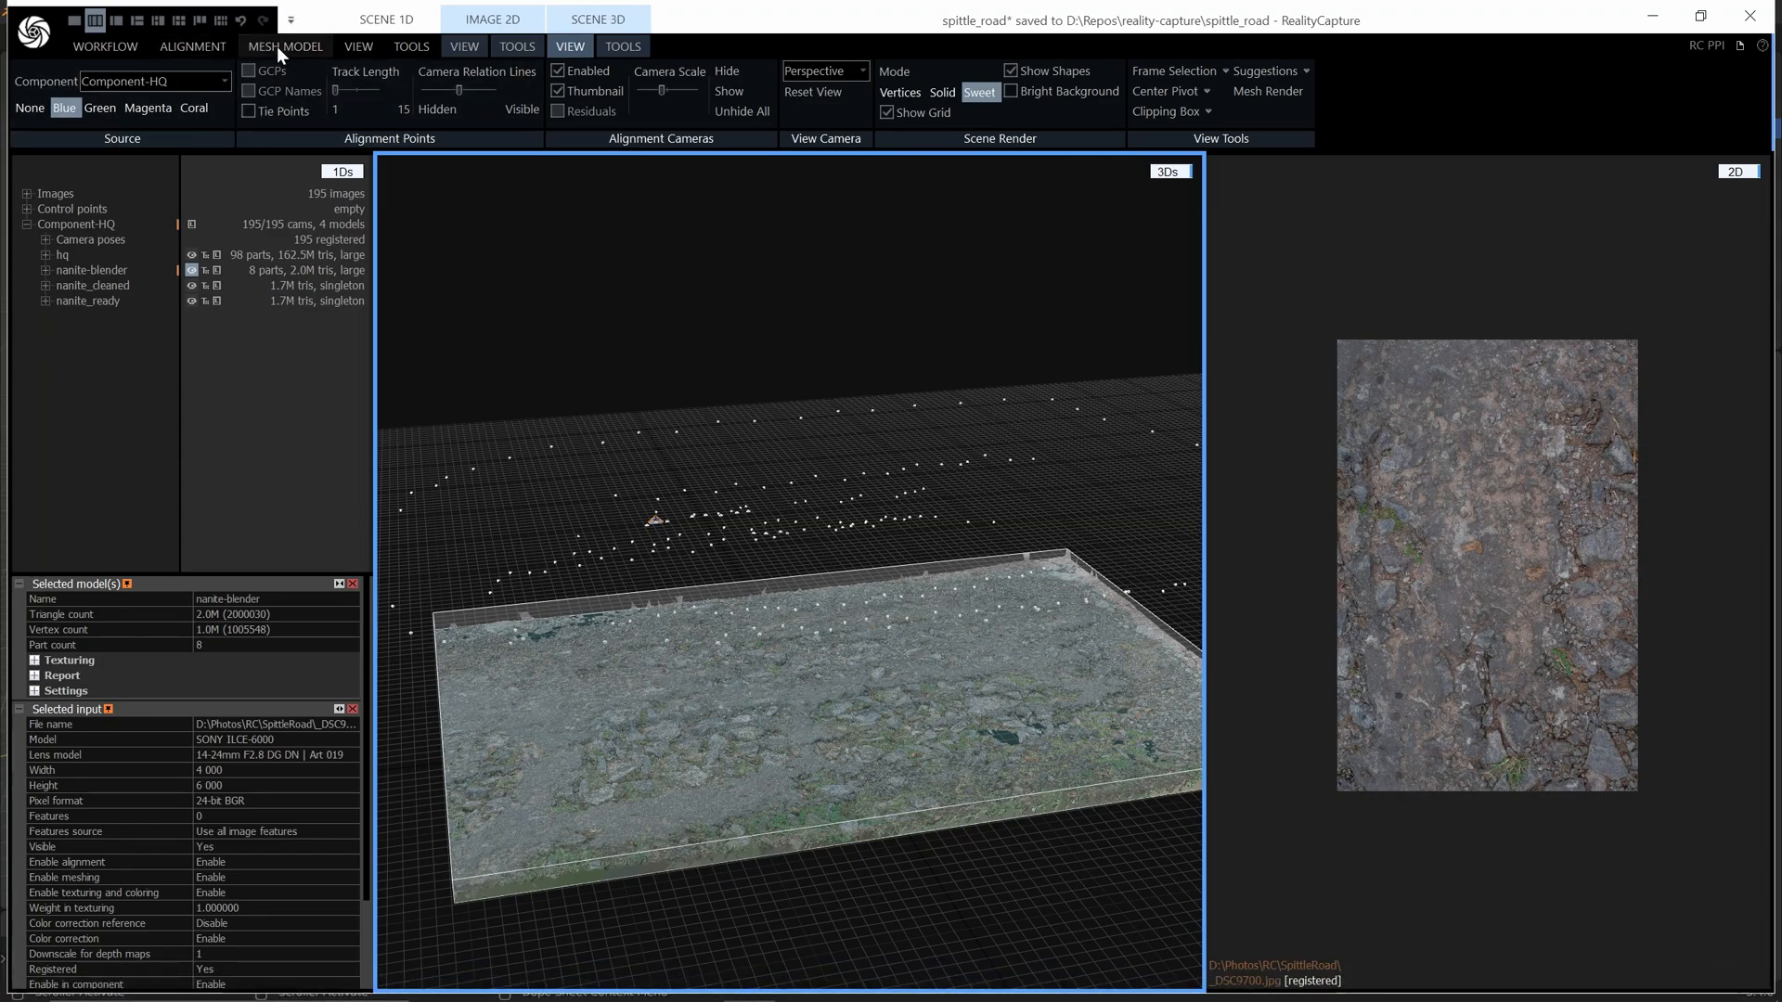
Step: Select the single-part nanite_cleaned model and bring up the scene TOOLS tab
{"action": "left_click", "coordinate": [286, 44]}
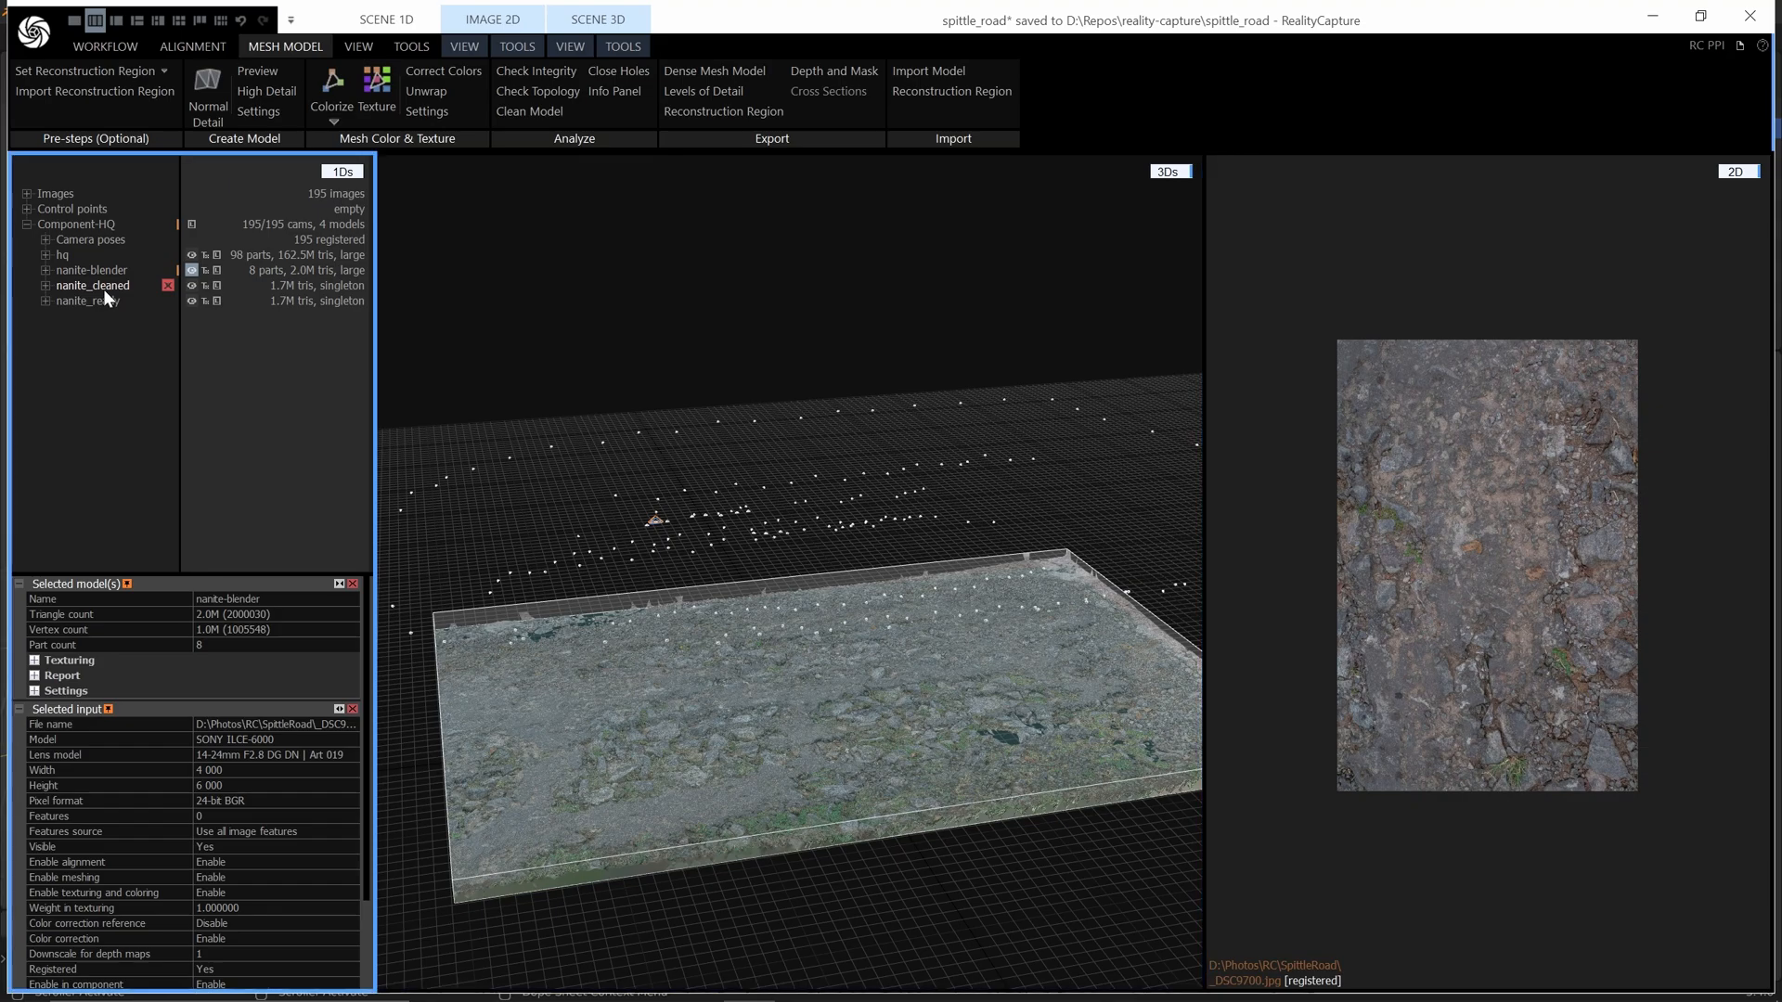
{"action": "left_click", "coordinate": [91, 285]}
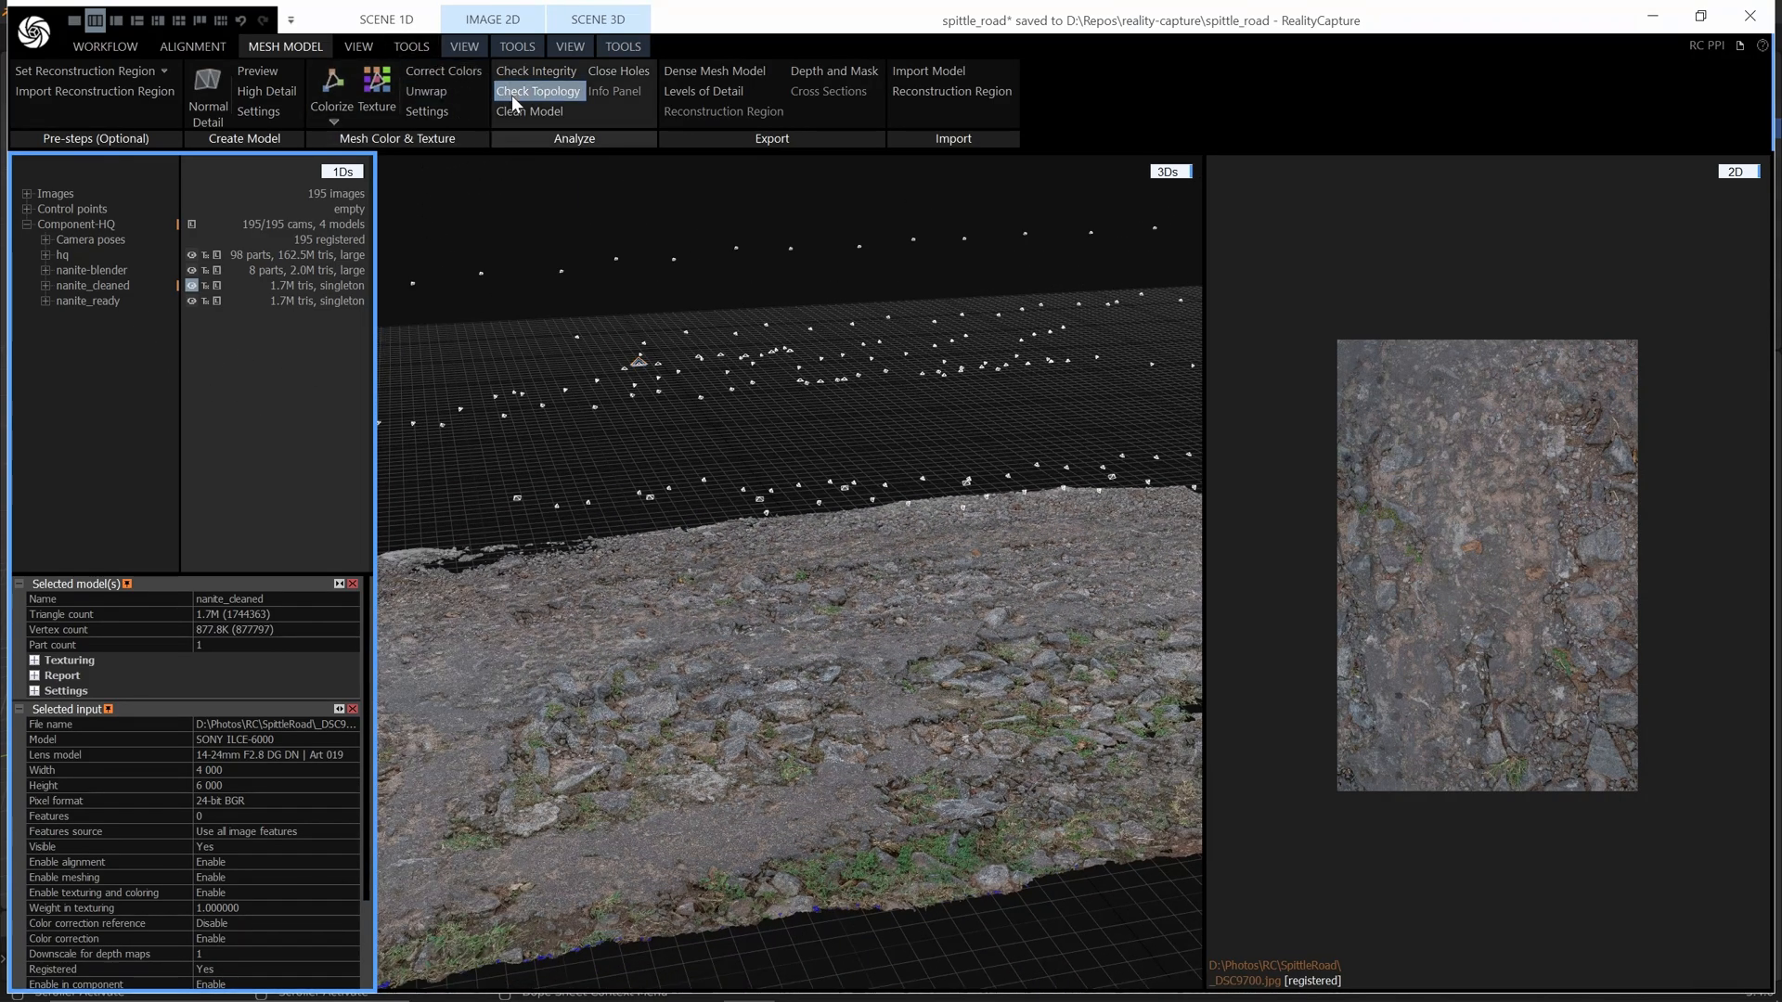
{"action": "left_click", "coordinate": [492, 18]}
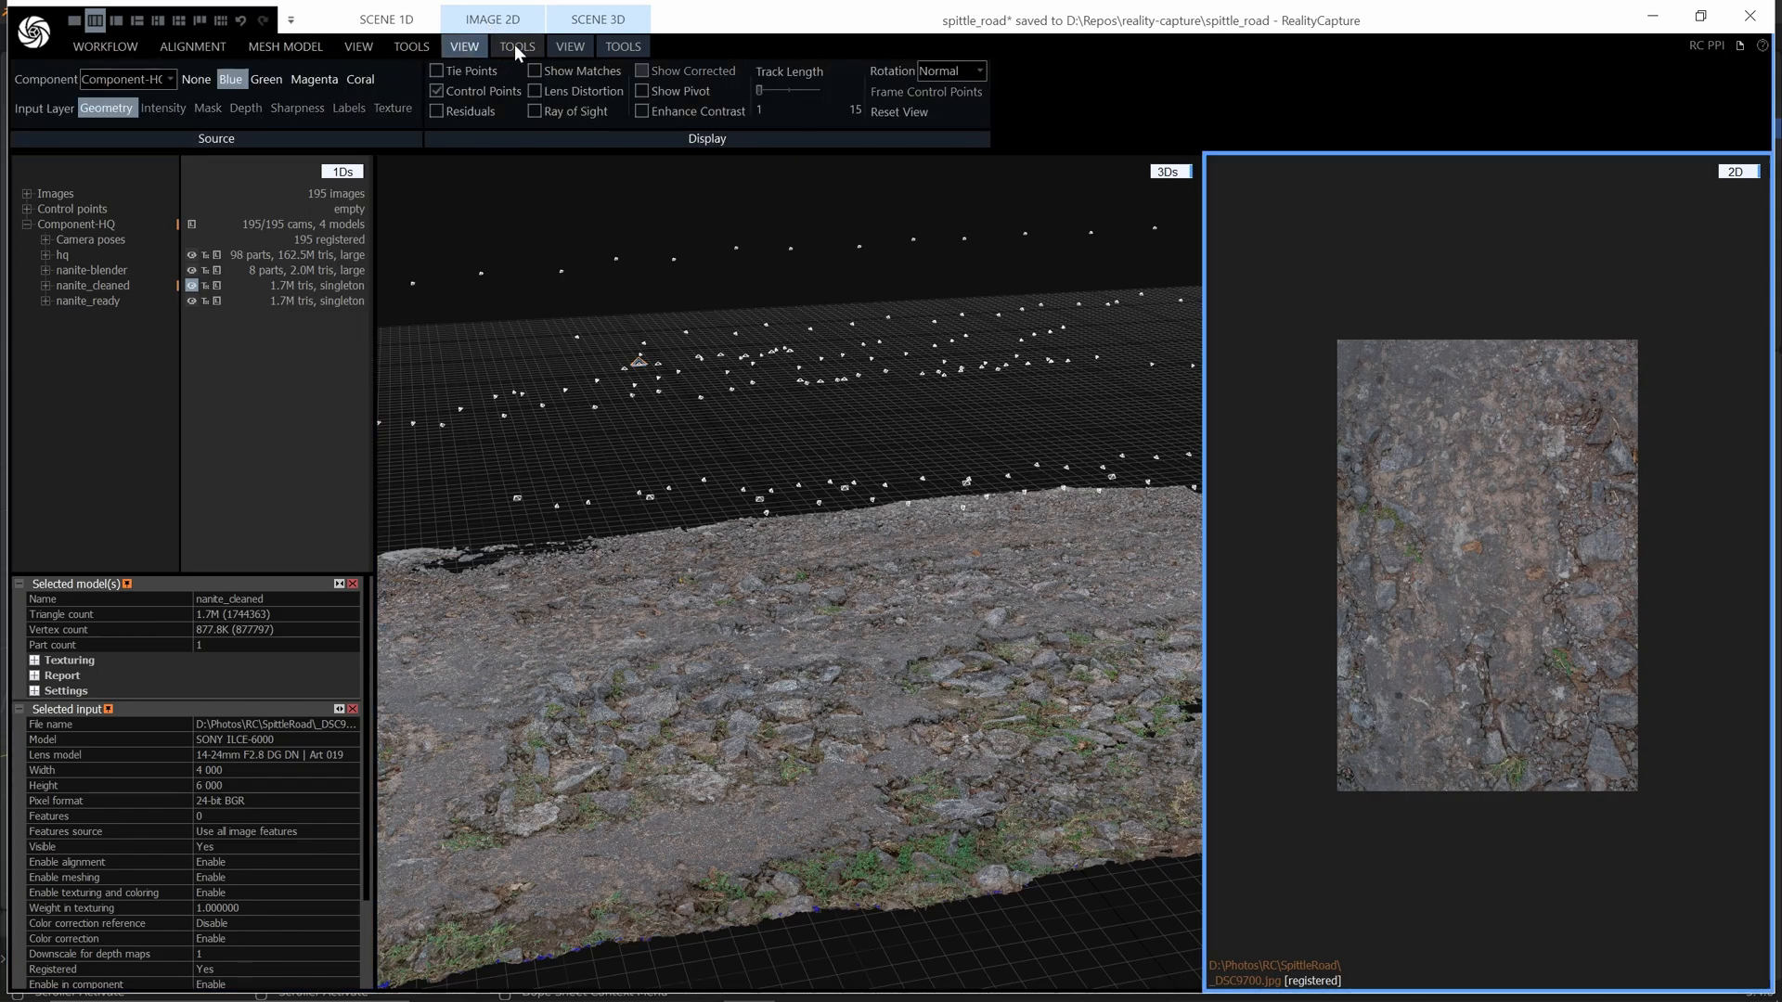
{"action": "left_click", "coordinate": [516, 44]}
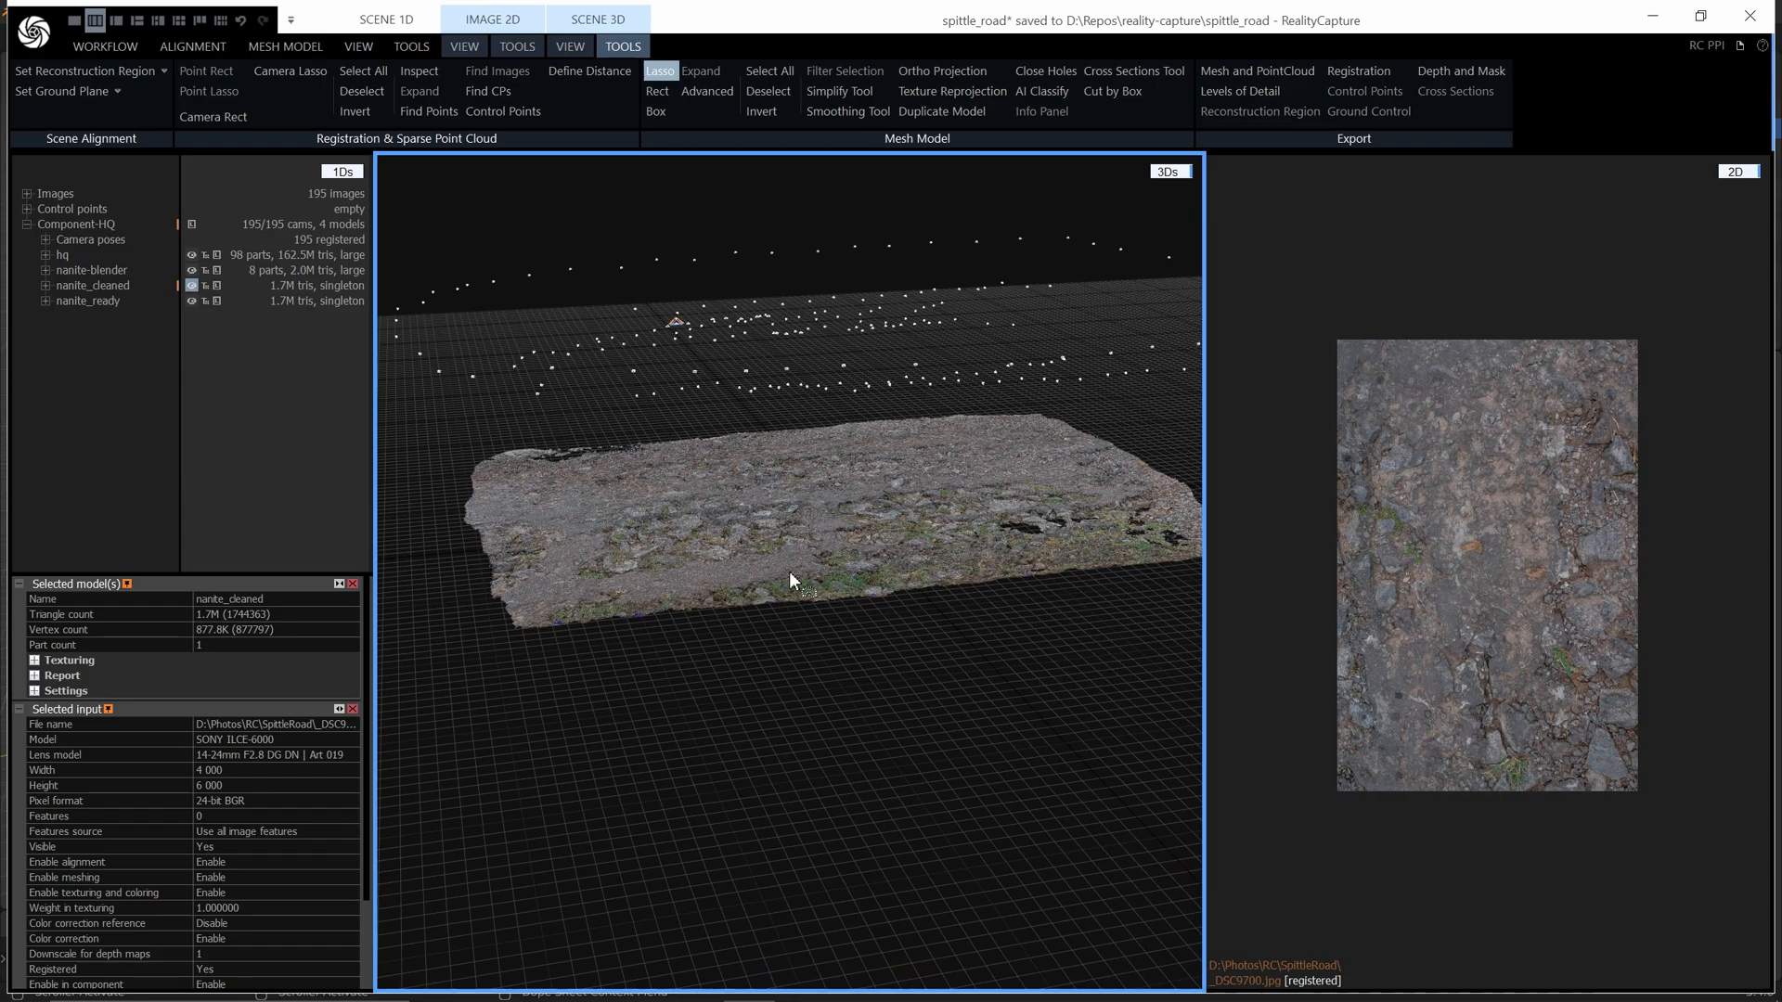
Step: Lasso-select a rounded patch of triangles near the middle of the cleaned road
{"action": "left_click_drag", "start_coordinate": [783, 546], "coordinate": [864, 591]}
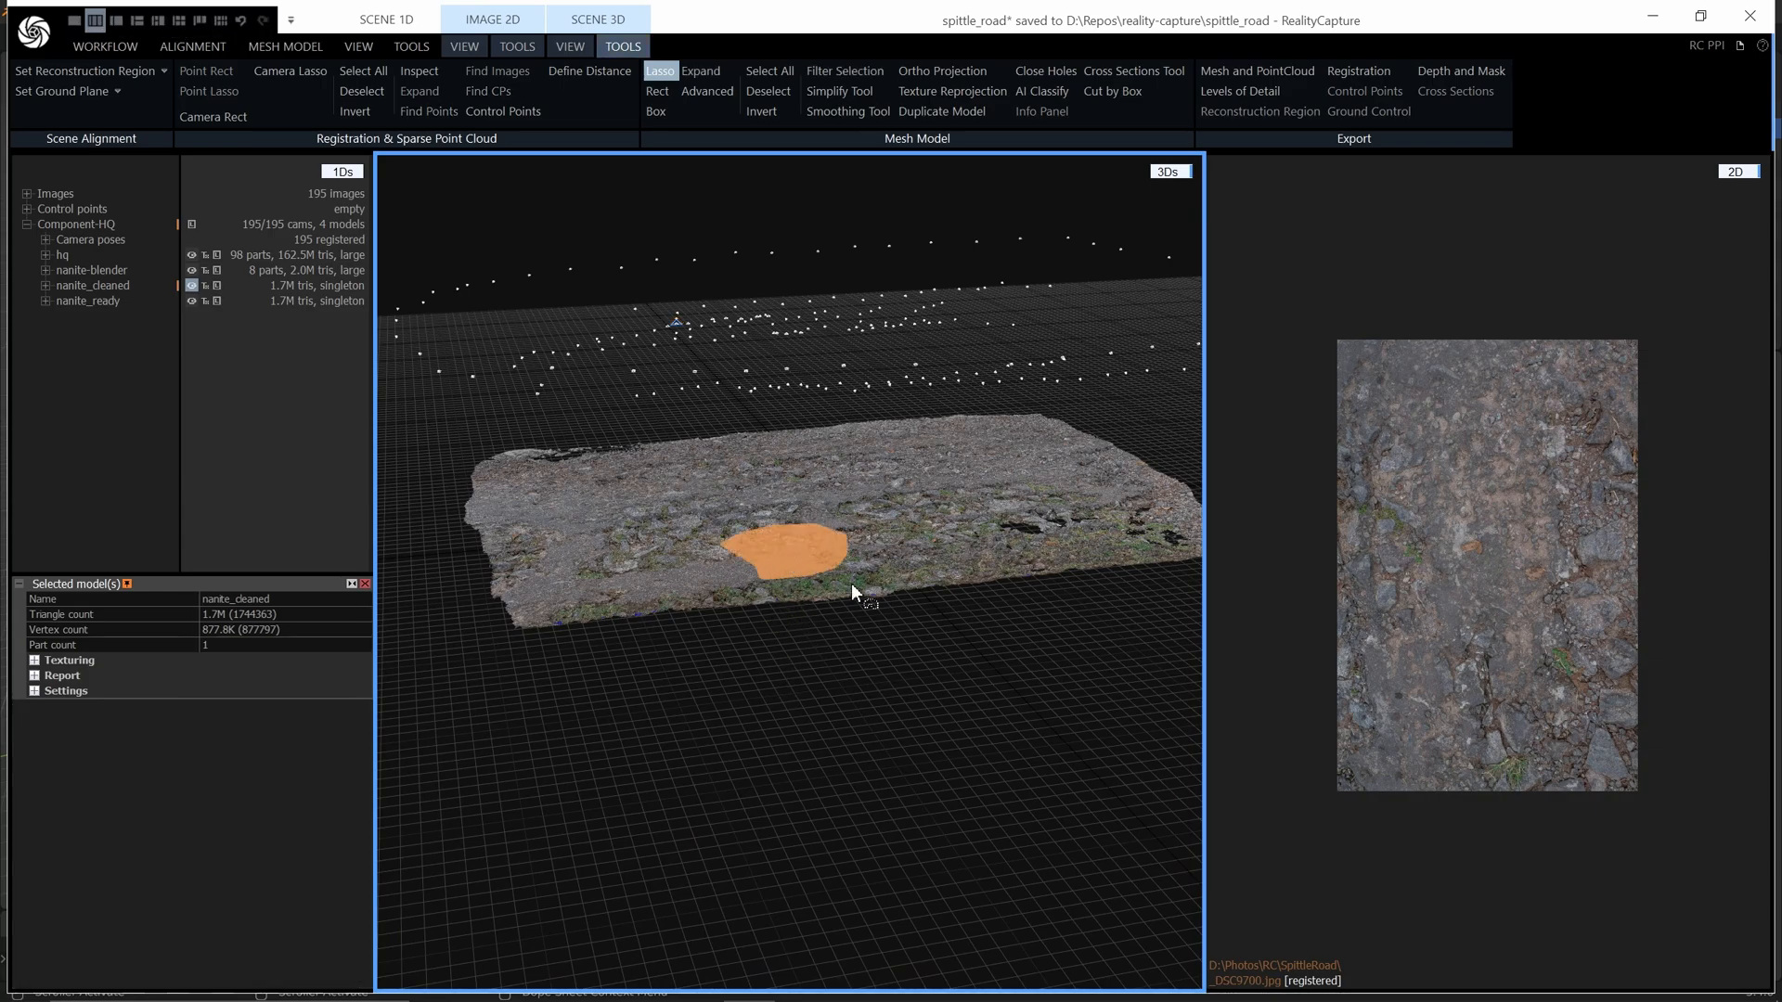
{"action": "mouse_move", "coordinate": [845, 71]}
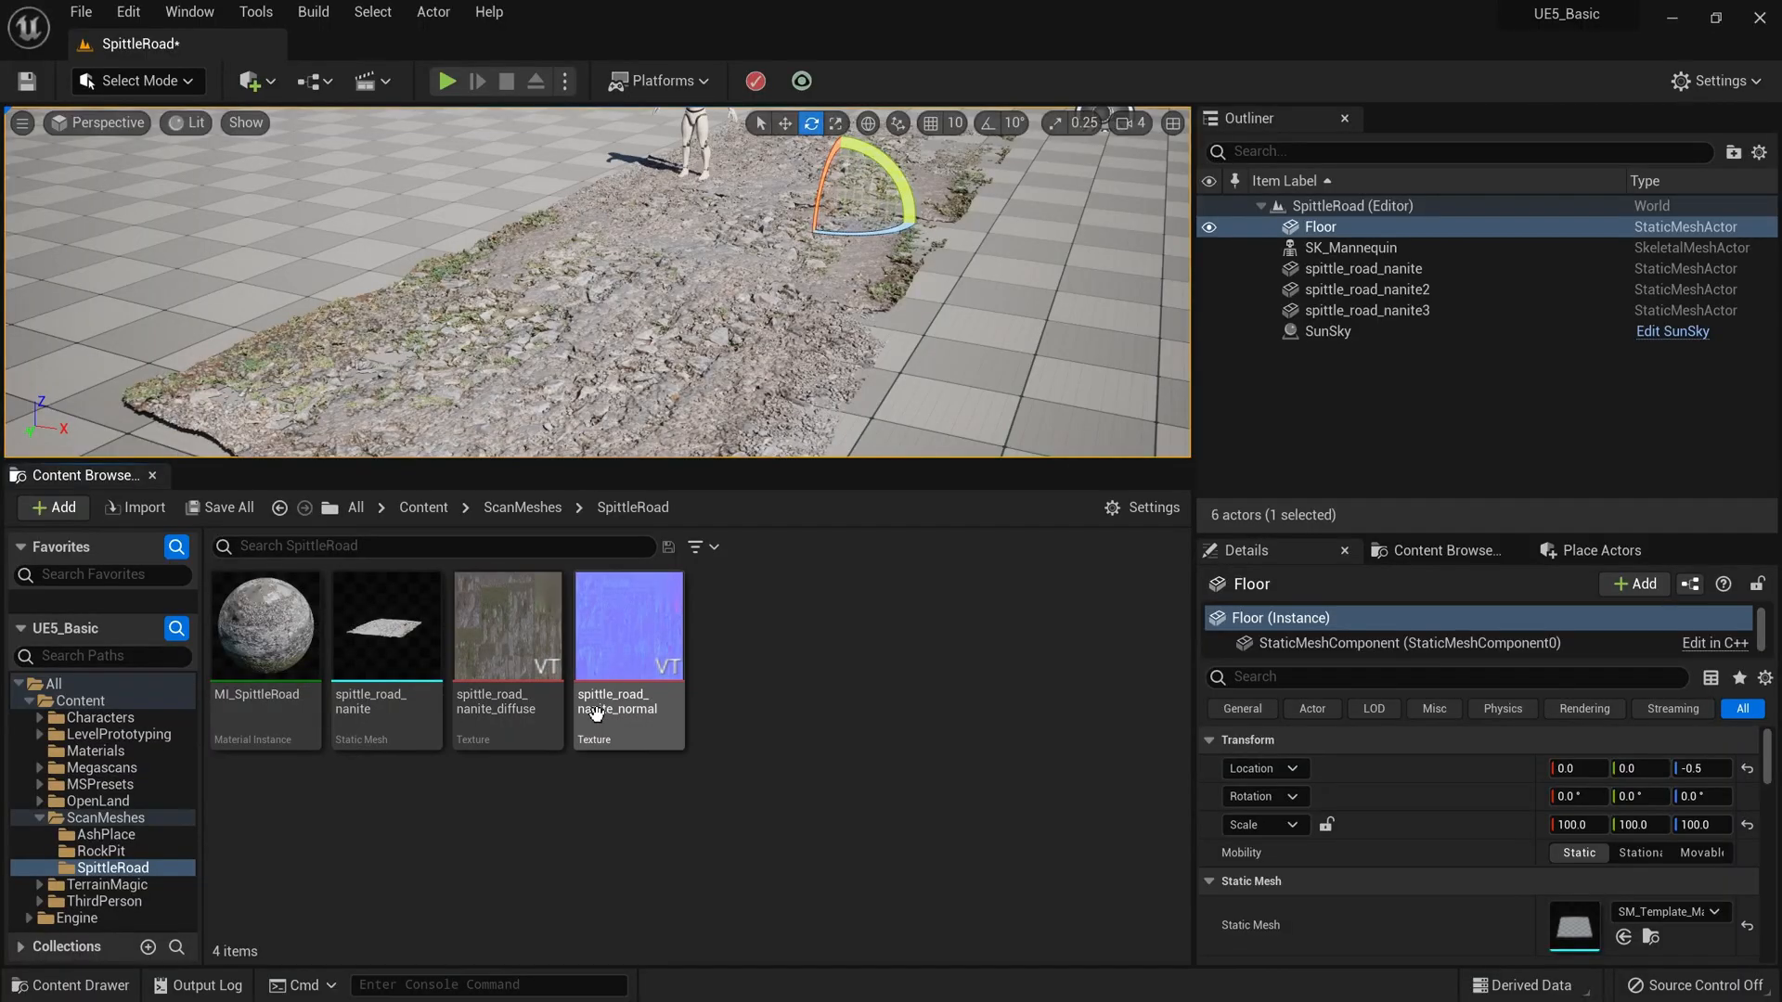
{"action": "mouse_move", "coordinate": [828, 917]}
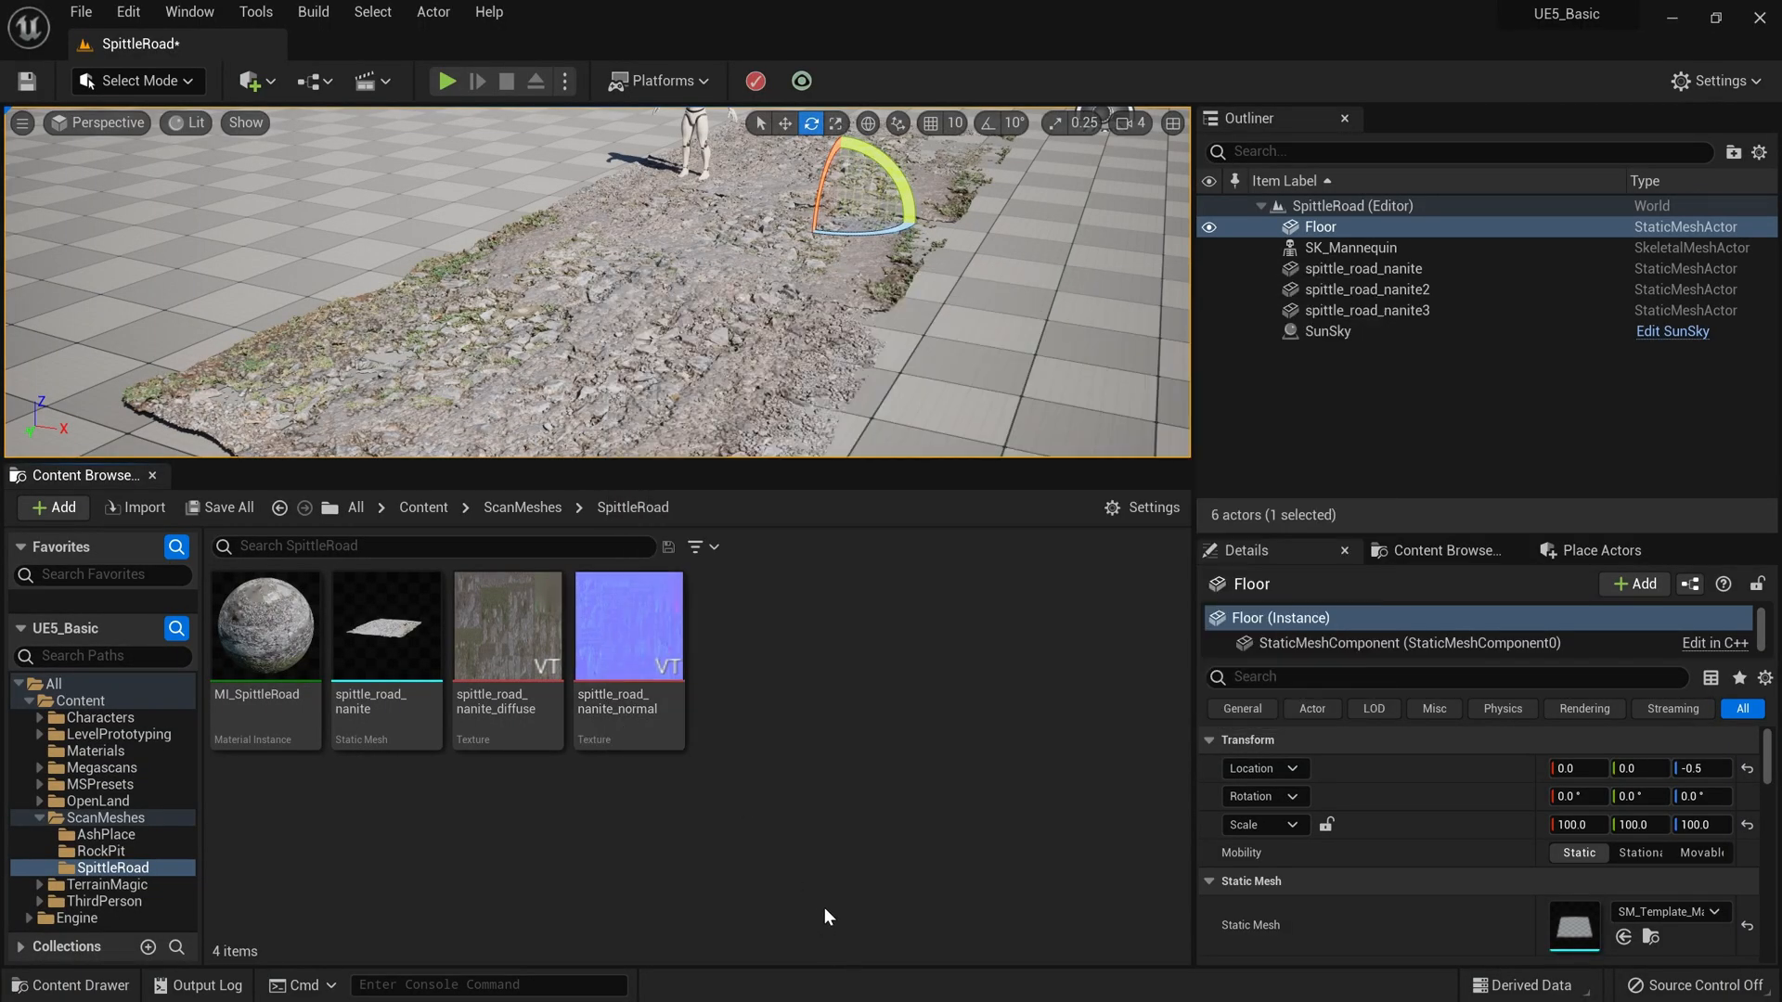
{"action": "mouse_move", "coordinate": [212, 586]}
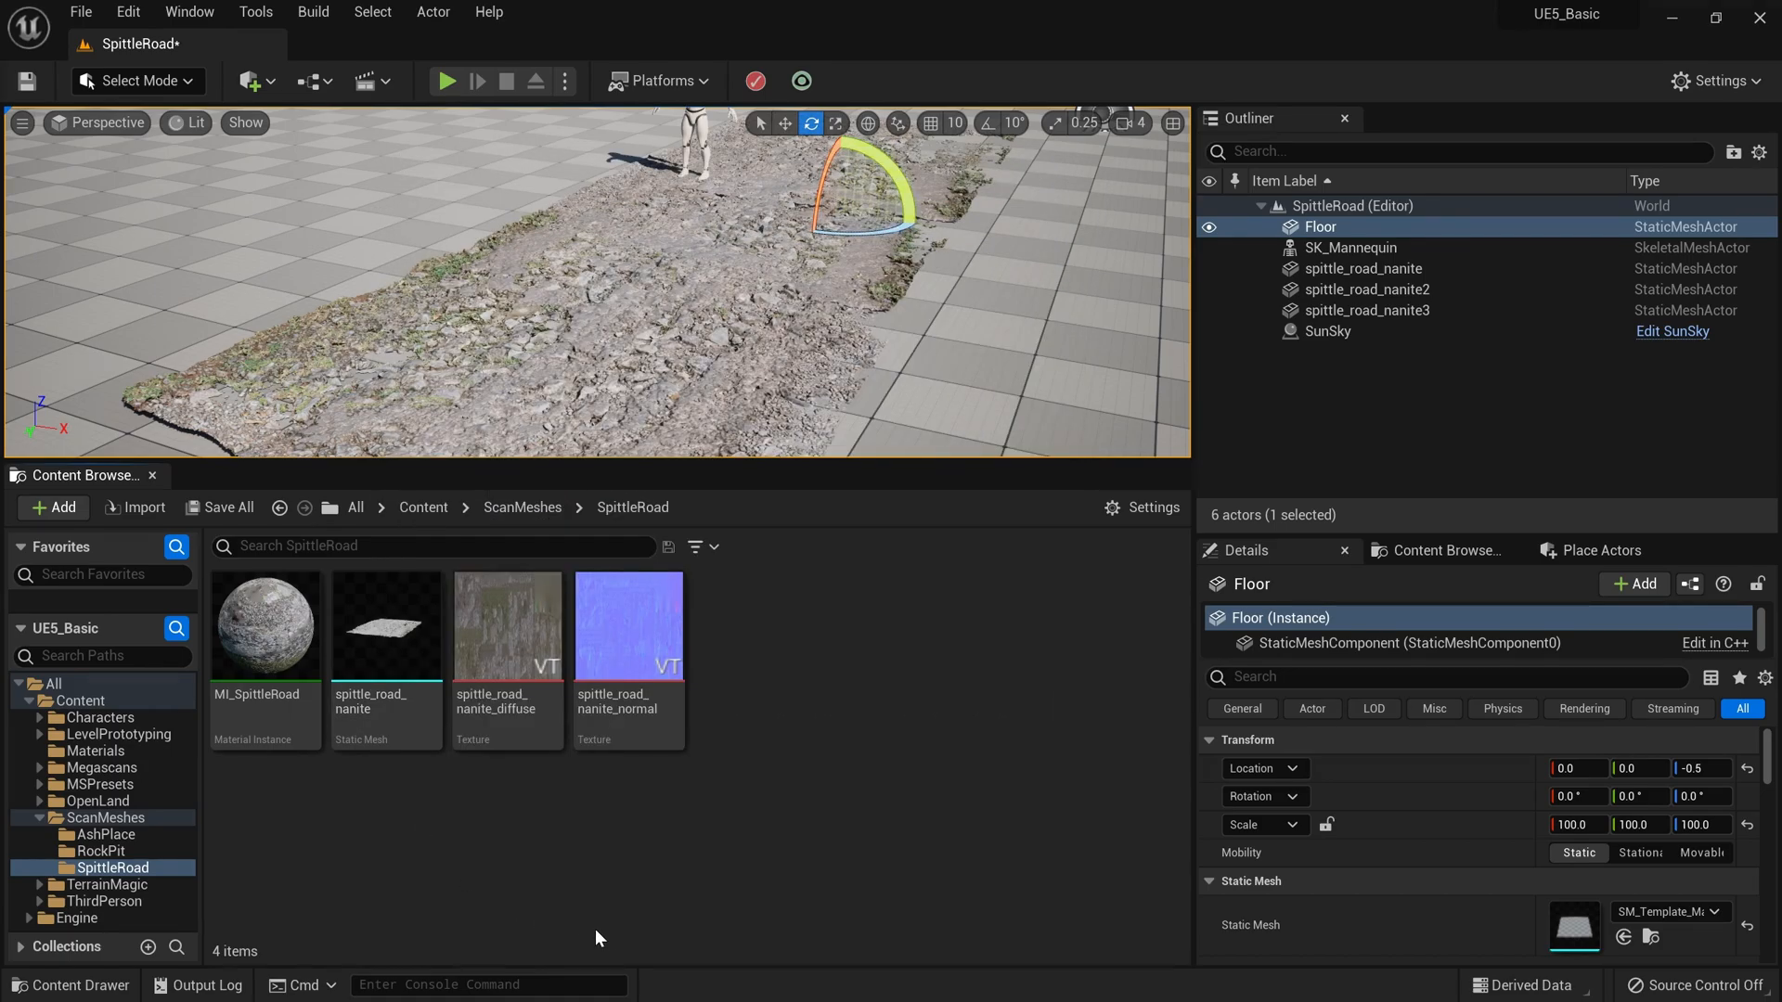
{"action": "mouse_move", "coordinate": [622, 895]}
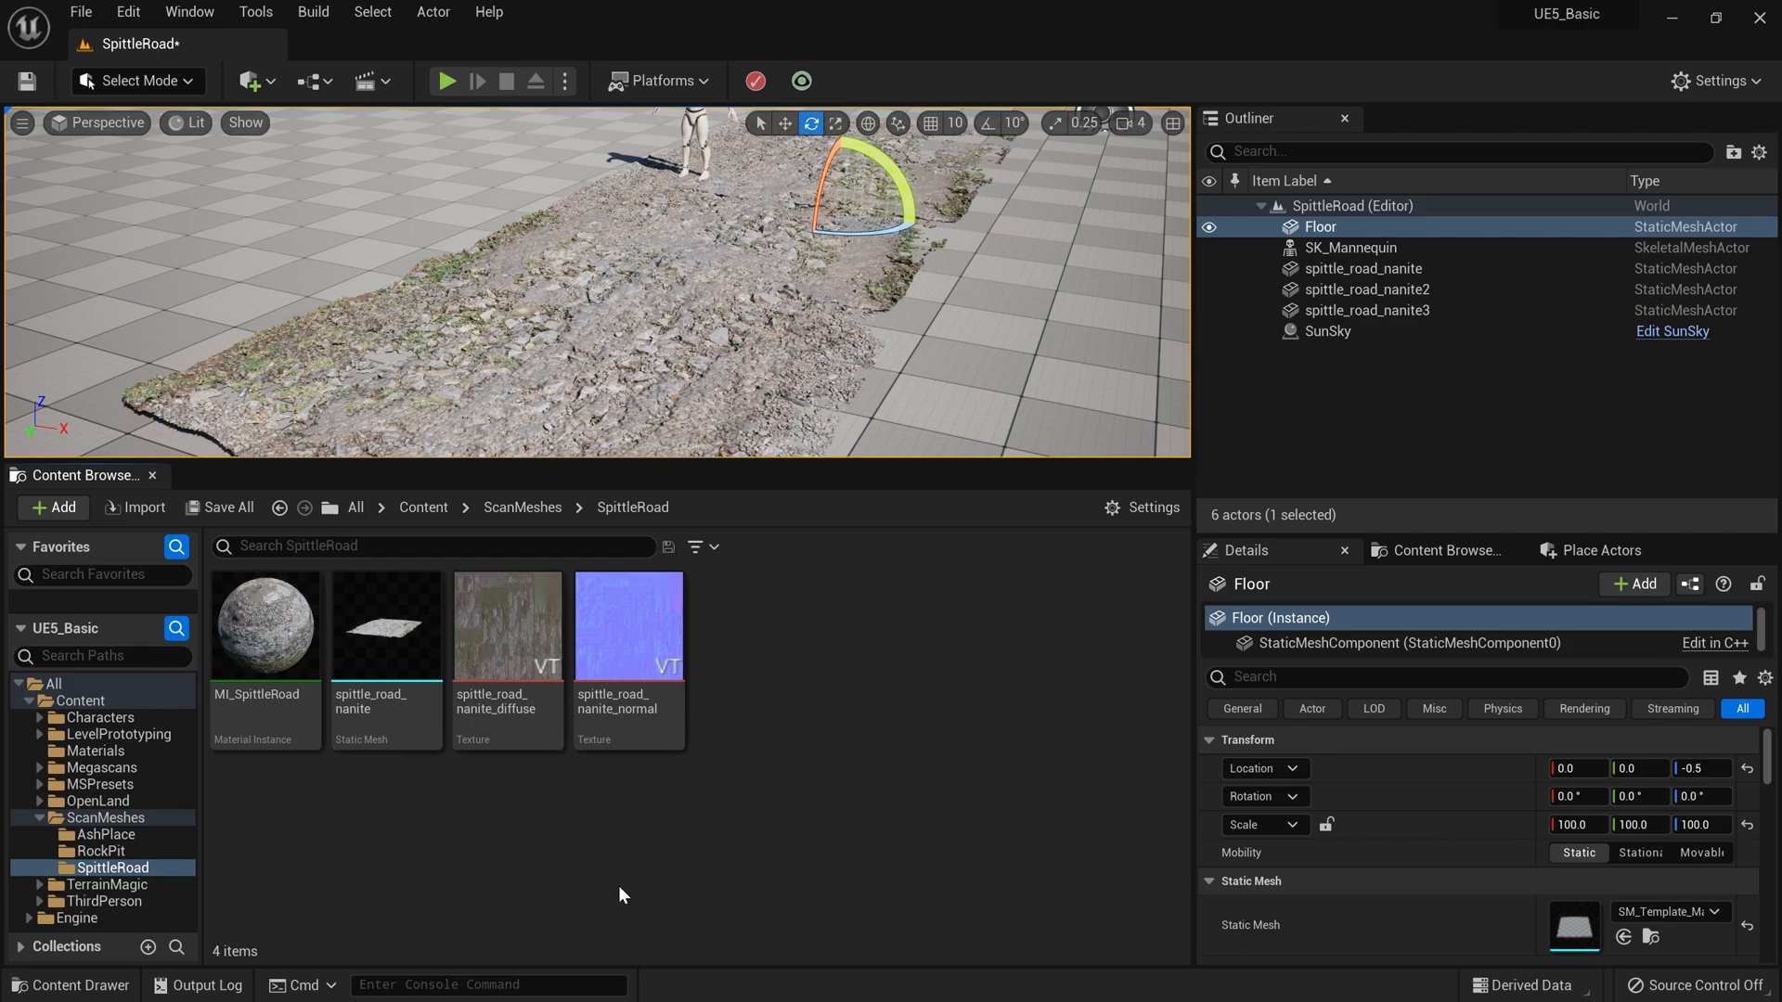
{"action": "mouse_move", "coordinate": [533, 667]}
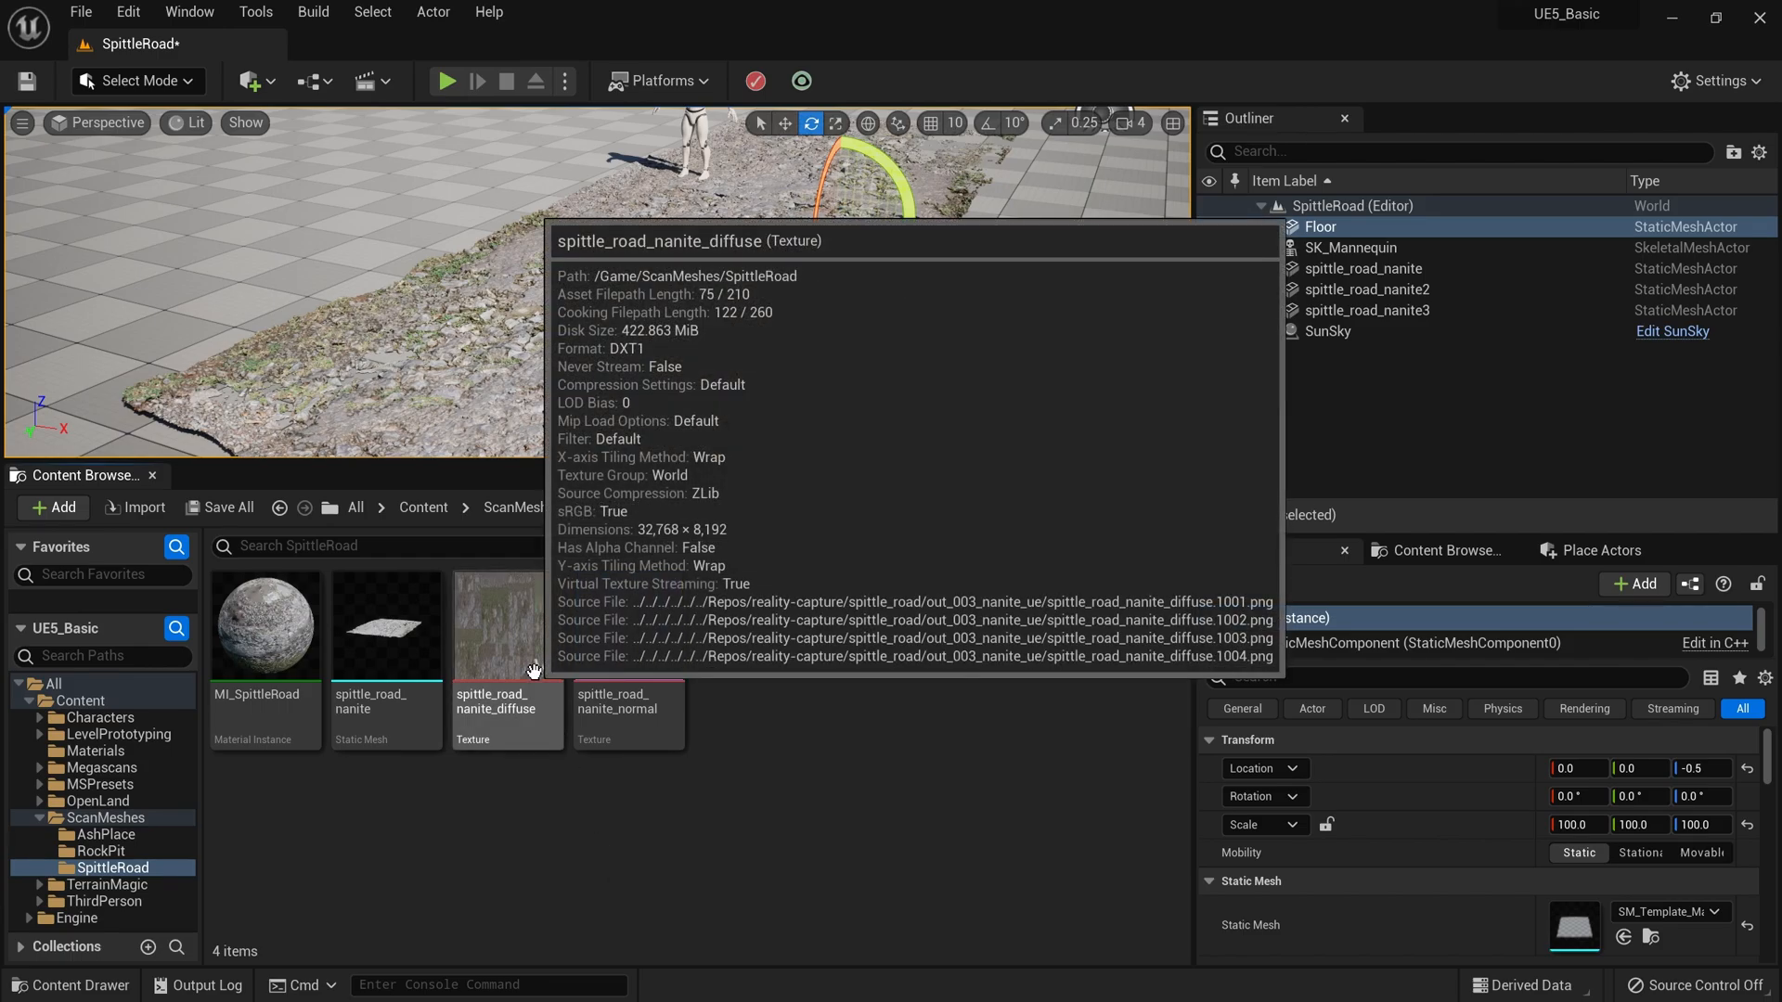
{"action": "mouse_move", "coordinate": [583, 672]}
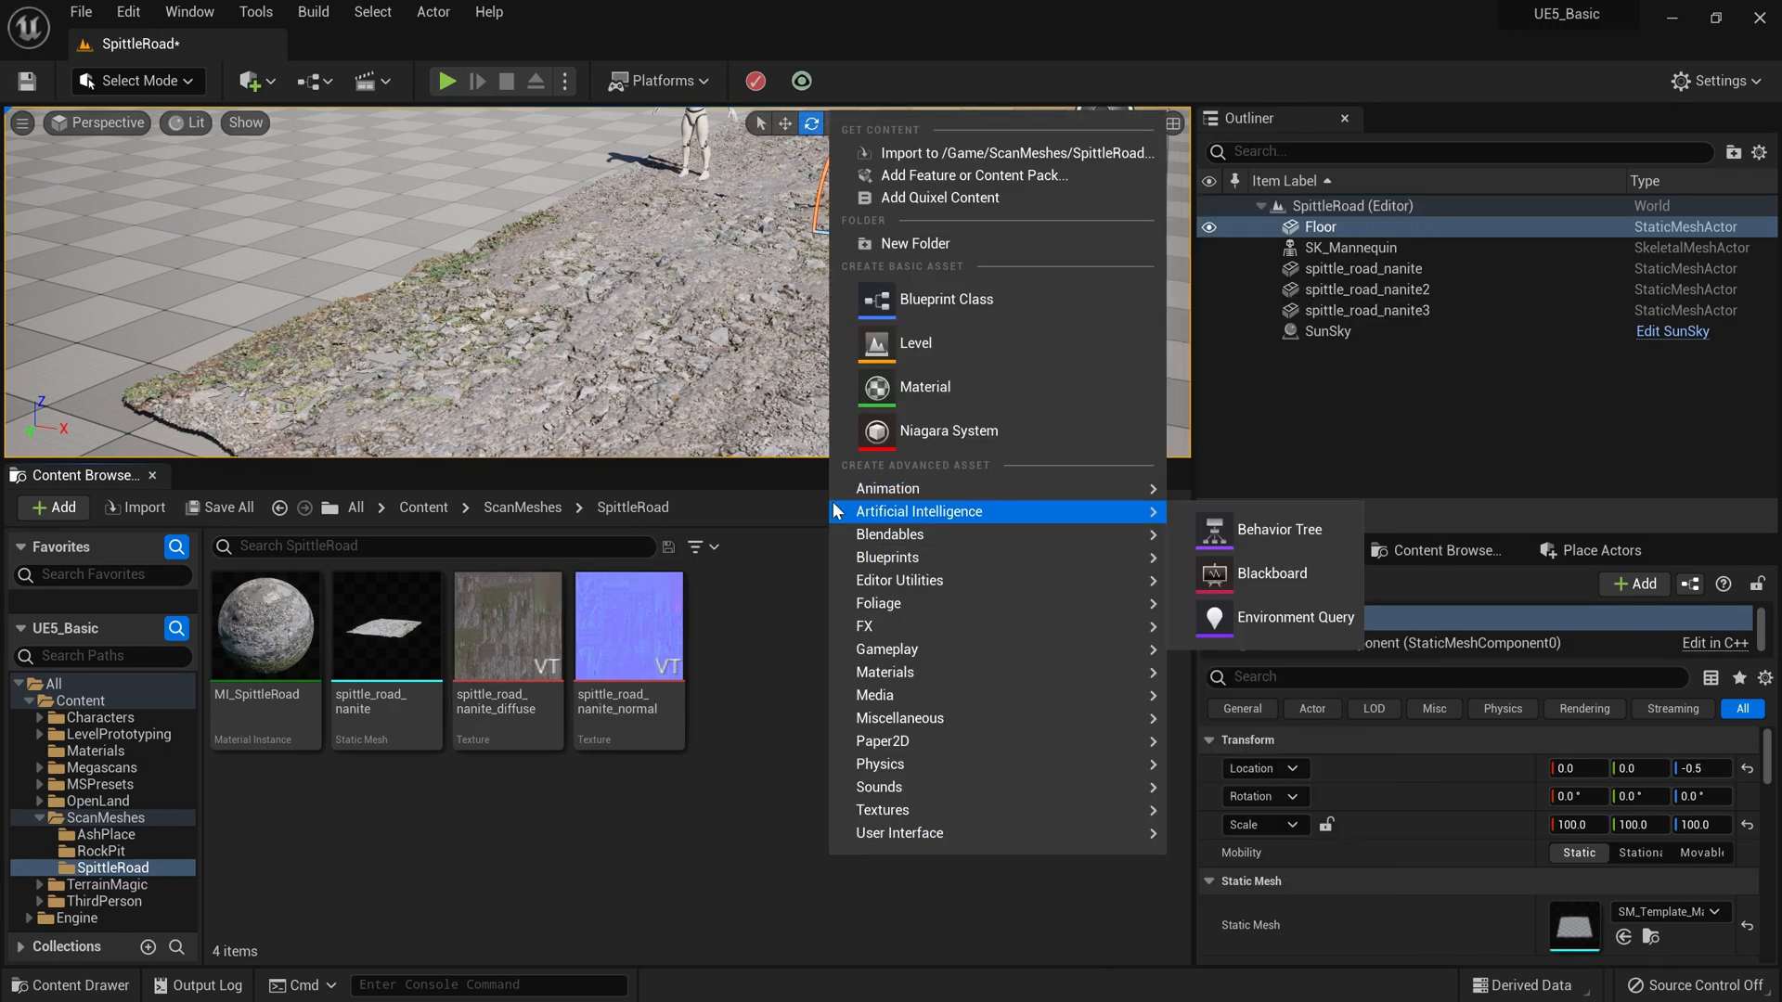
Step: Begin importing to /Game/ScanMeshes/SpittleRoad and pick a diffuse tile PNG in out_003_nanite_ue
{"action": "left_click", "coordinate": [993, 152]}
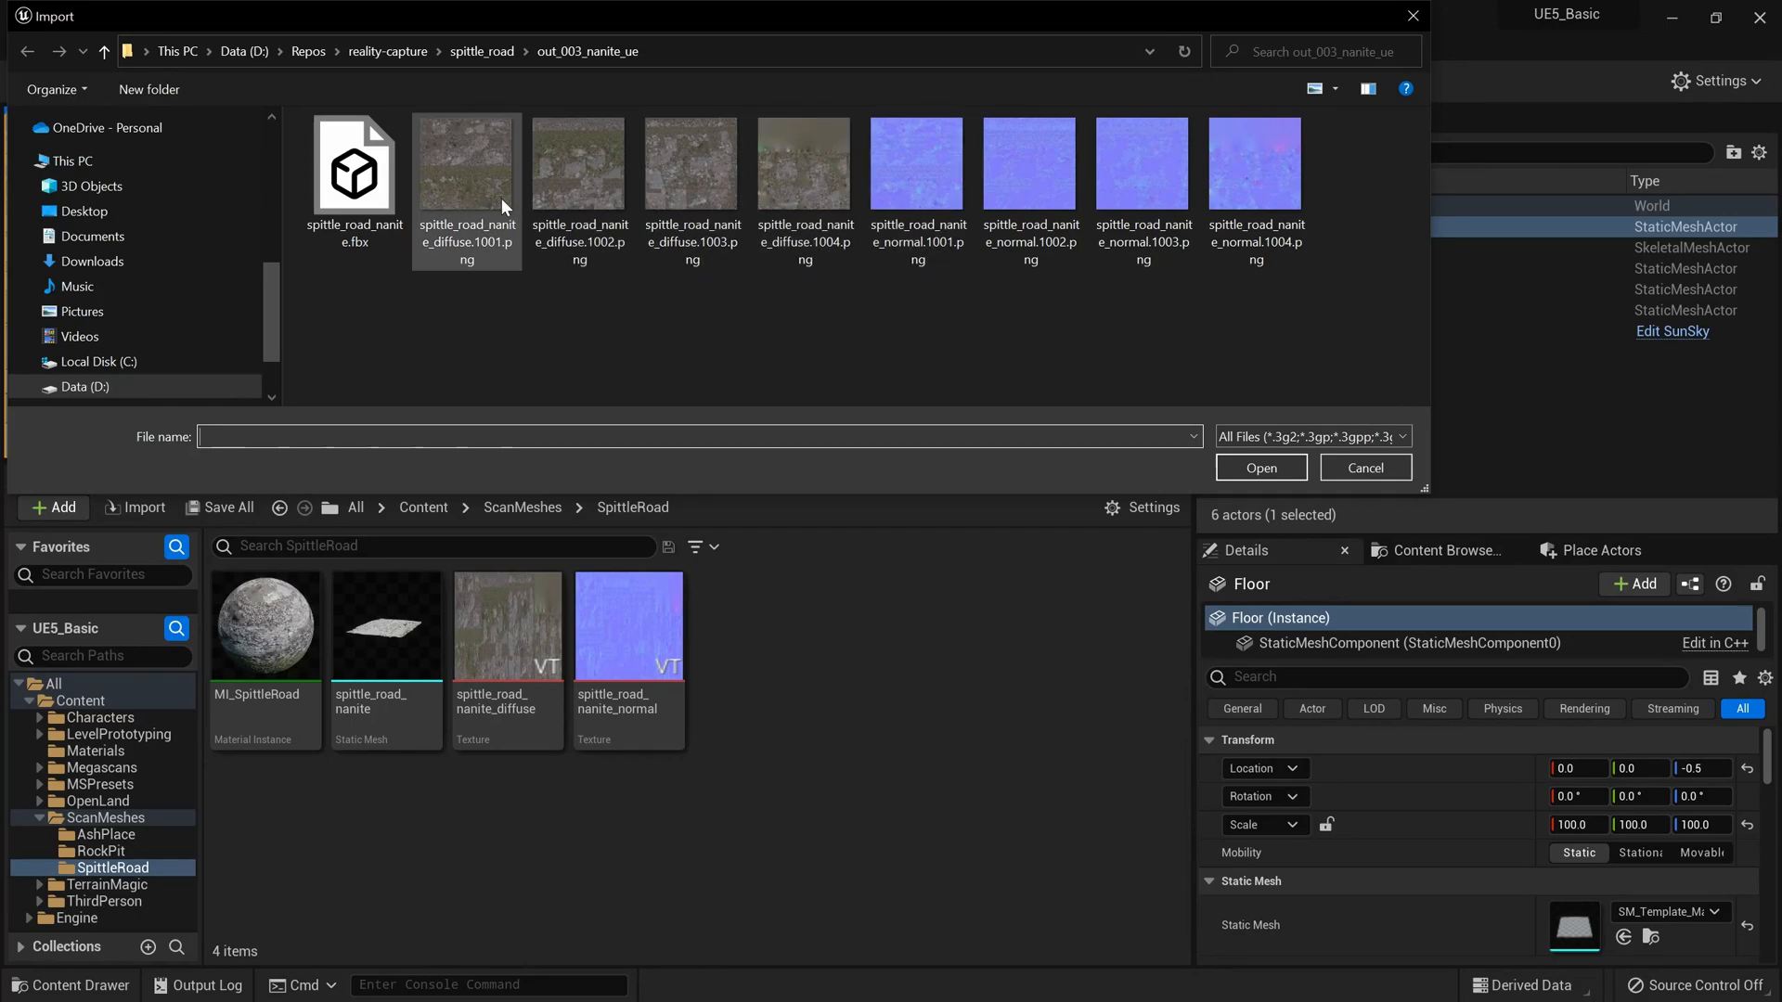
{"action": "mouse_move", "coordinate": [462, 213]}
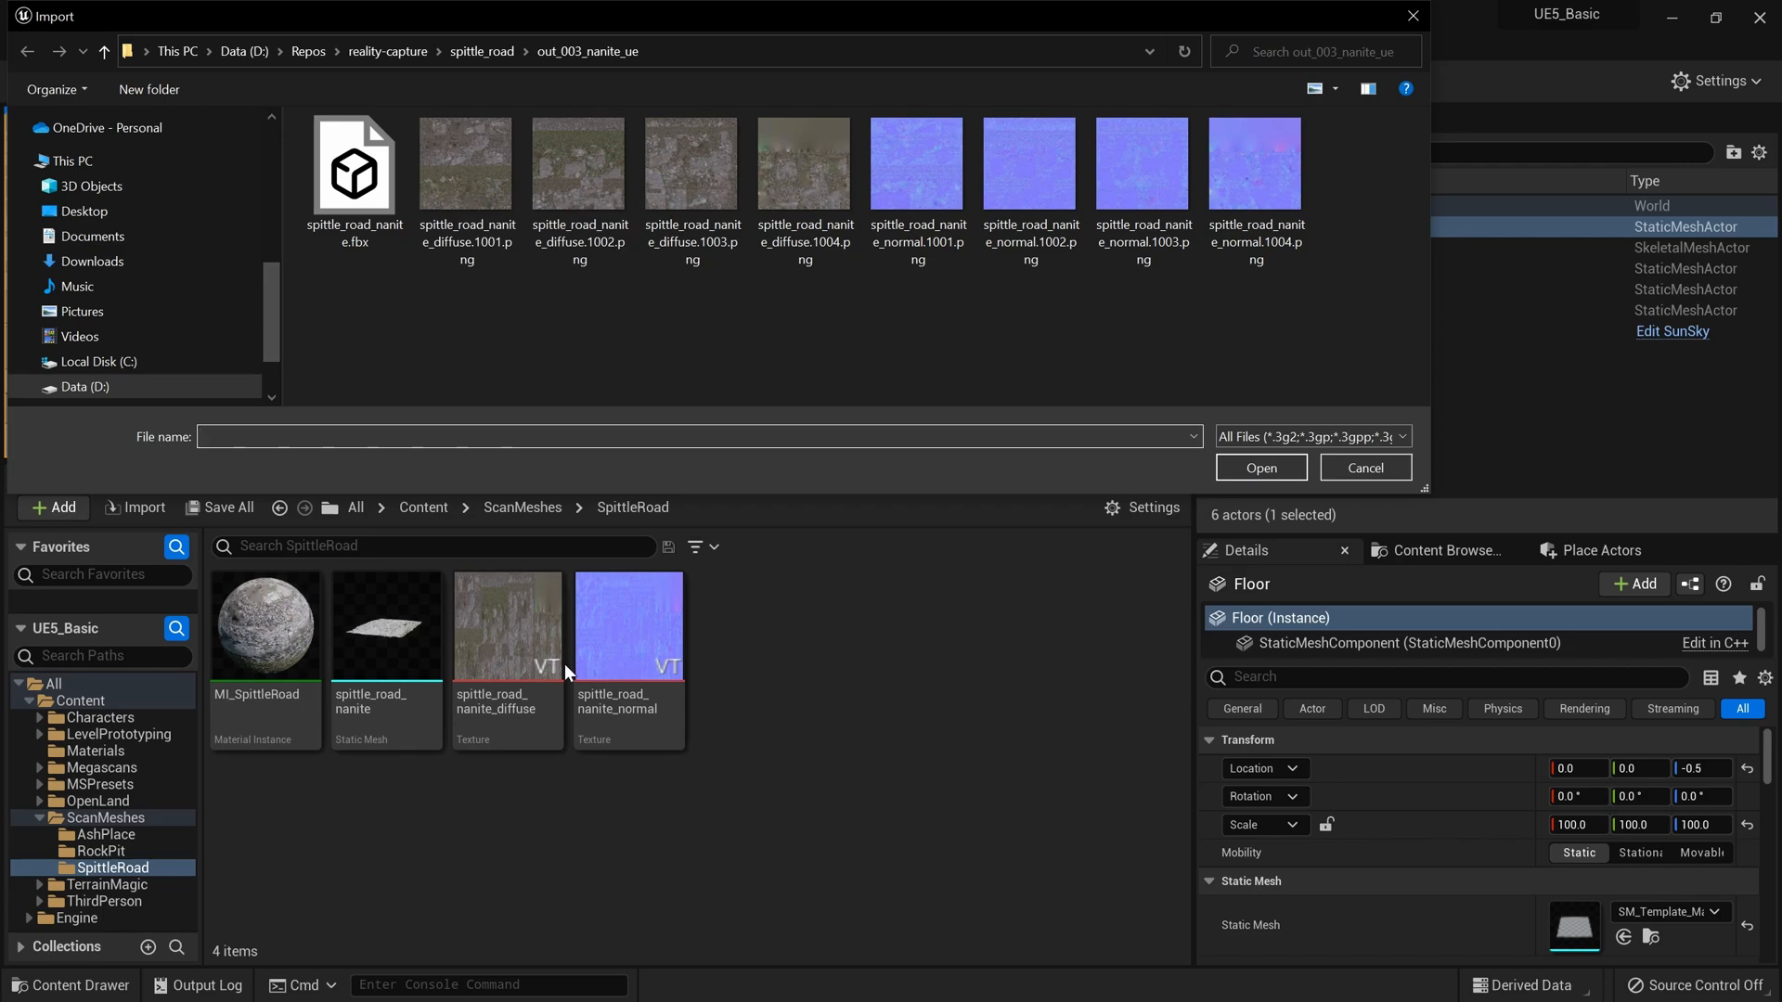
{"action": "left_click", "coordinate": [579, 165]}
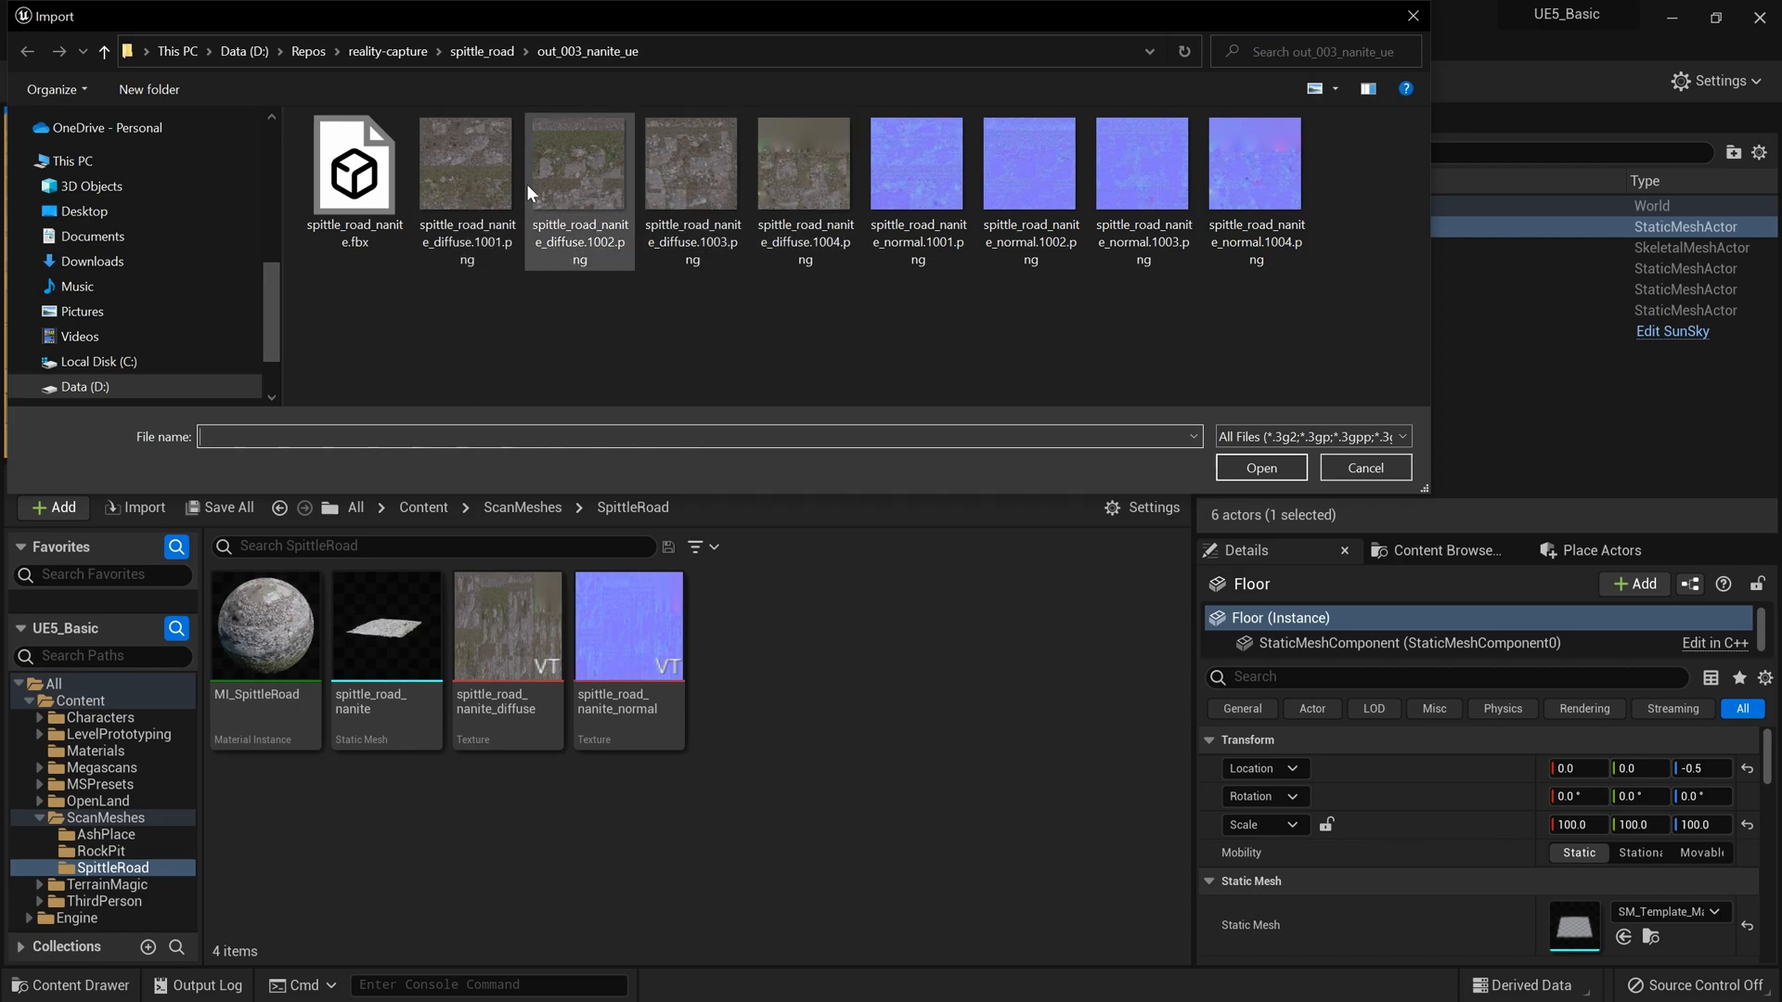
{"action": "mouse_move", "coordinate": [677, 375]}
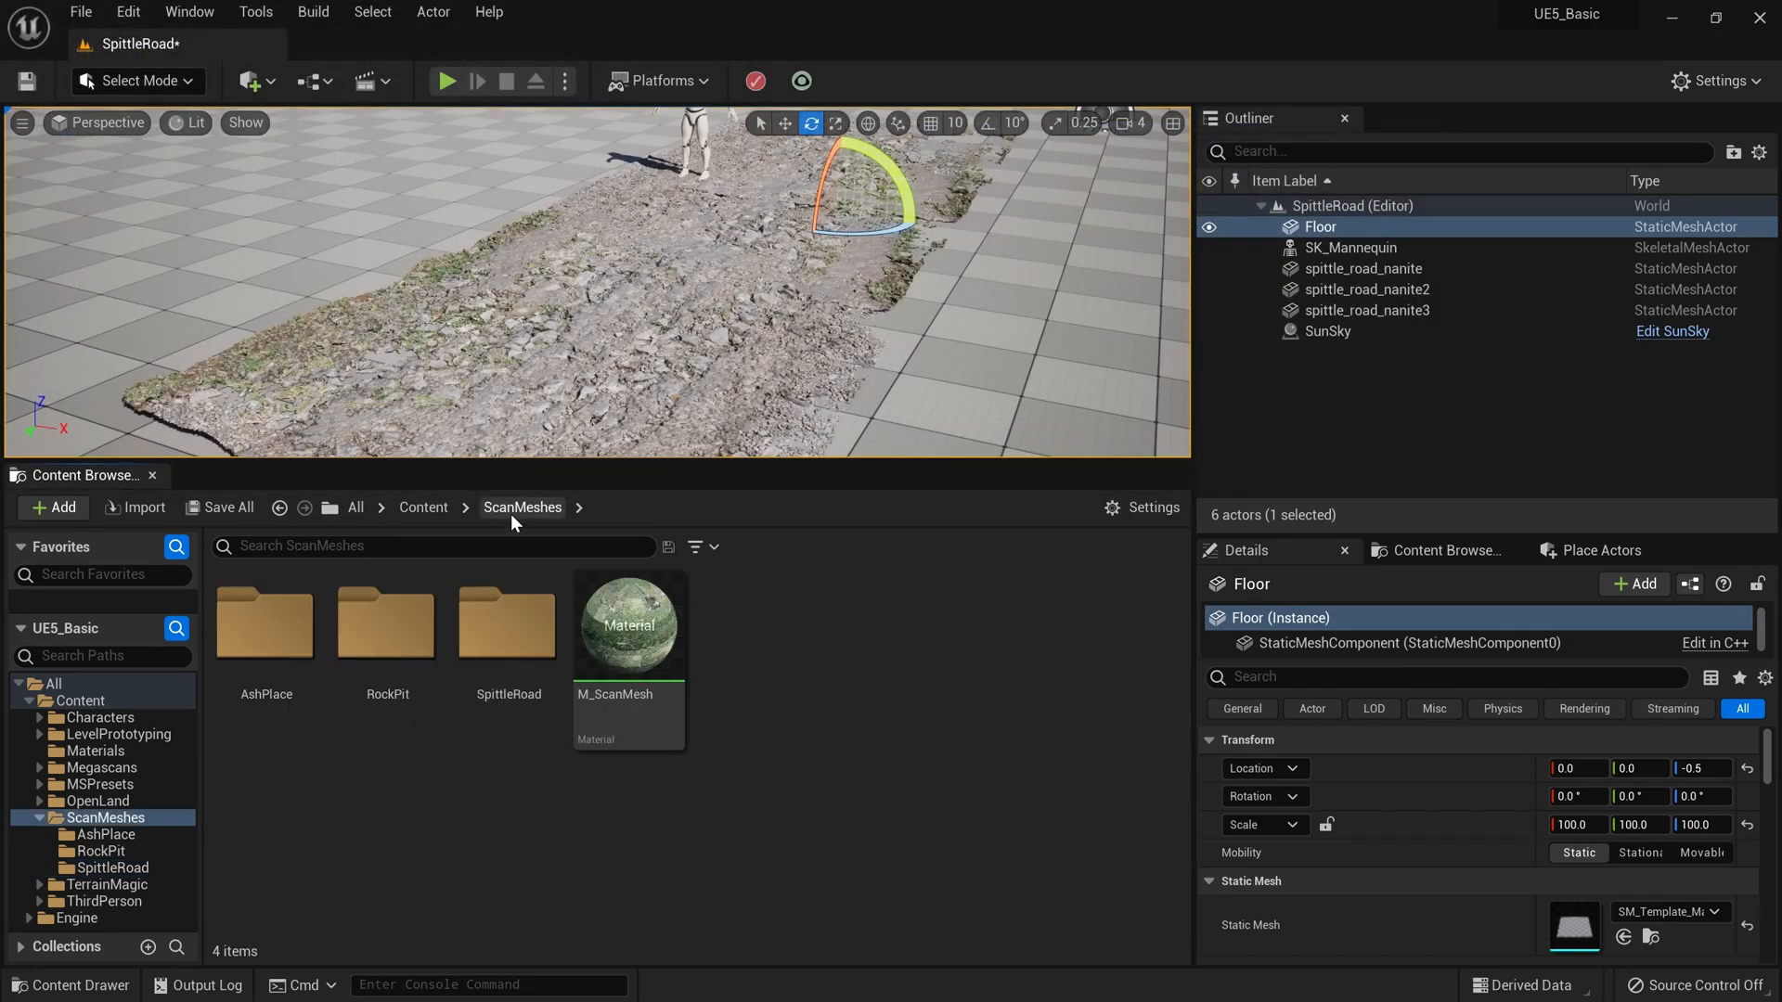
{"action": "mouse_move", "coordinate": [642, 716]}
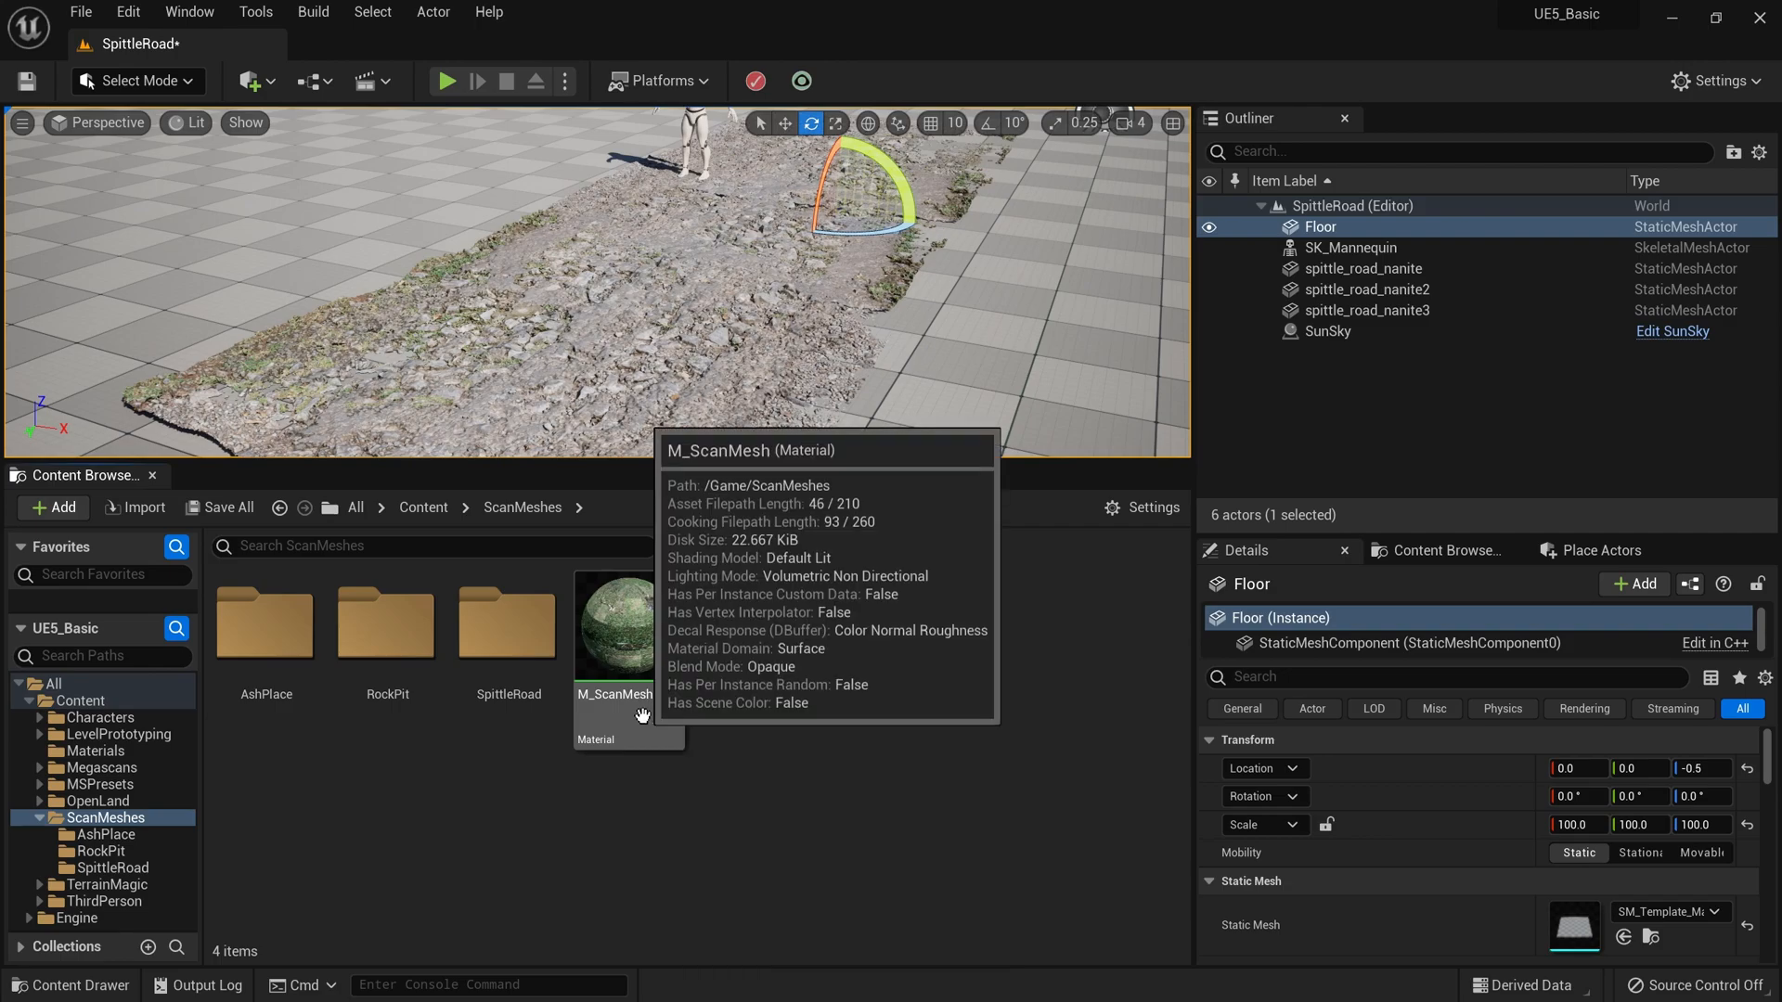
Step: Inspect the M_ScanMesh material graph, then start a play session on the SpittleRoad level
{"action": "double_click", "coordinate": [617, 624]}
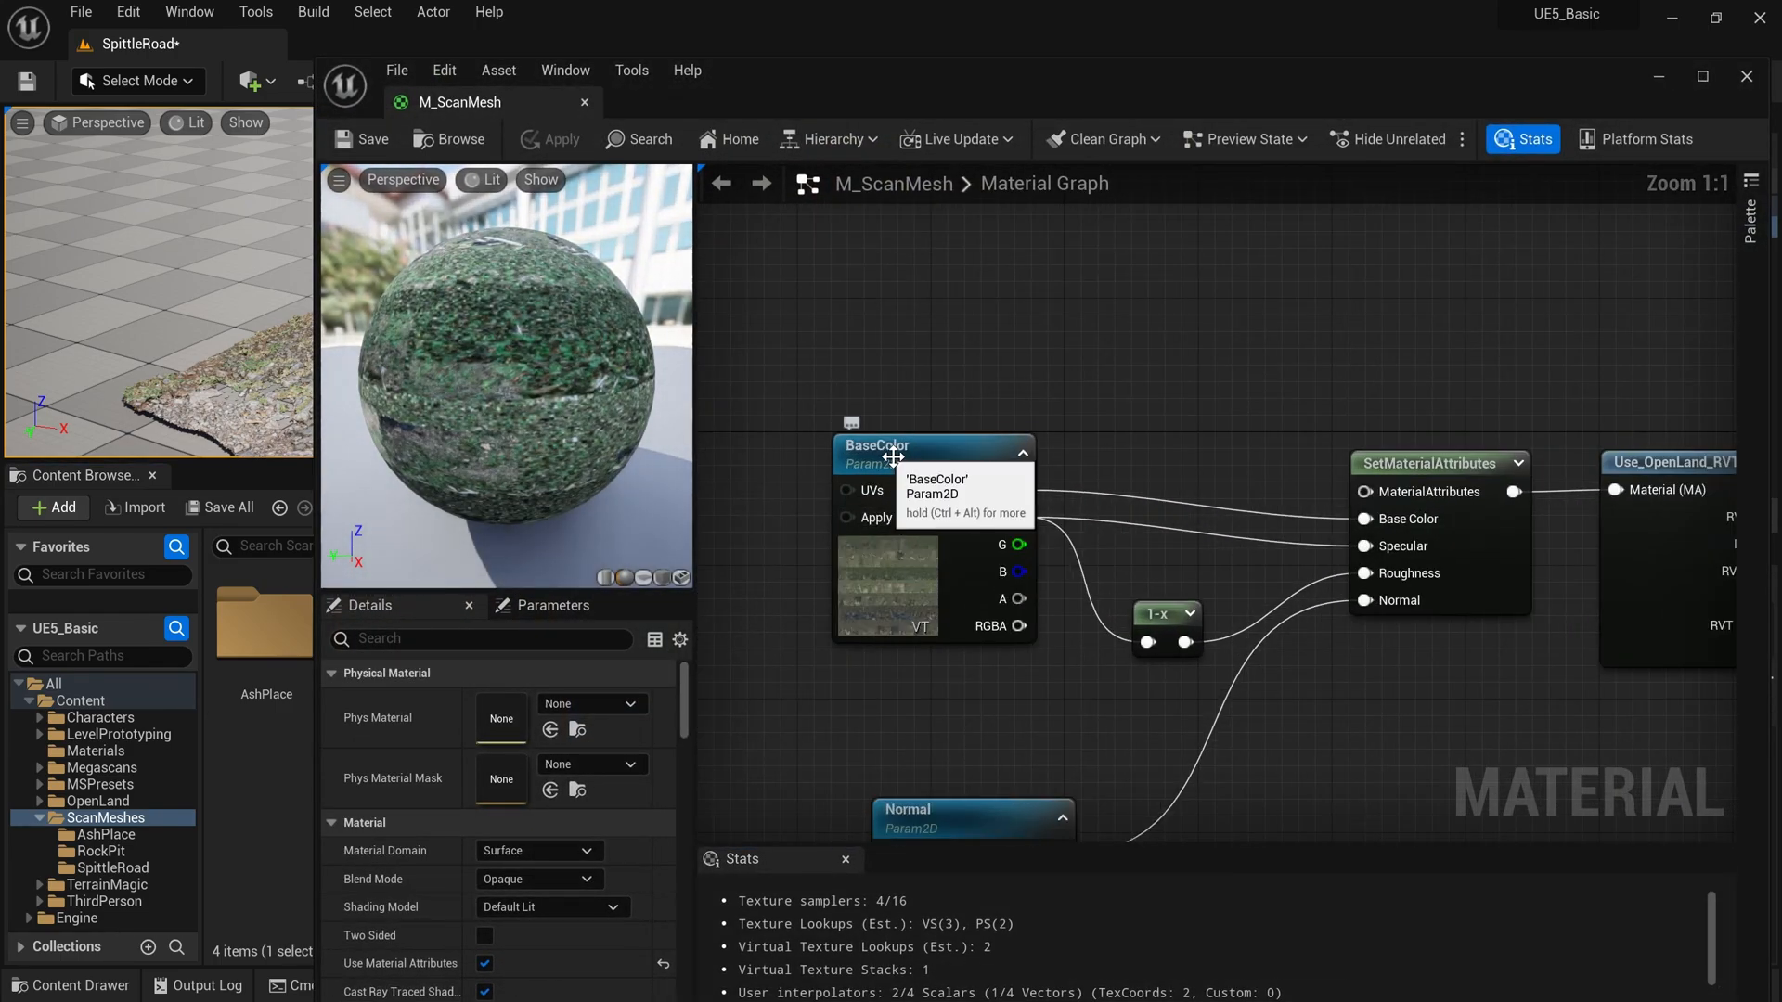
{"action": "scroll", "scroll_direction": "down", "scroll_amount": 3}
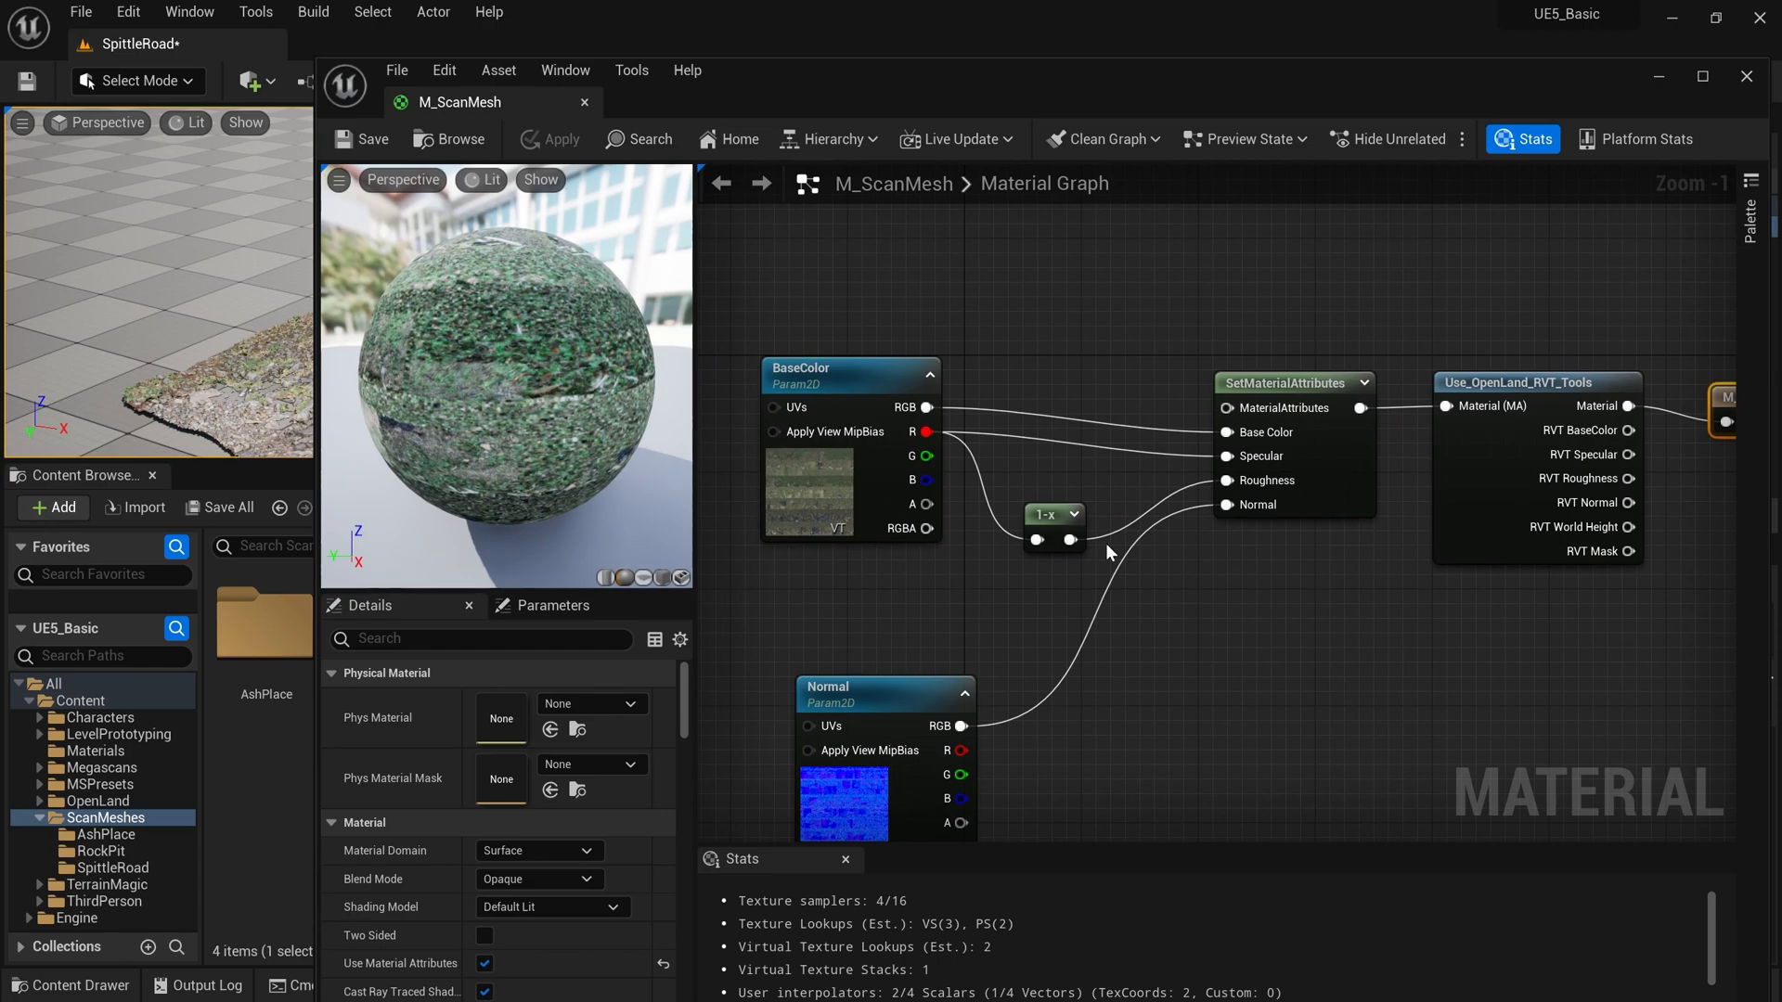
{"action": "mouse_move", "coordinate": [1066, 529]}
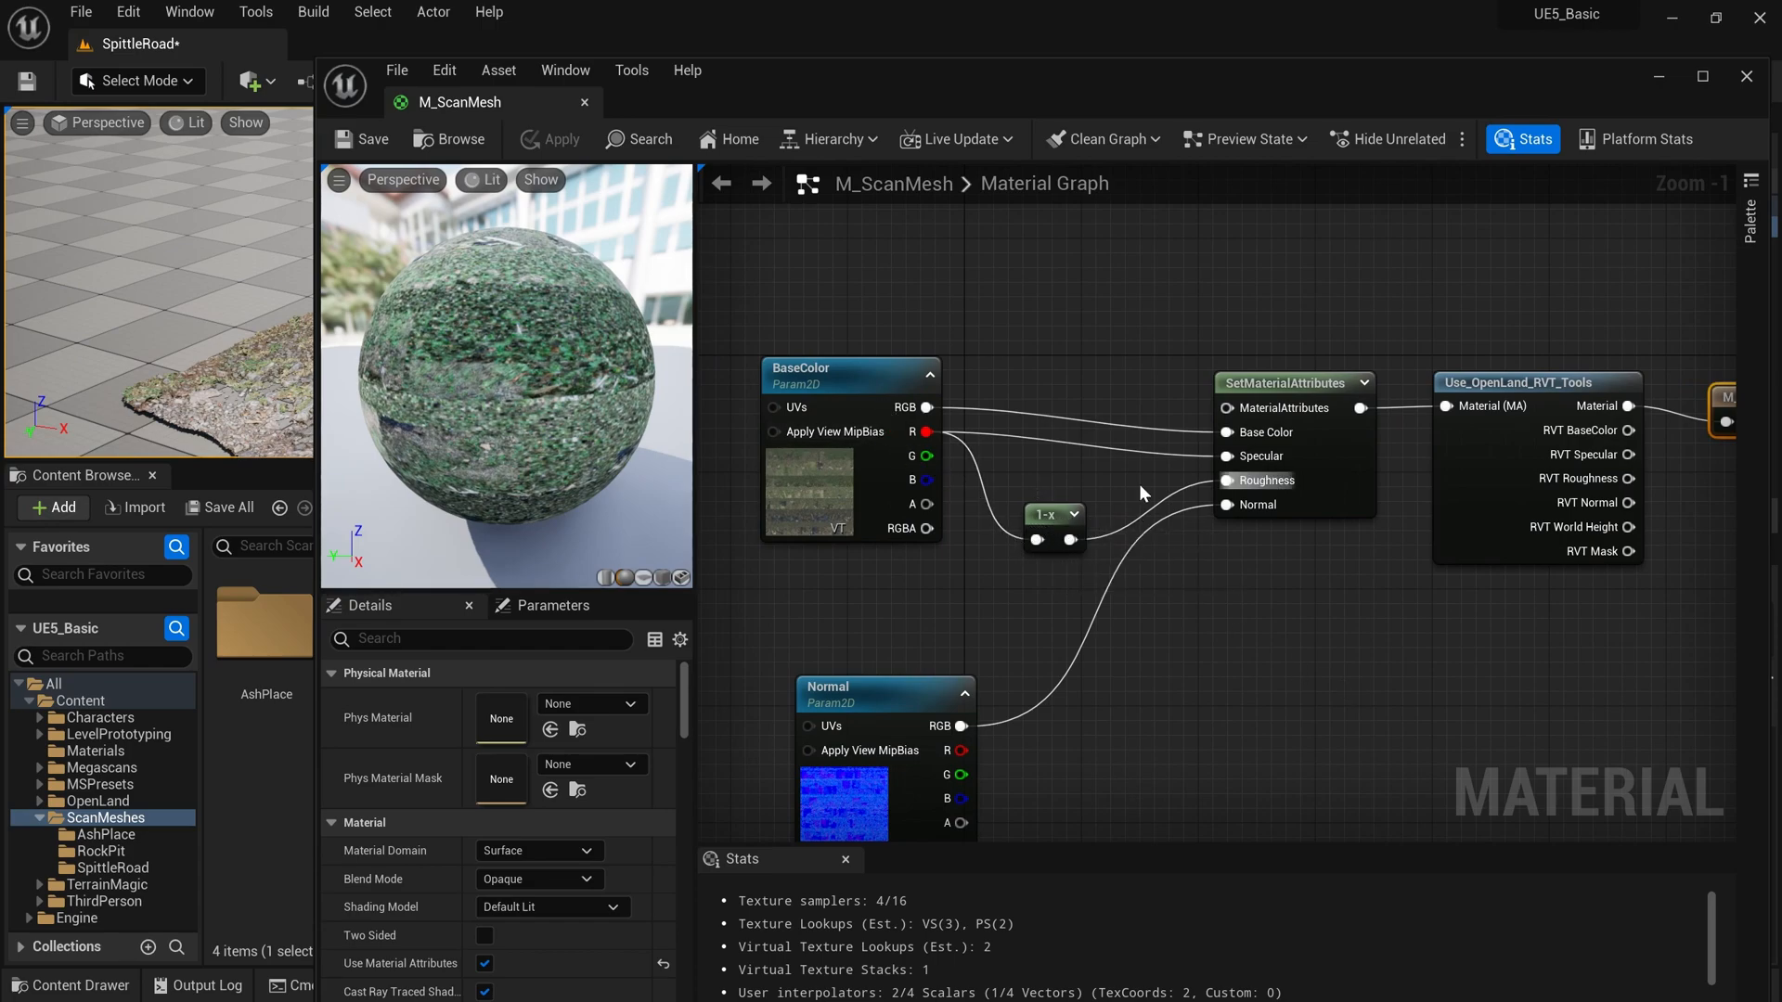
{"action": "left_click", "coordinate": [1041, 513]}
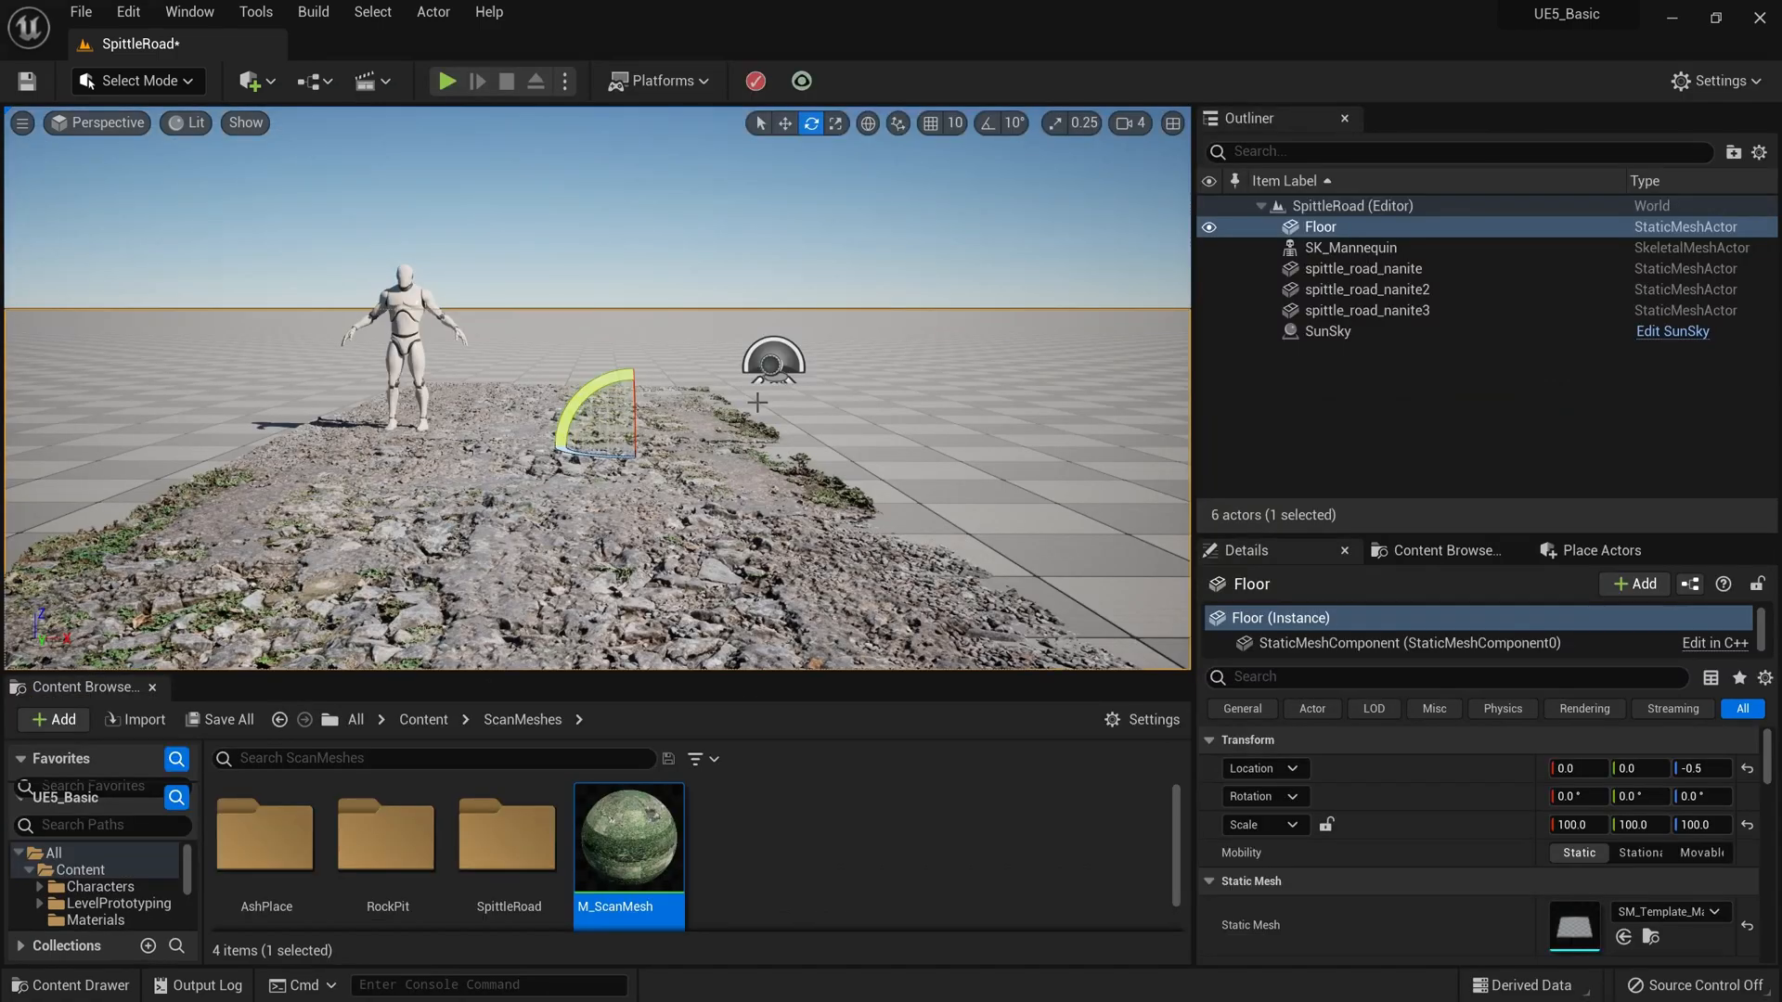
{"action": "left_click", "coordinate": [447, 79]}
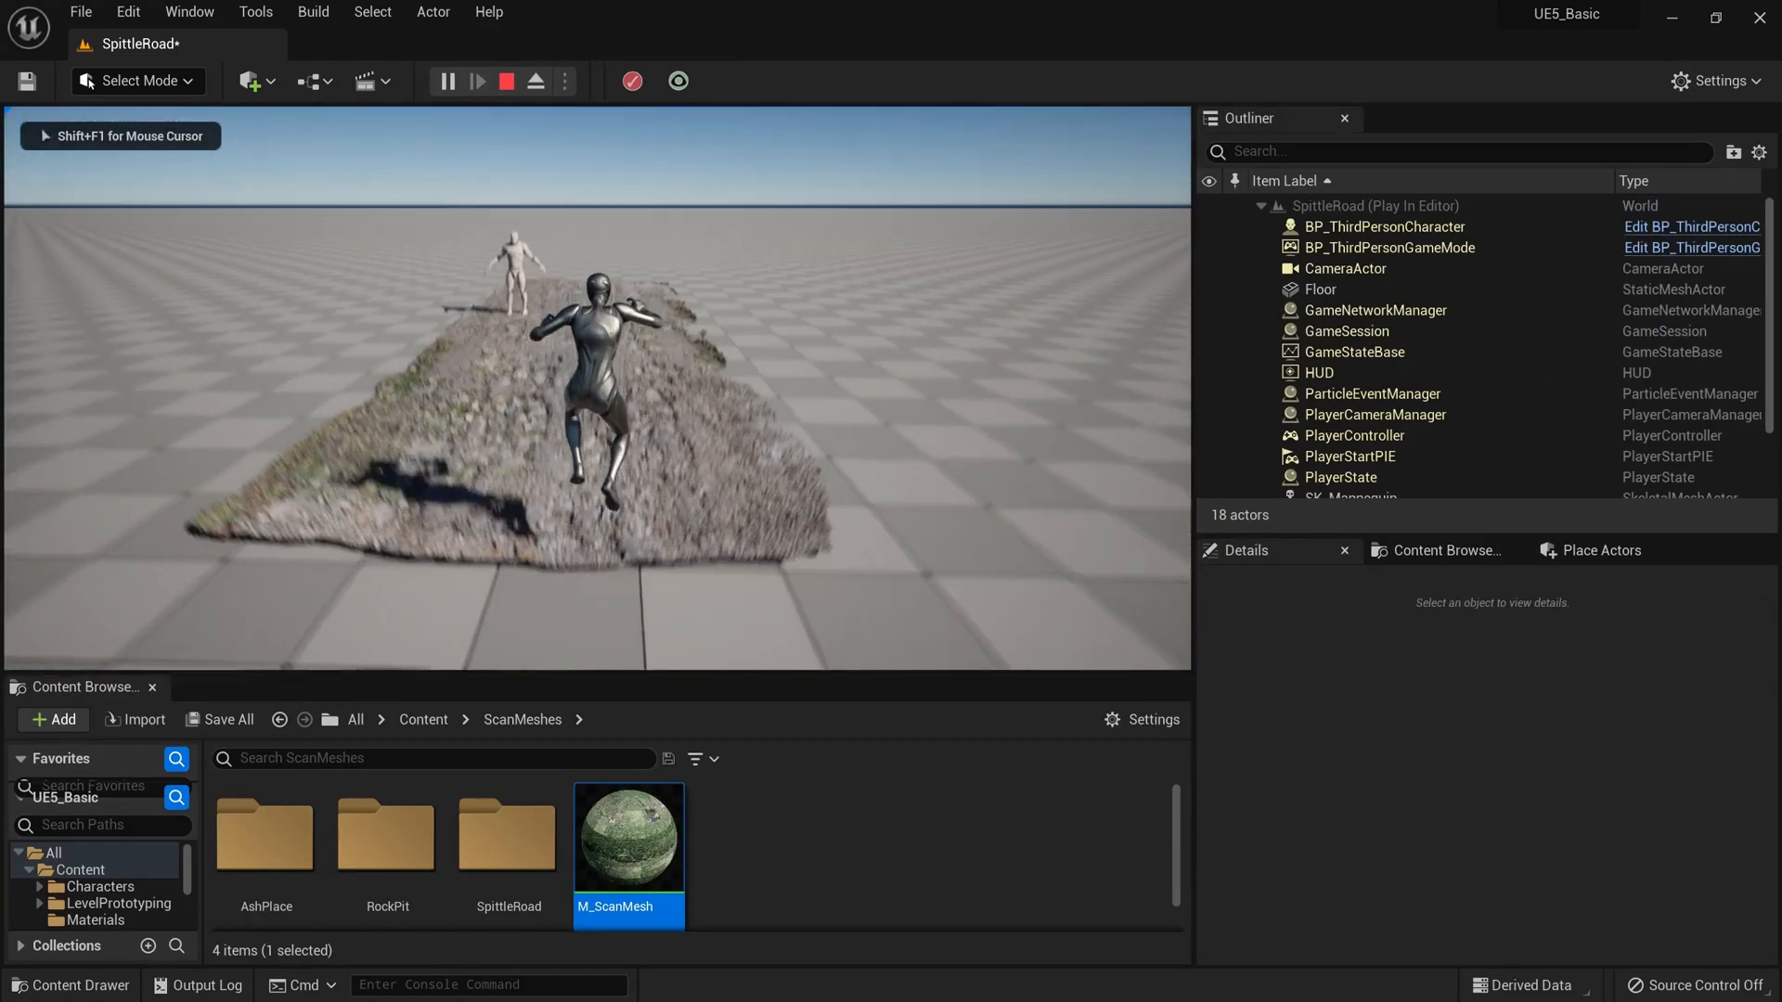